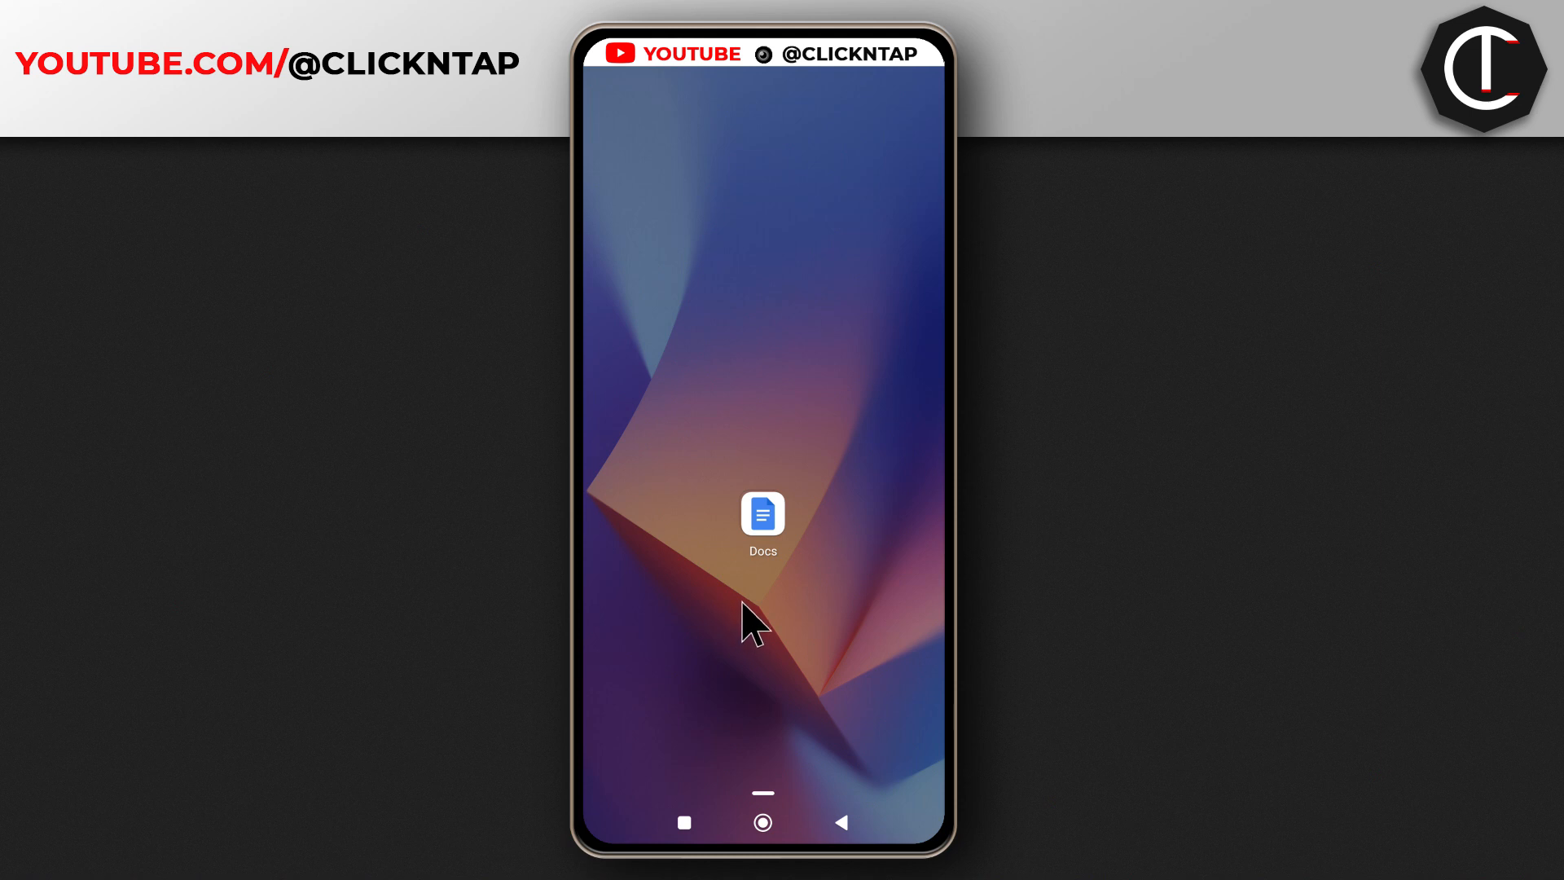
Launch Google Docs from the home screen to its recent documents list.
{"action": "left_click", "coordinate": [762, 515]}
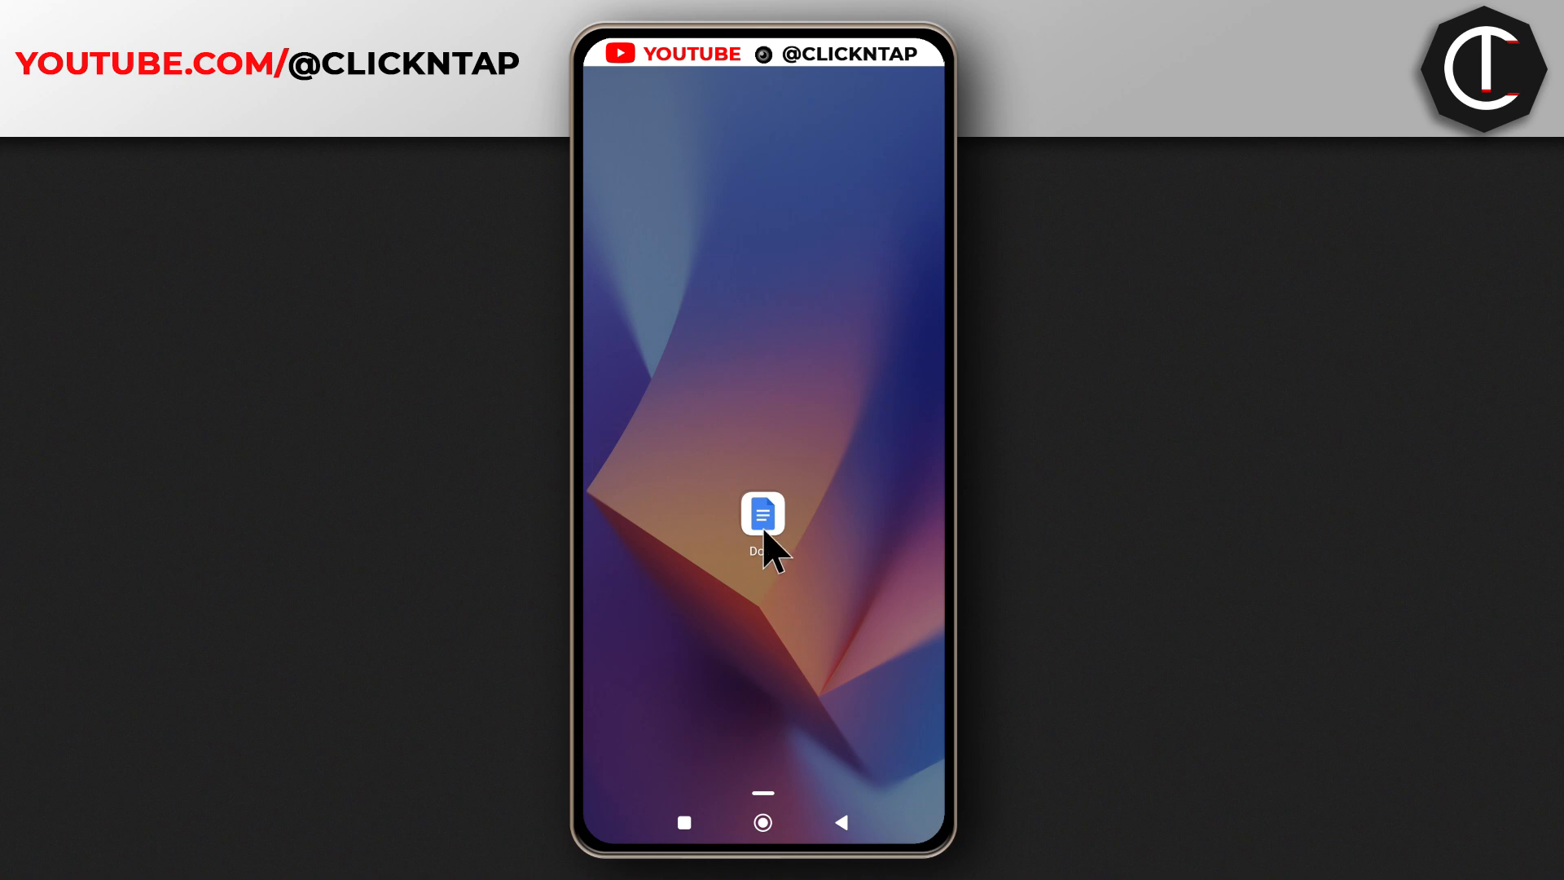
{"action": "left_click", "coordinate": [762, 514]}
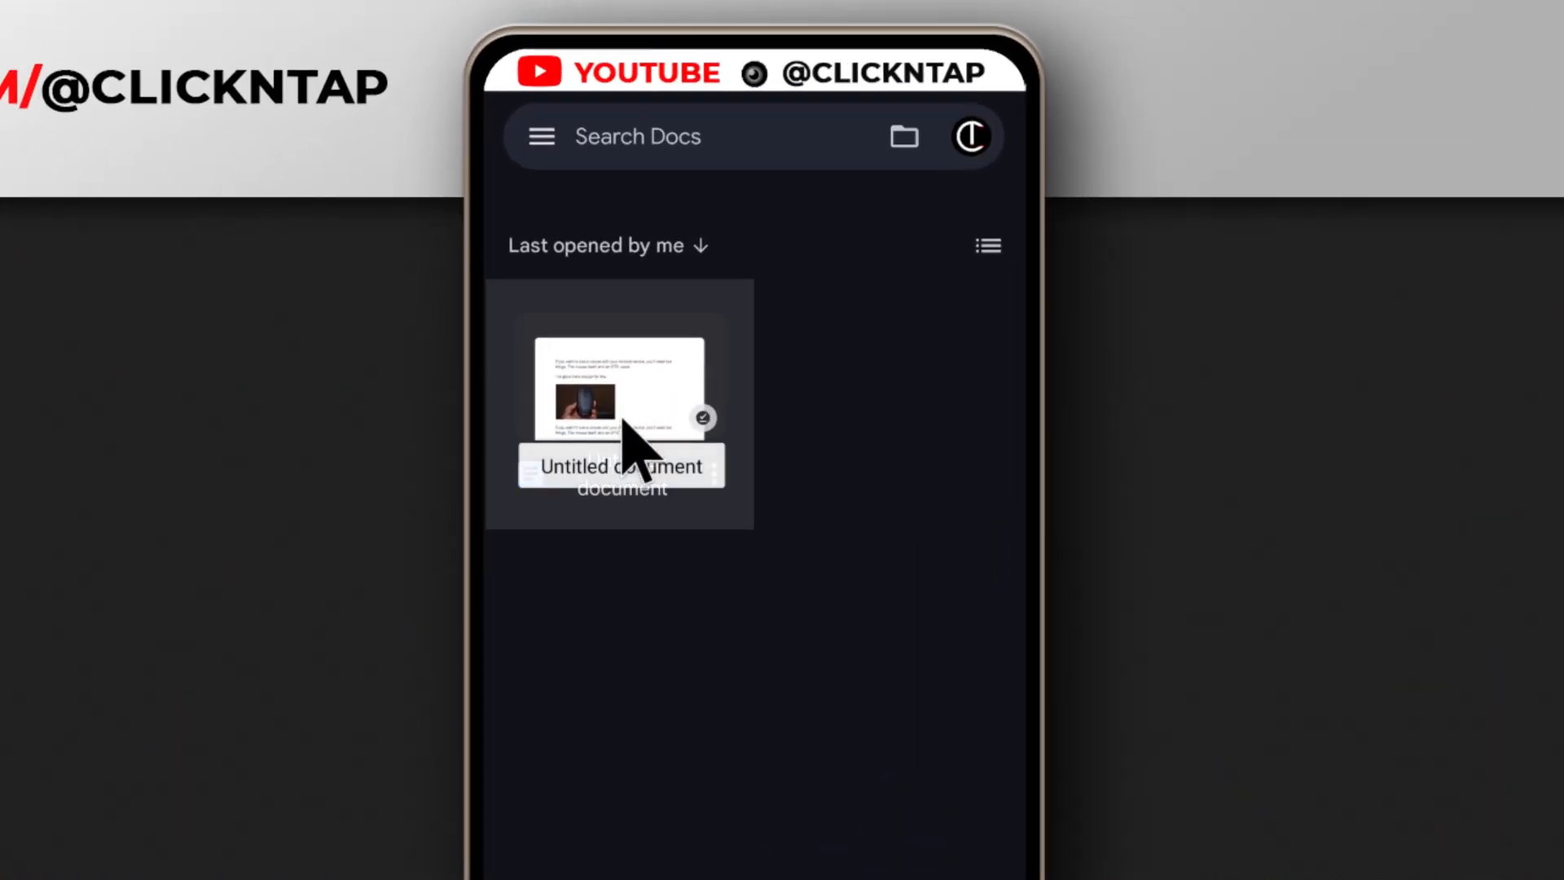
{"action": "mouse_move", "coordinate": [588, 409]}
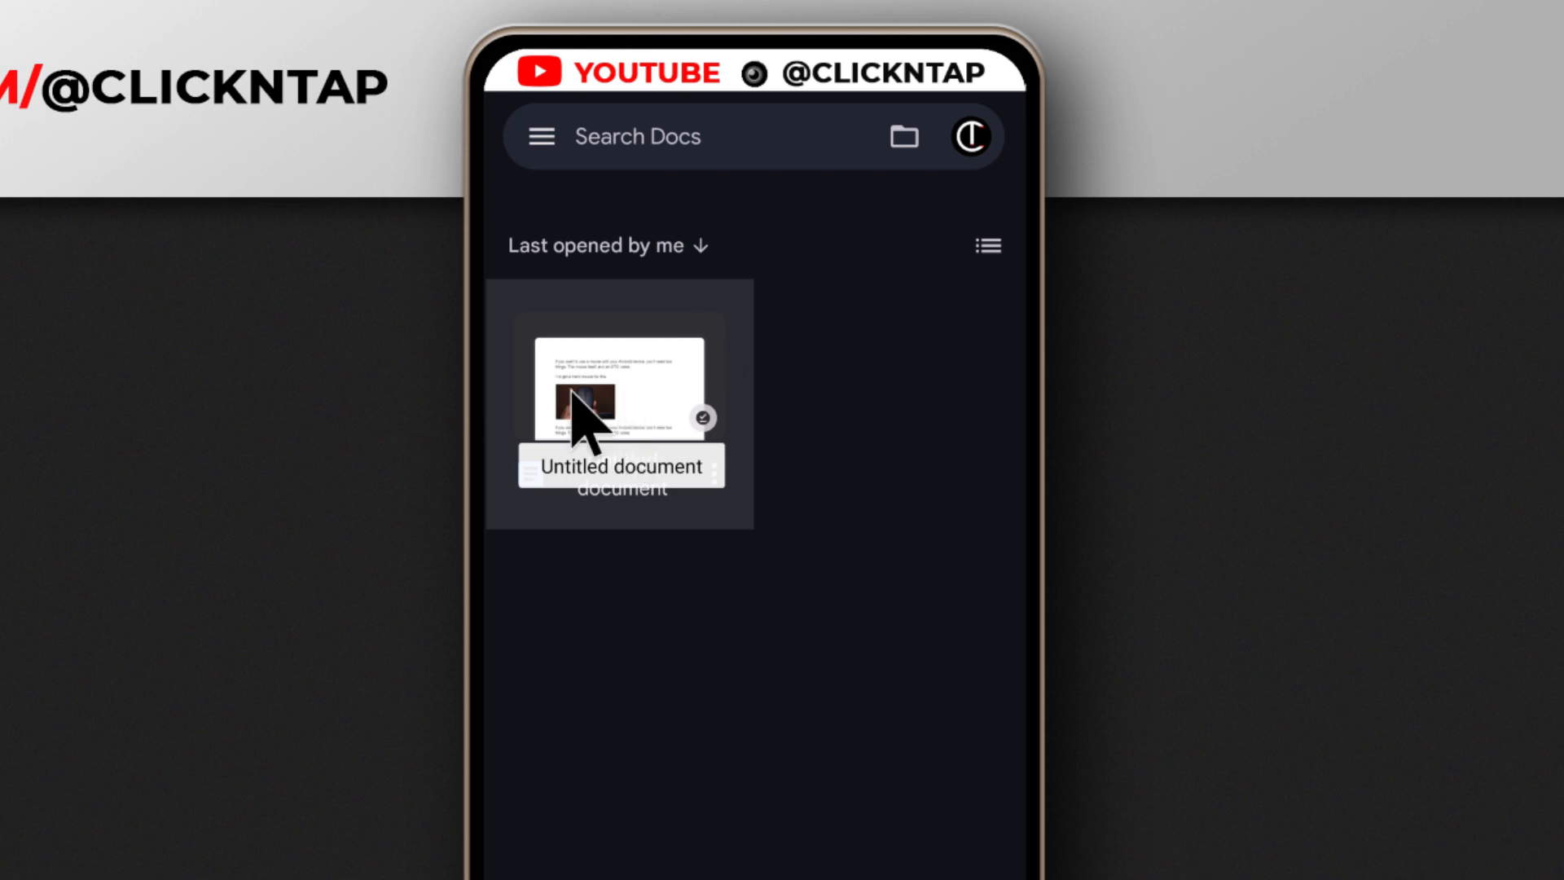
{"action": "mouse_move", "coordinate": [956, 299]}
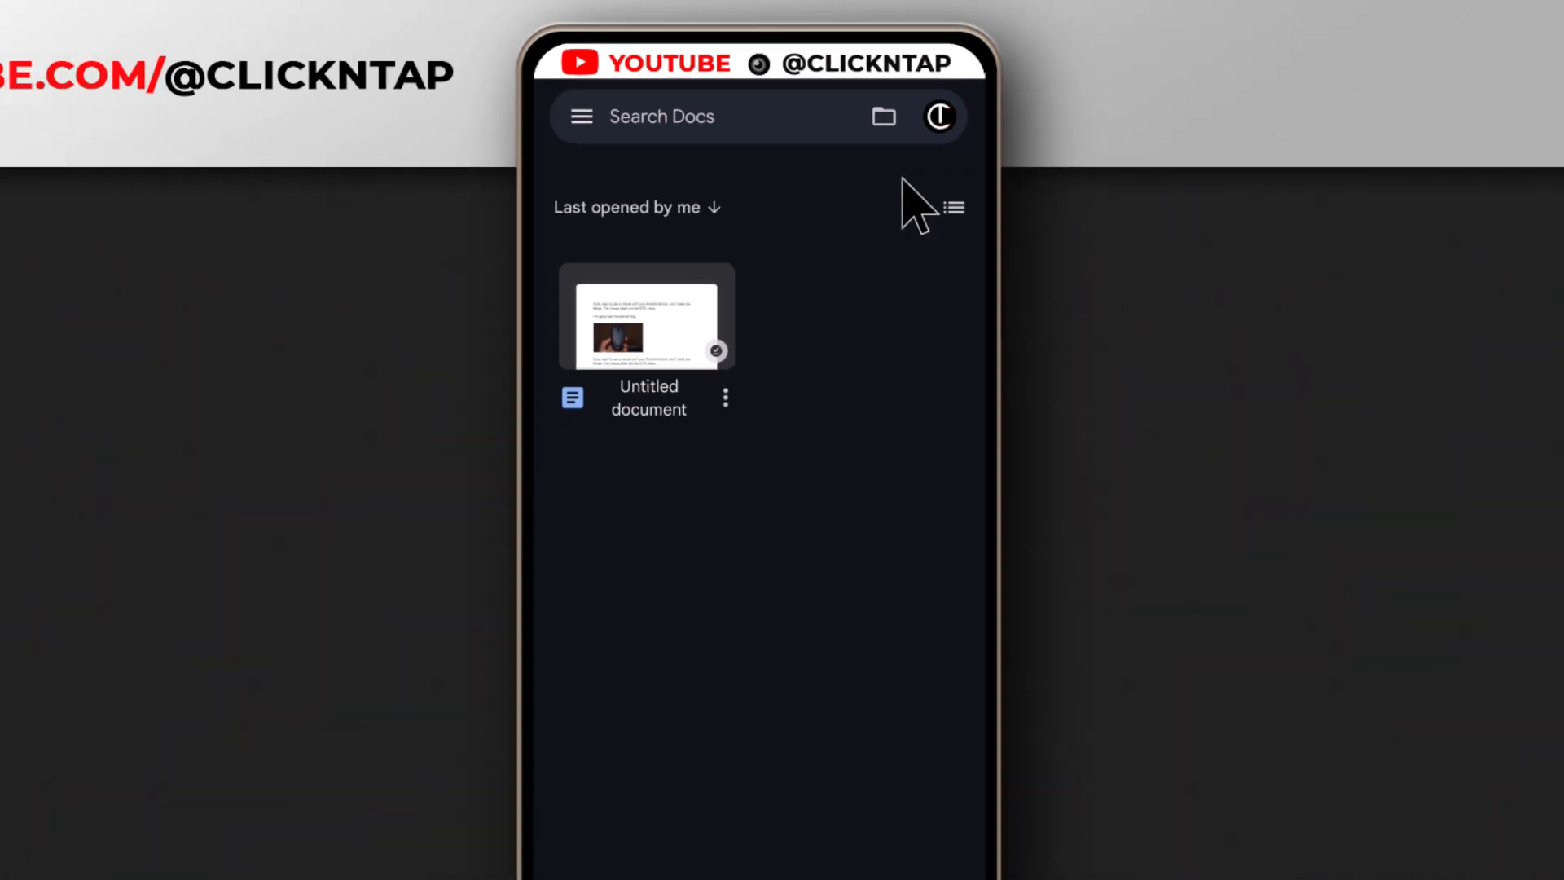
Open Untitled document from the recent documents list.
{"action": "left_click", "coordinate": [646, 316]}
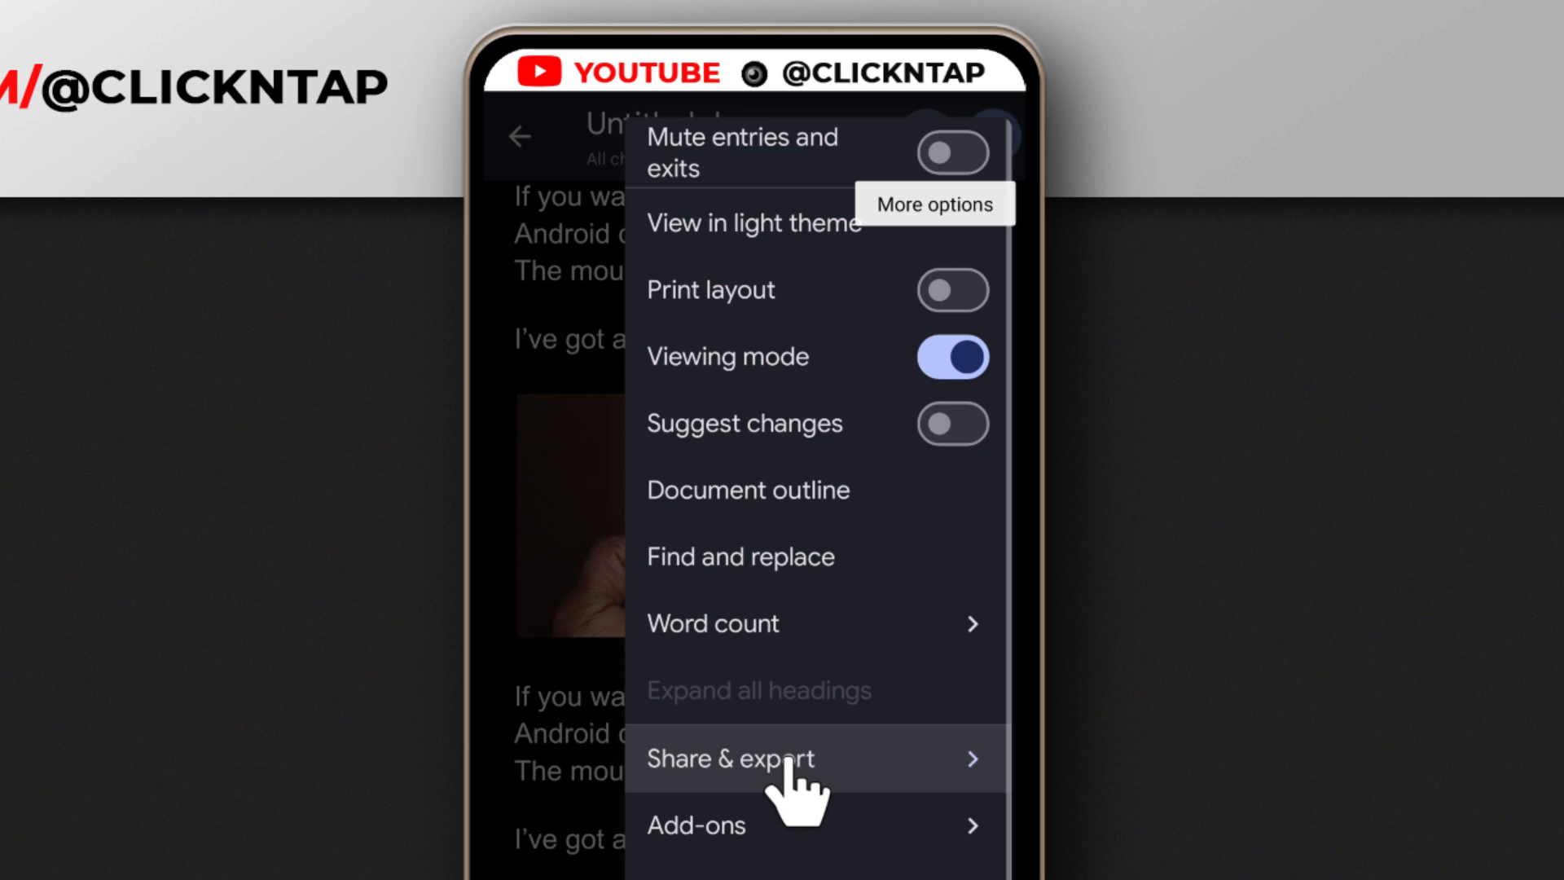
Save Untitled document as Web Page (.html, zipped) via Share & export > Save As.
{"action": "left_click", "coordinate": [732, 759]}
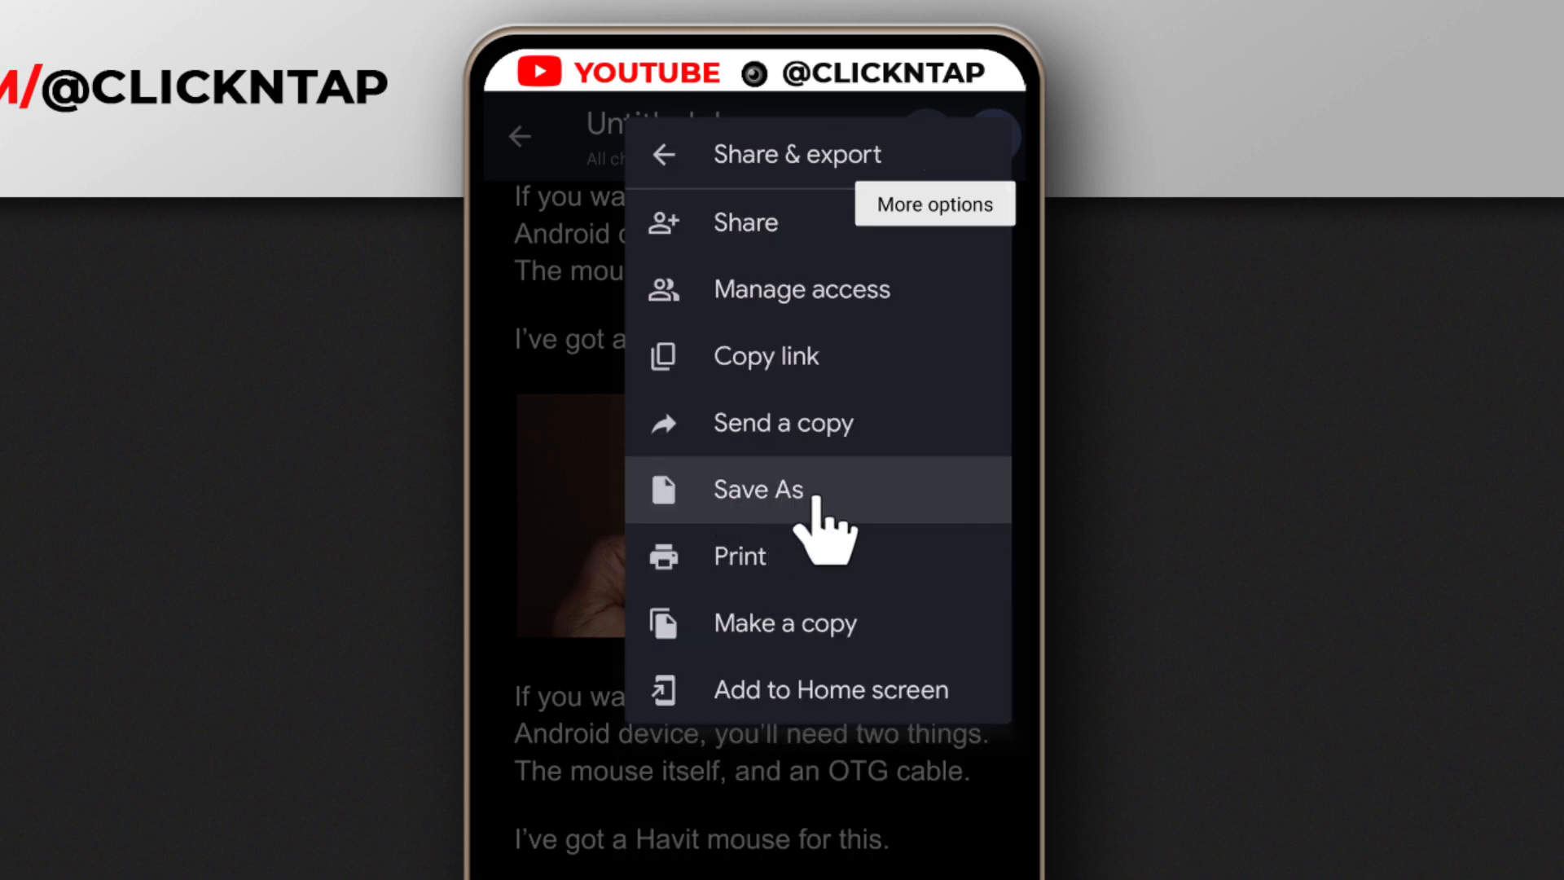
{"action": "left_click", "coordinate": [759, 489]}
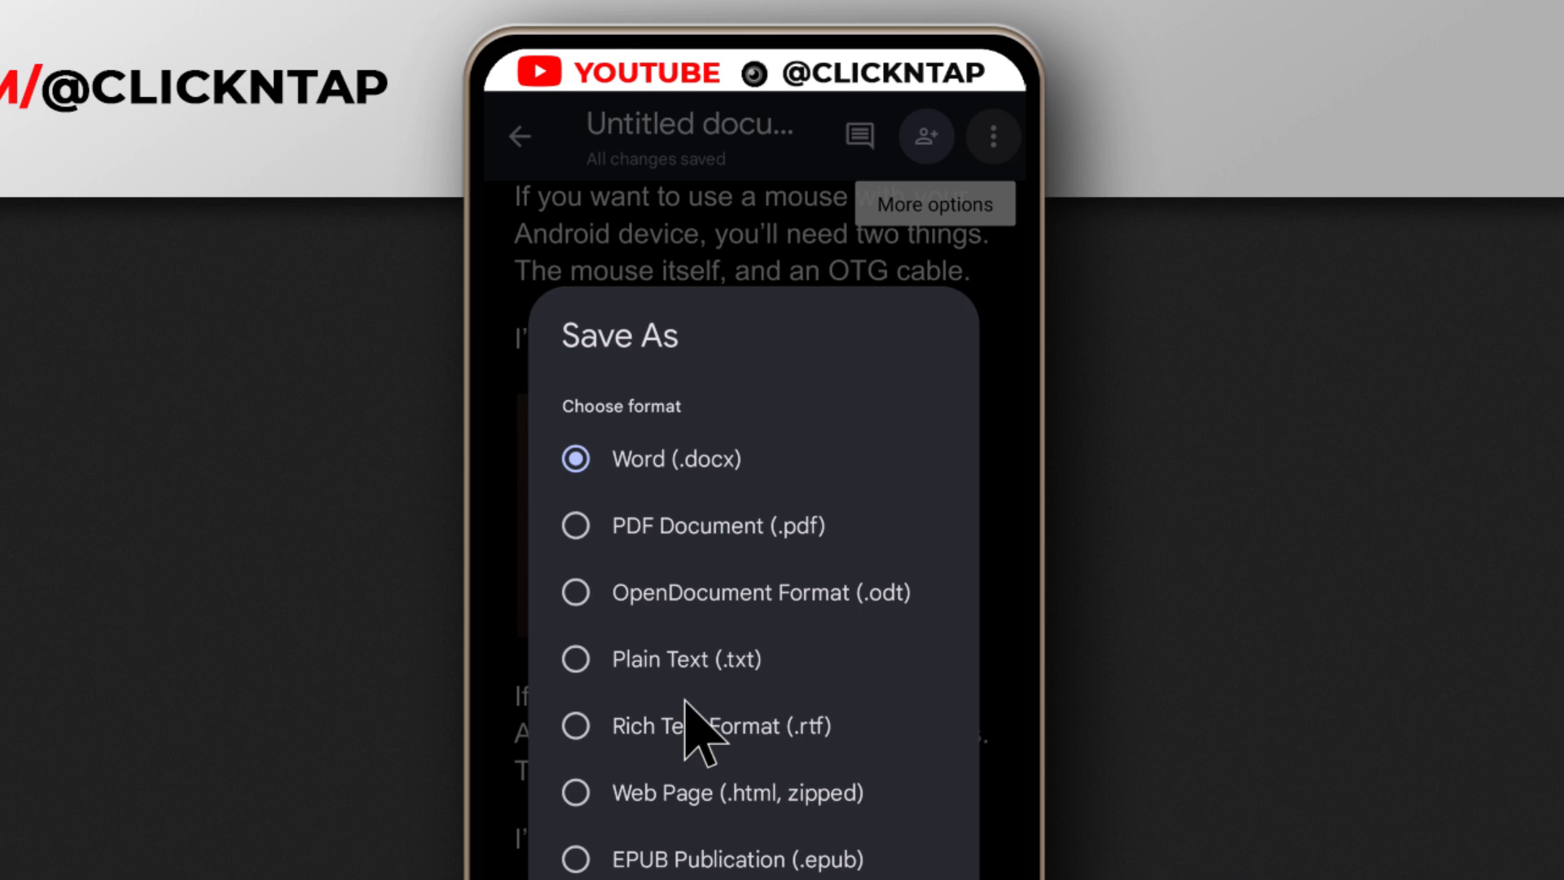
{"action": "mouse_move", "coordinate": [588, 808]}
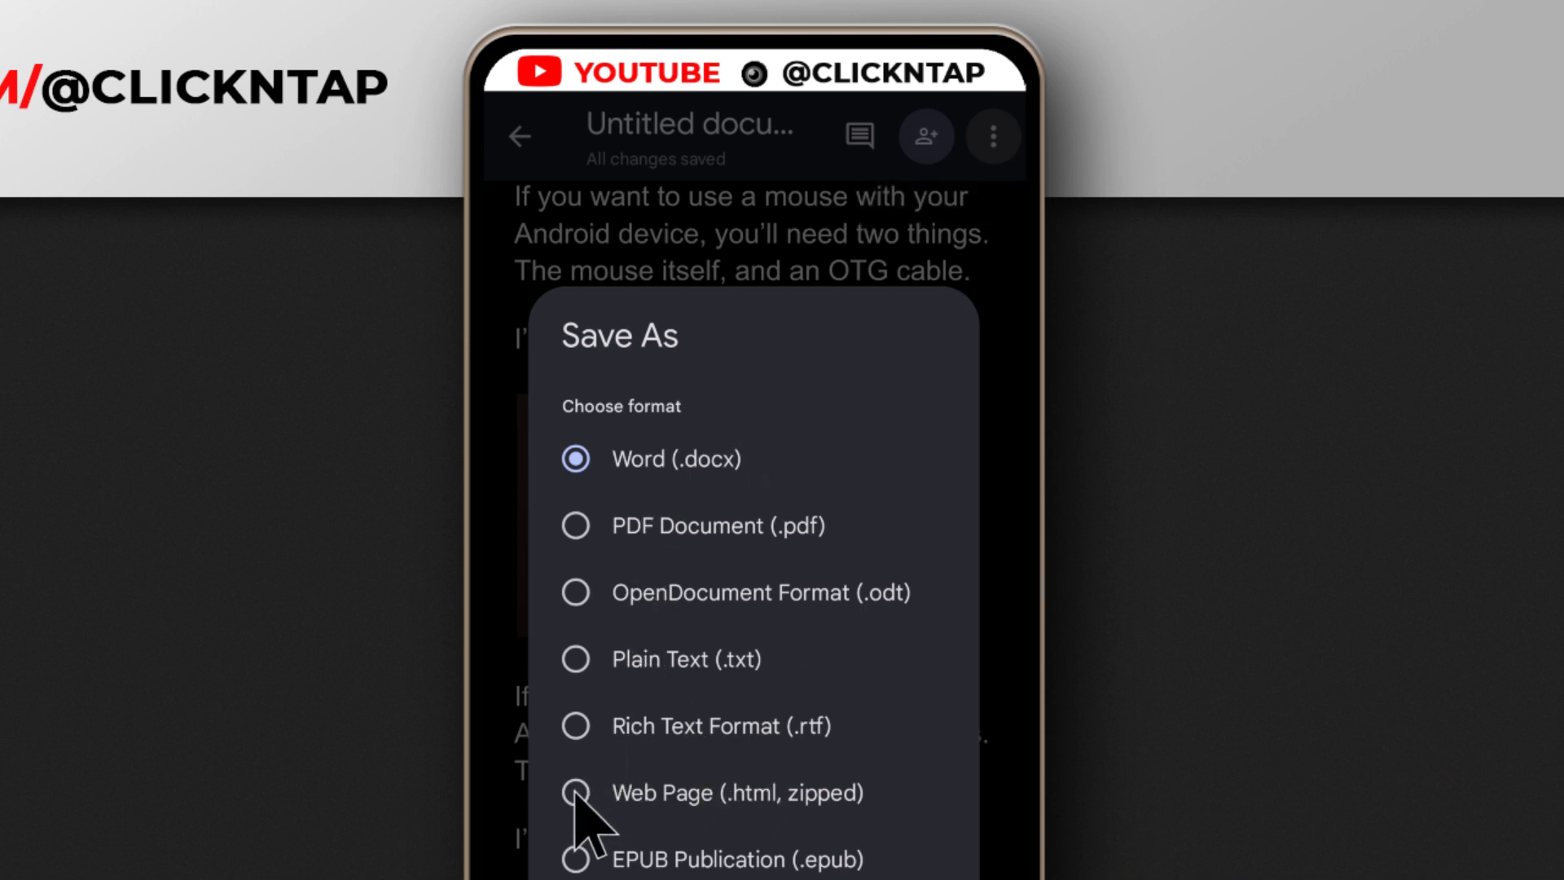
{"action": "left_click", "coordinate": [576, 792]}
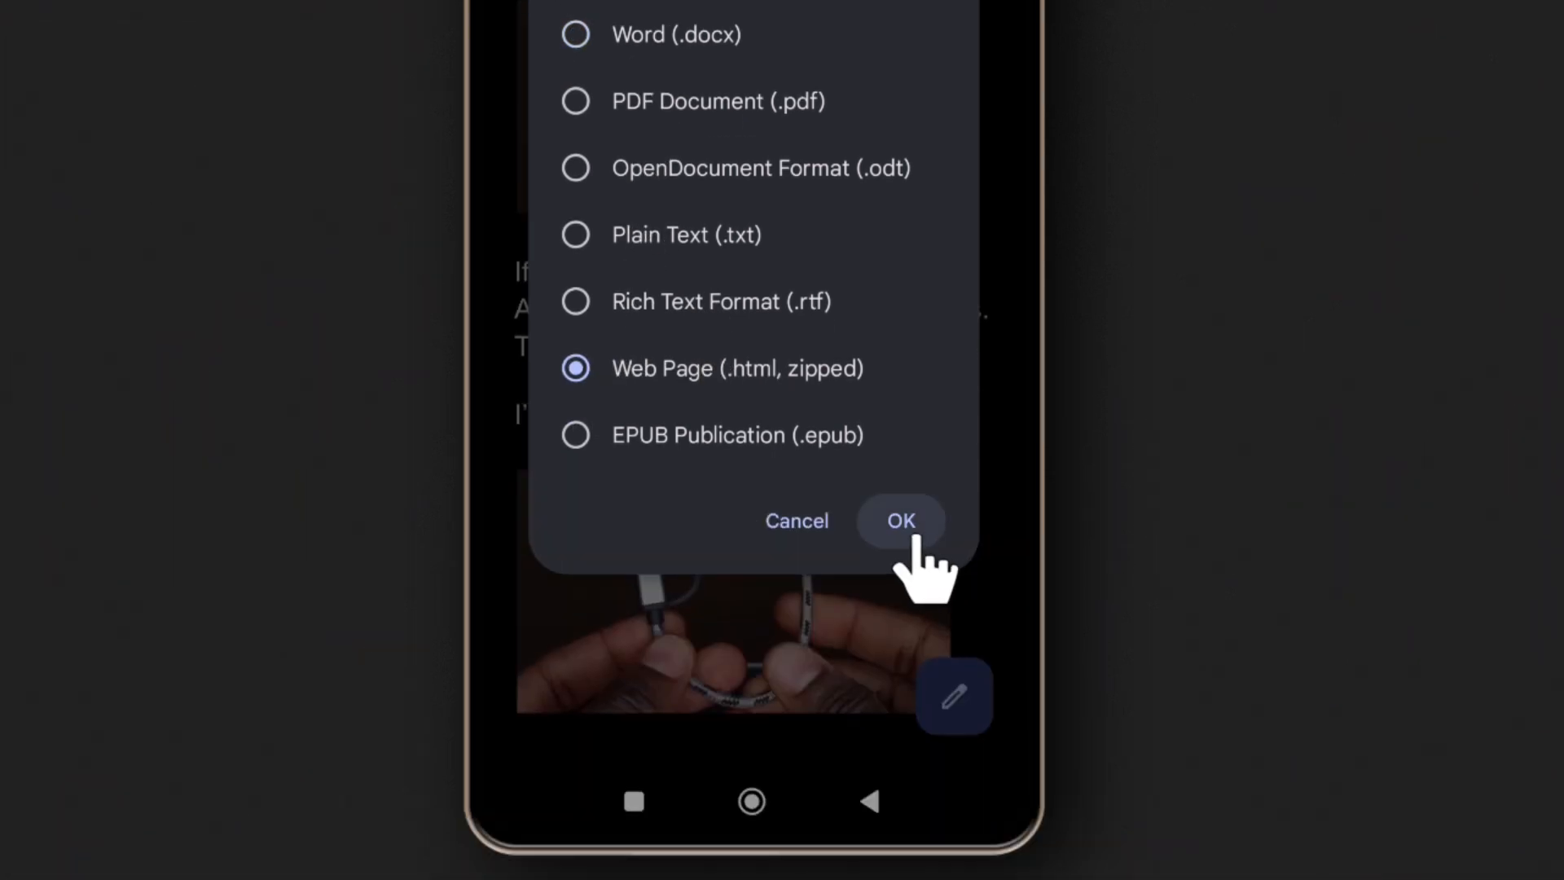
{"action": "left_click", "coordinate": [900, 520]}
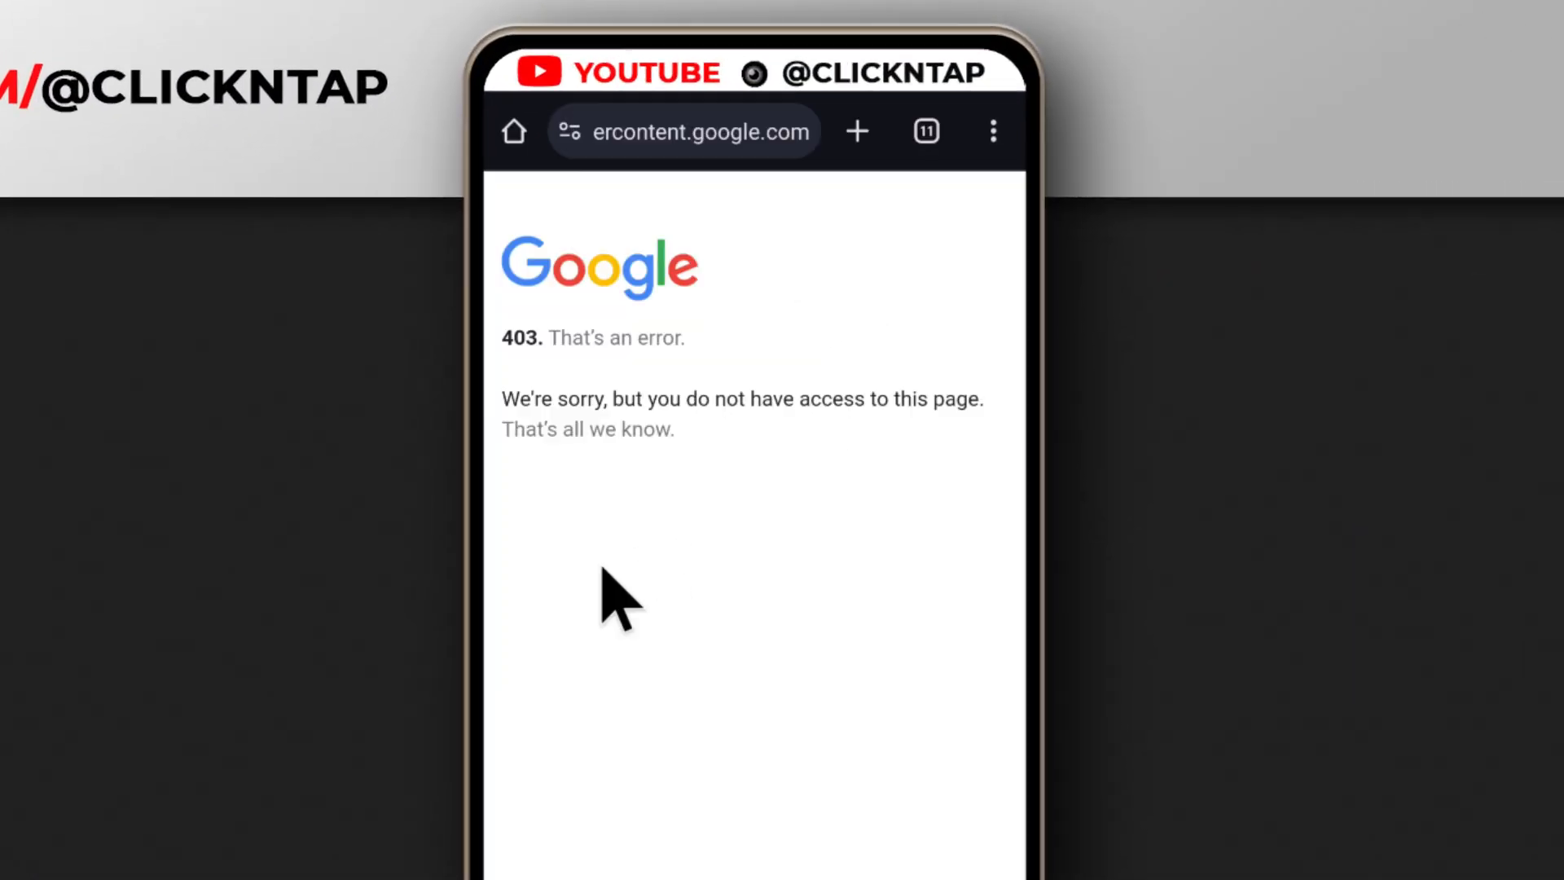
{"action": "mouse_move", "coordinate": [674, 374]}
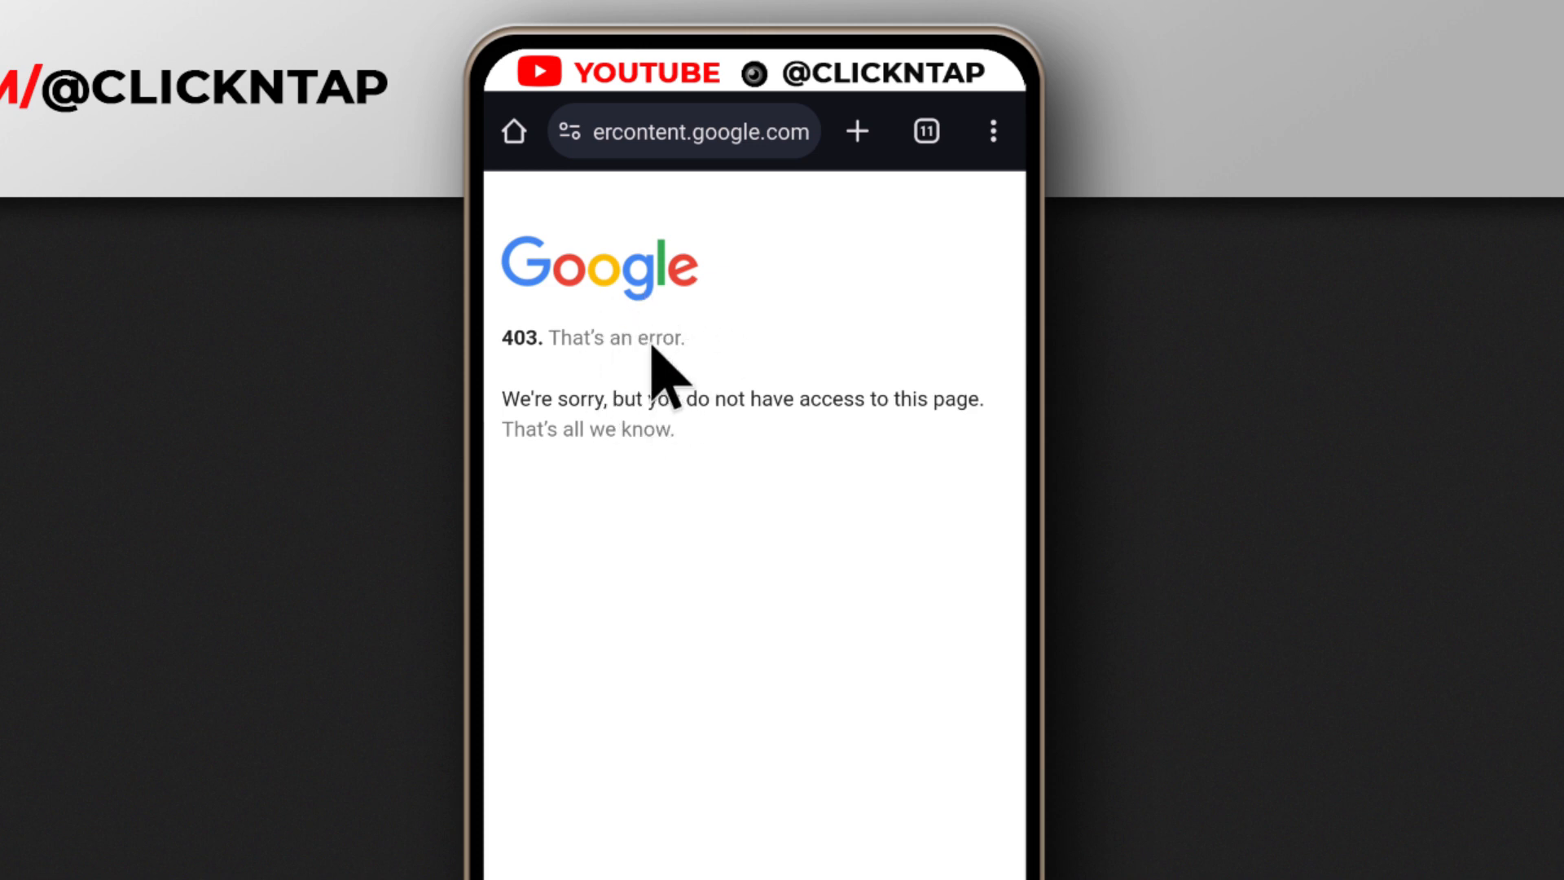
{"action": "mouse_move", "coordinate": [653, 463]}
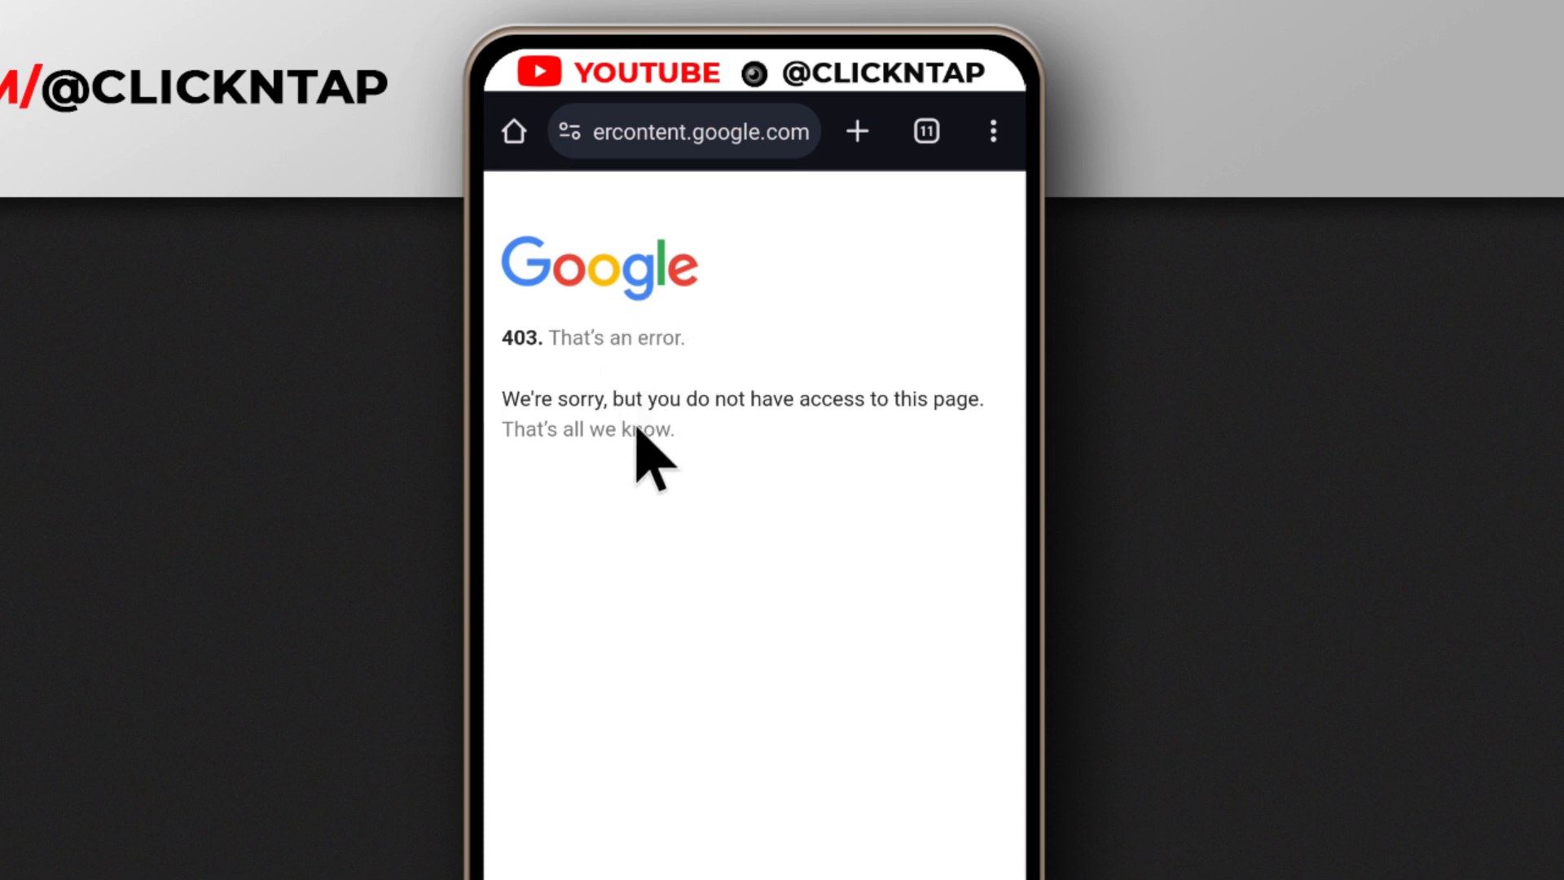
{"action": "mouse_move", "coordinate": [608, 349]}
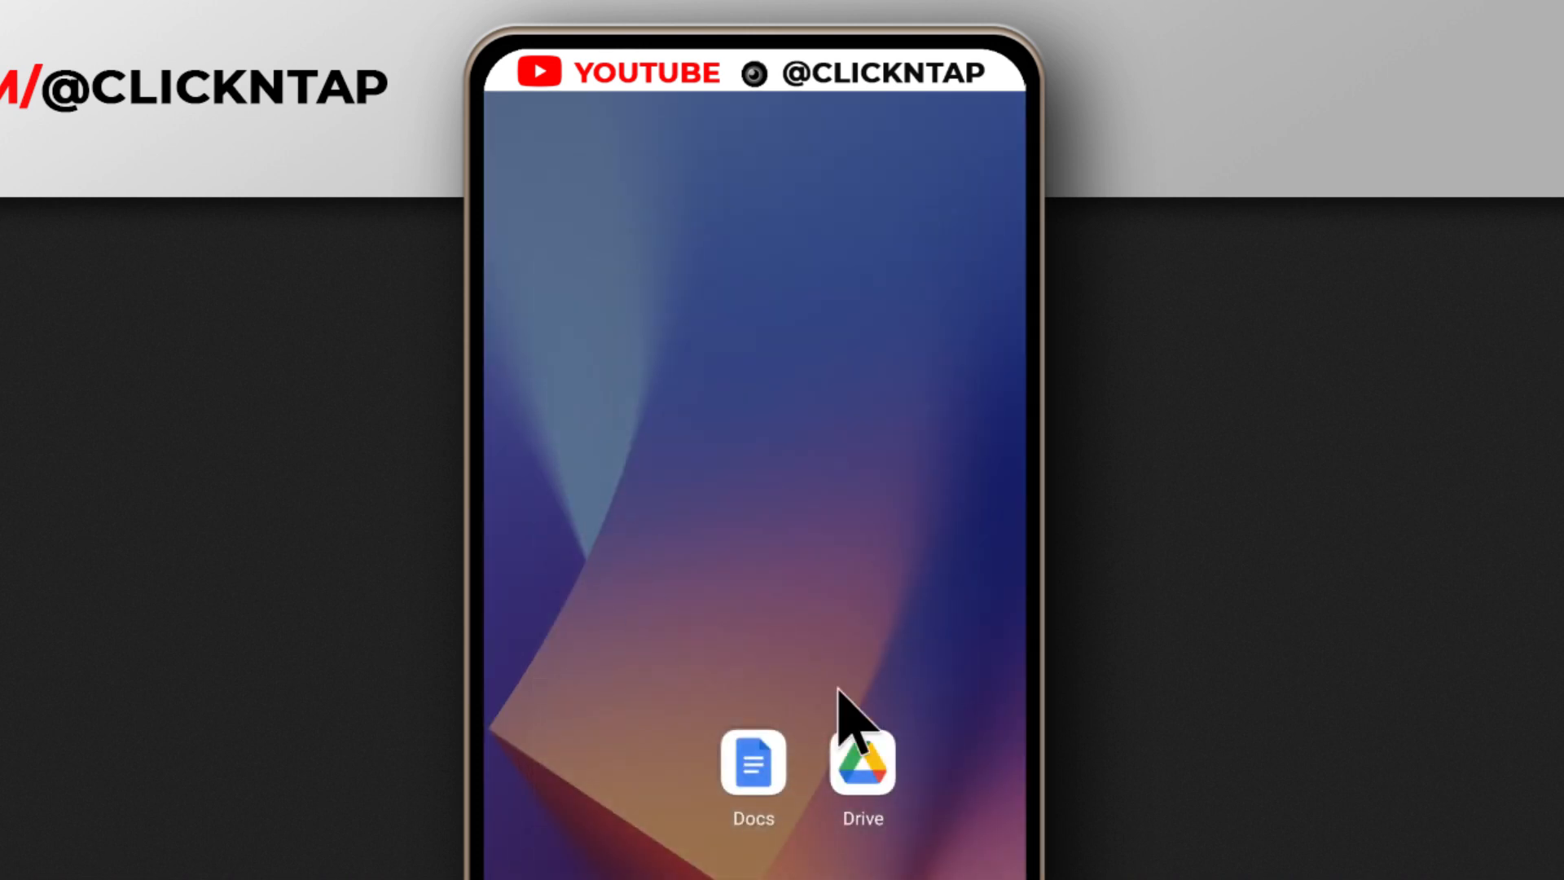
{"action": "mouse_move", "coordinate": [876, 806]}
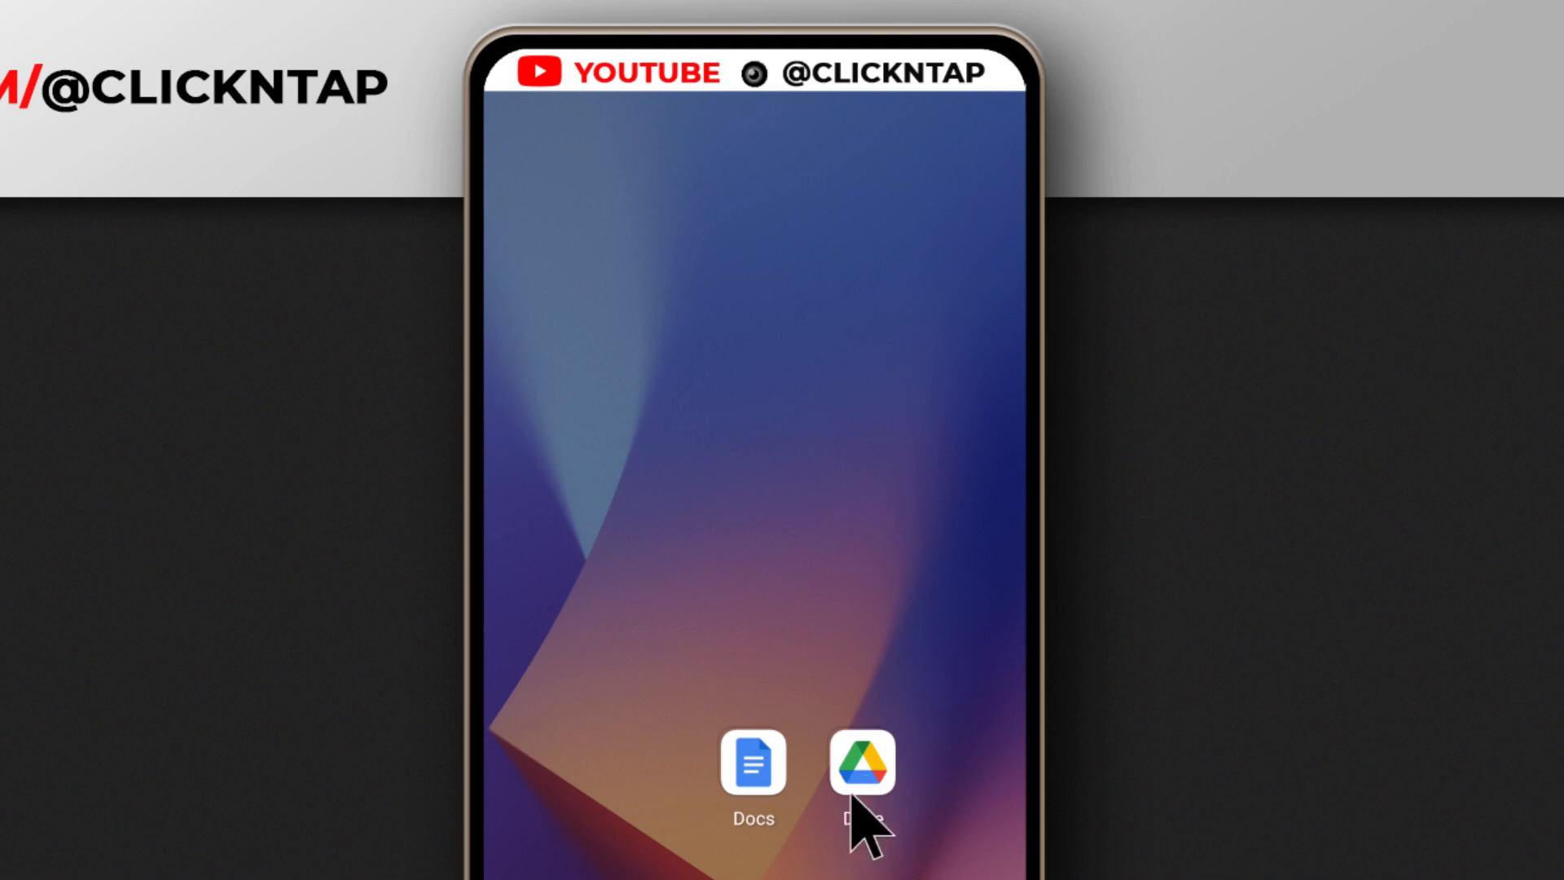
Launch Google Drive from the home screen to My Drive.
{"action": "left_click", "coordinate": [862, 763]}
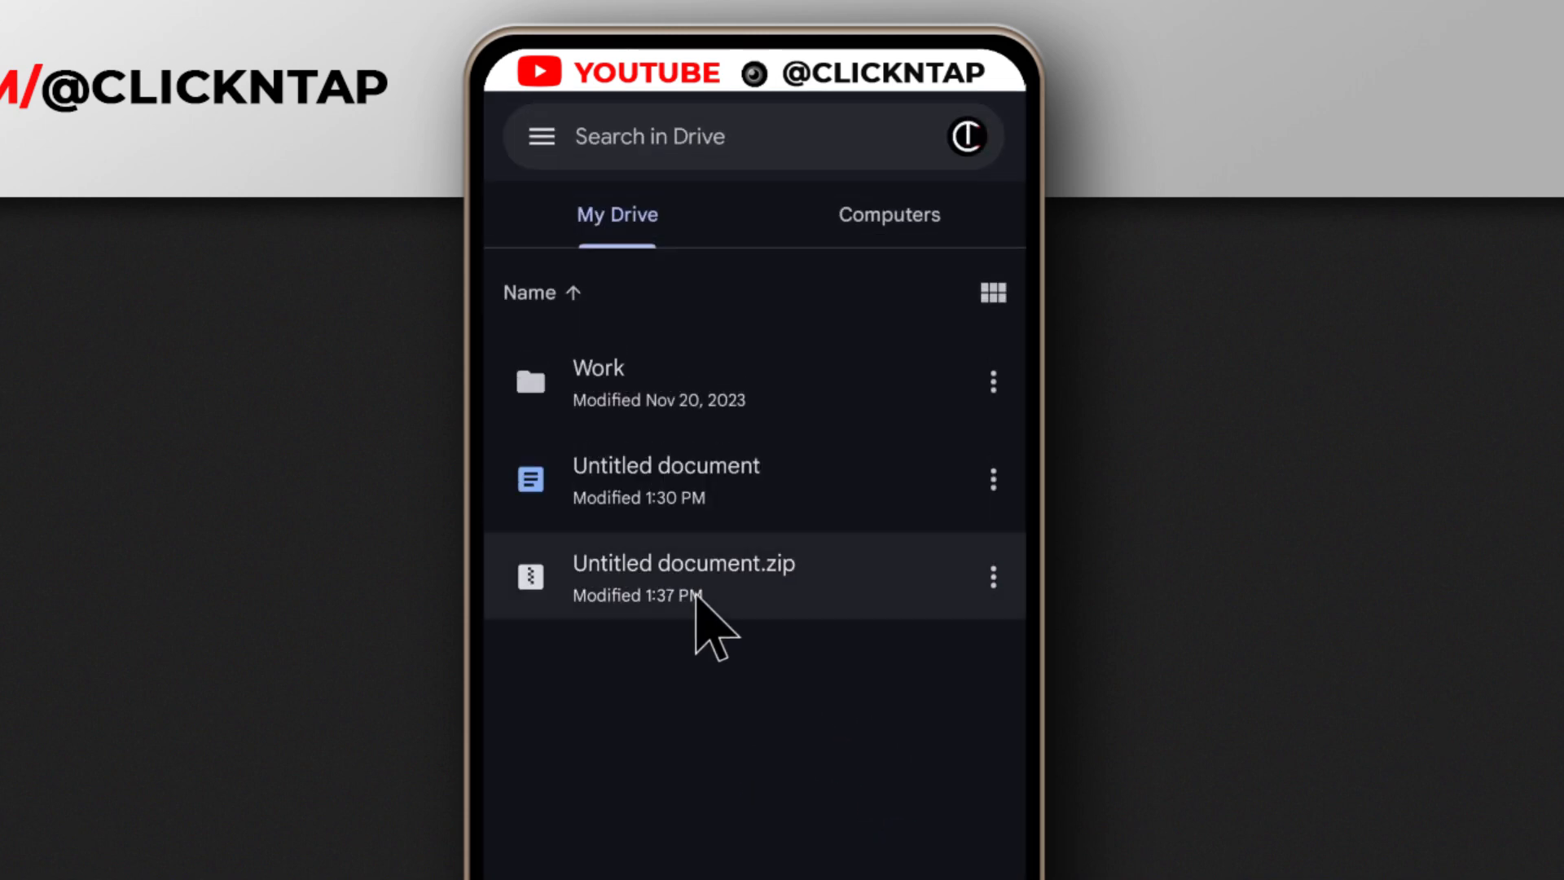
{"action": "mouse_move", "coordinate": [666, 481]}
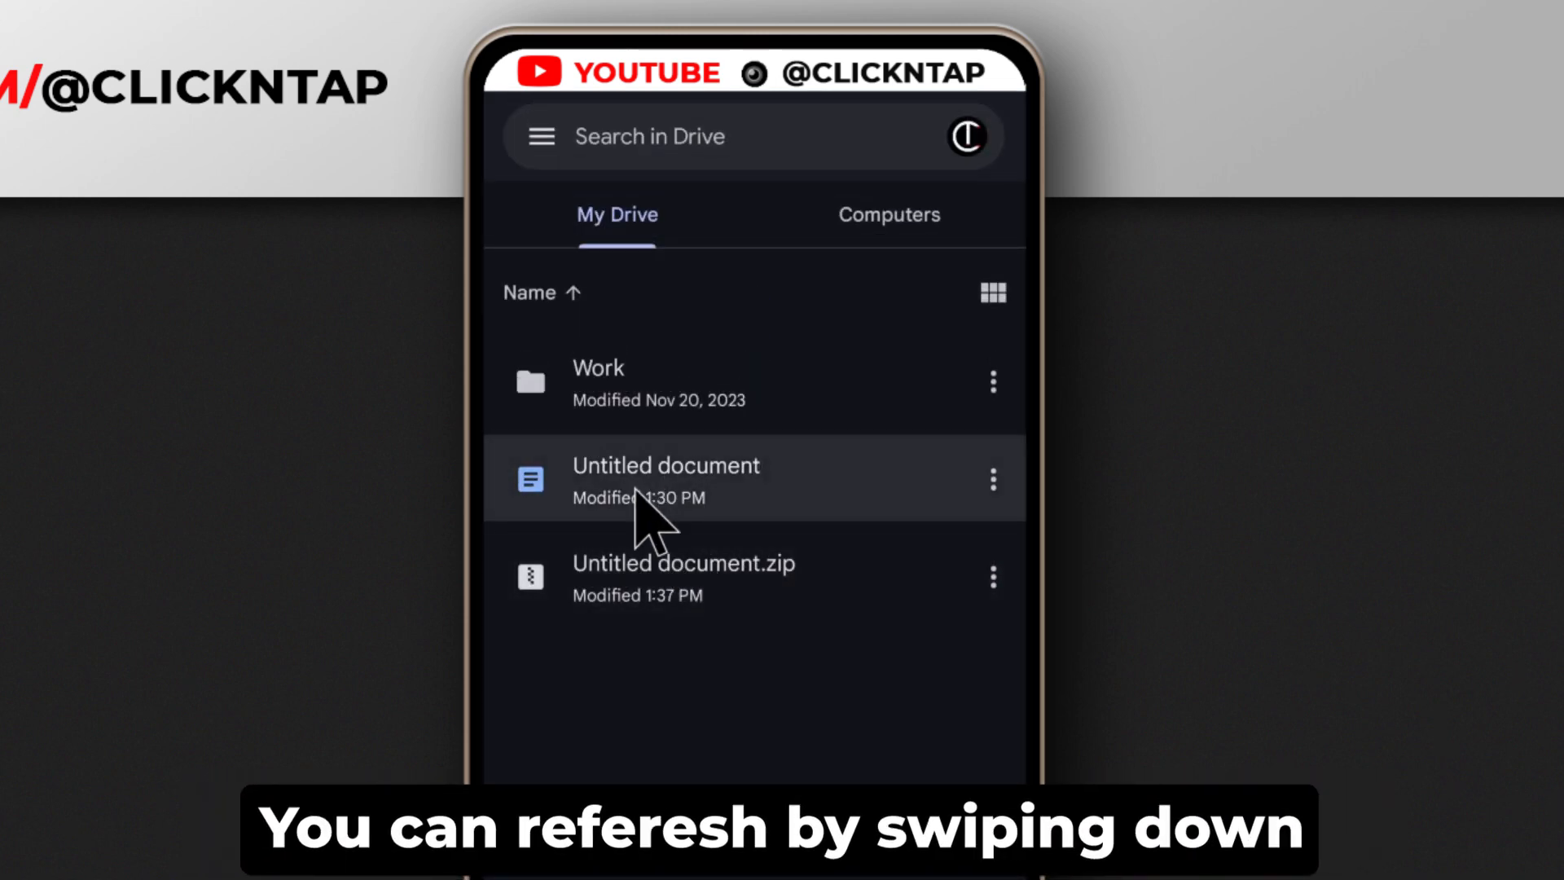
{"action": "mouse_move", "coordinate": [629, 599]}
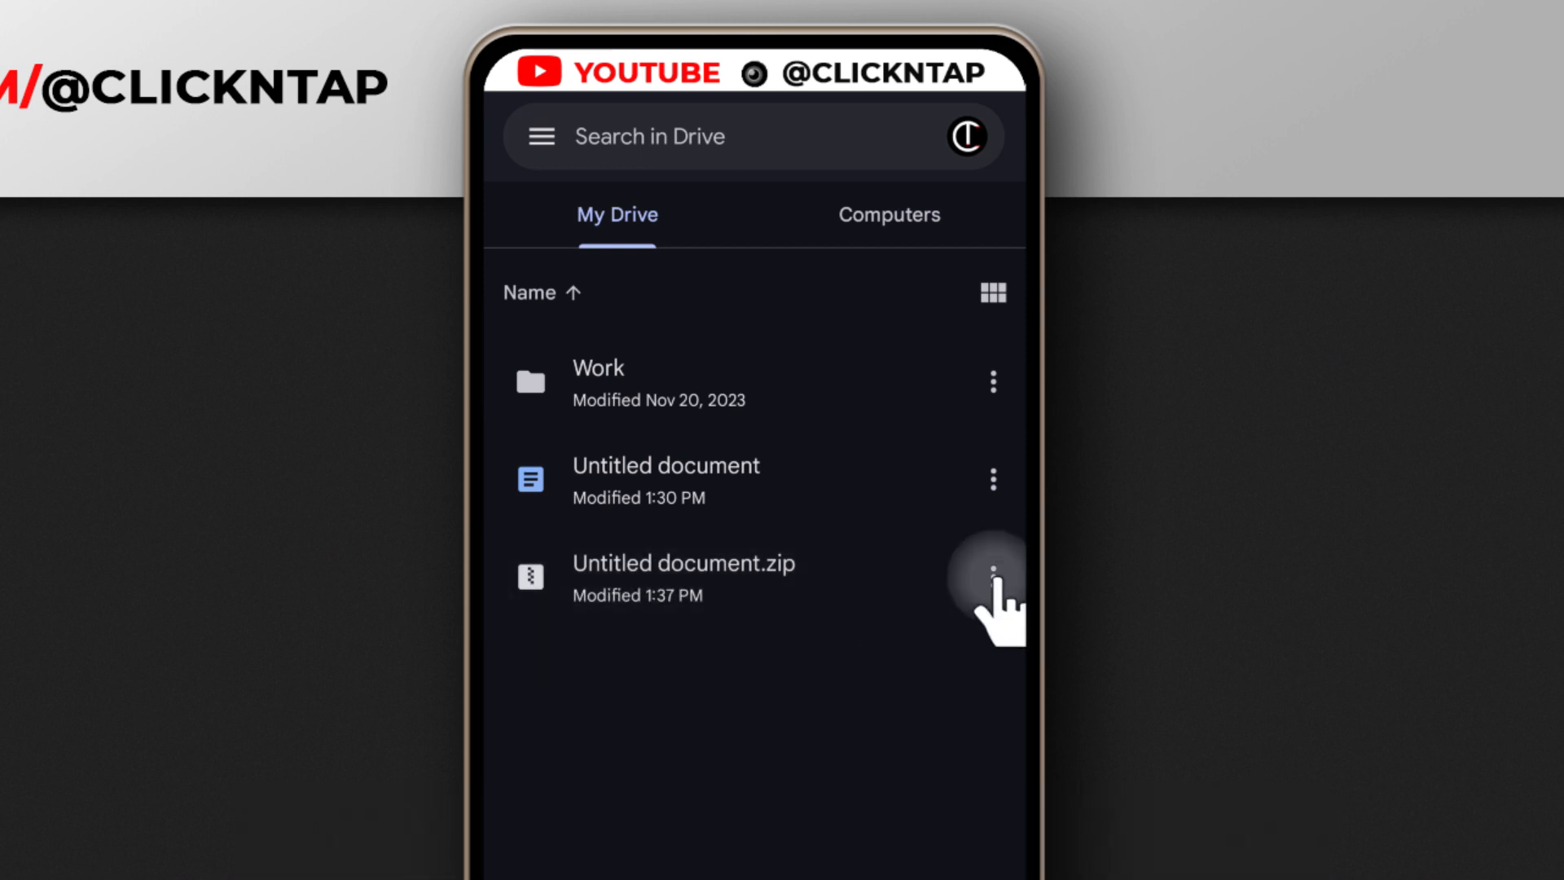
Download Untitled document.zip from My Drive and return to the home screen.
{"action": "left_click", "coordinate": [992, 577]}
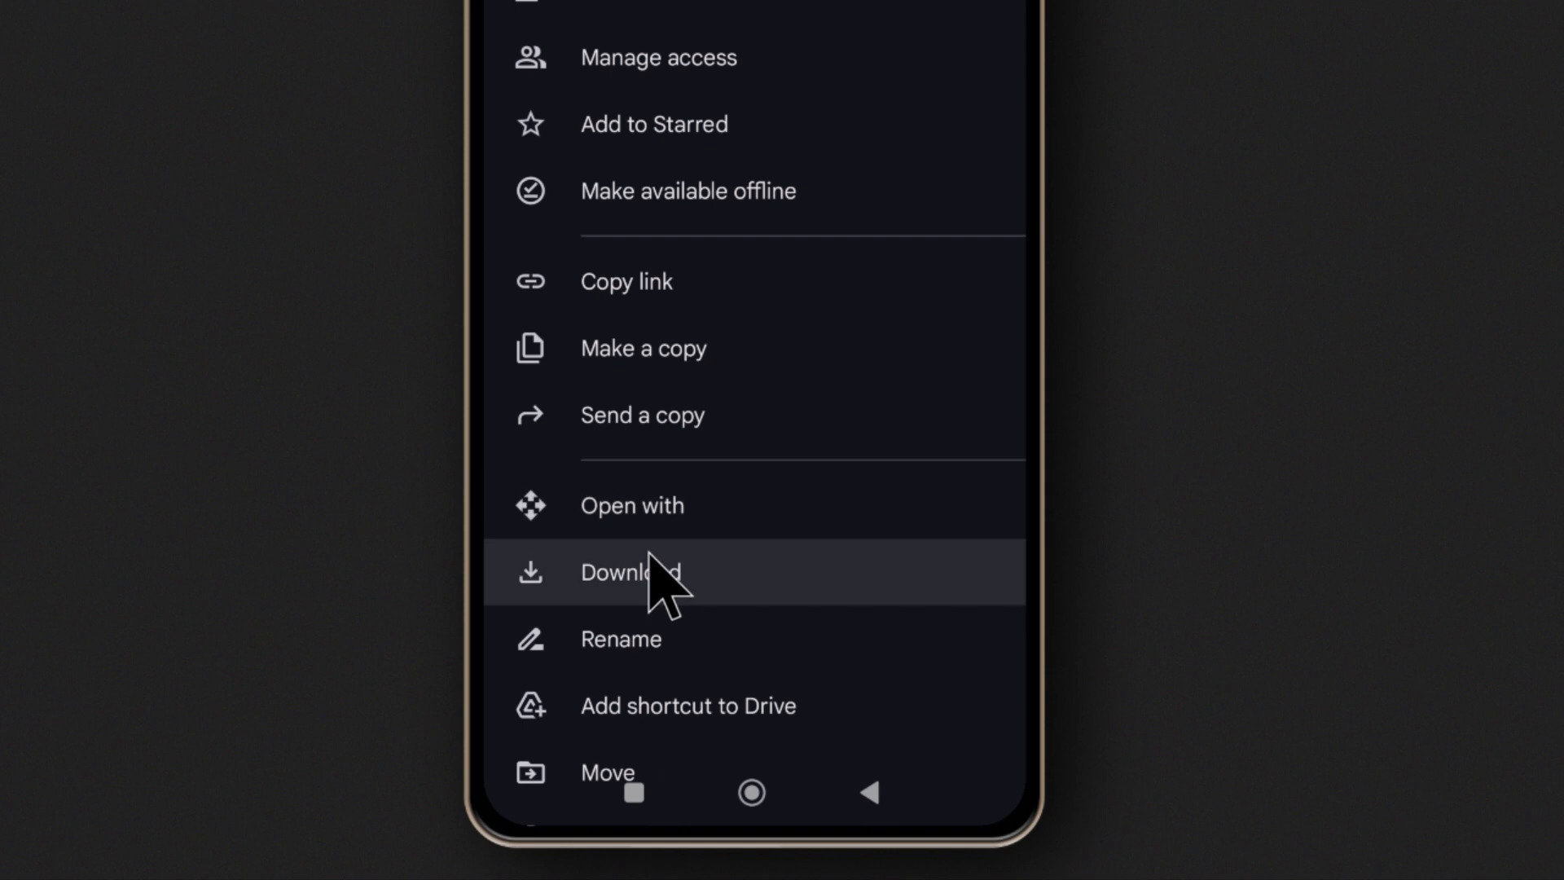
{"action": "left_click", "coordinate": [630, 572]}
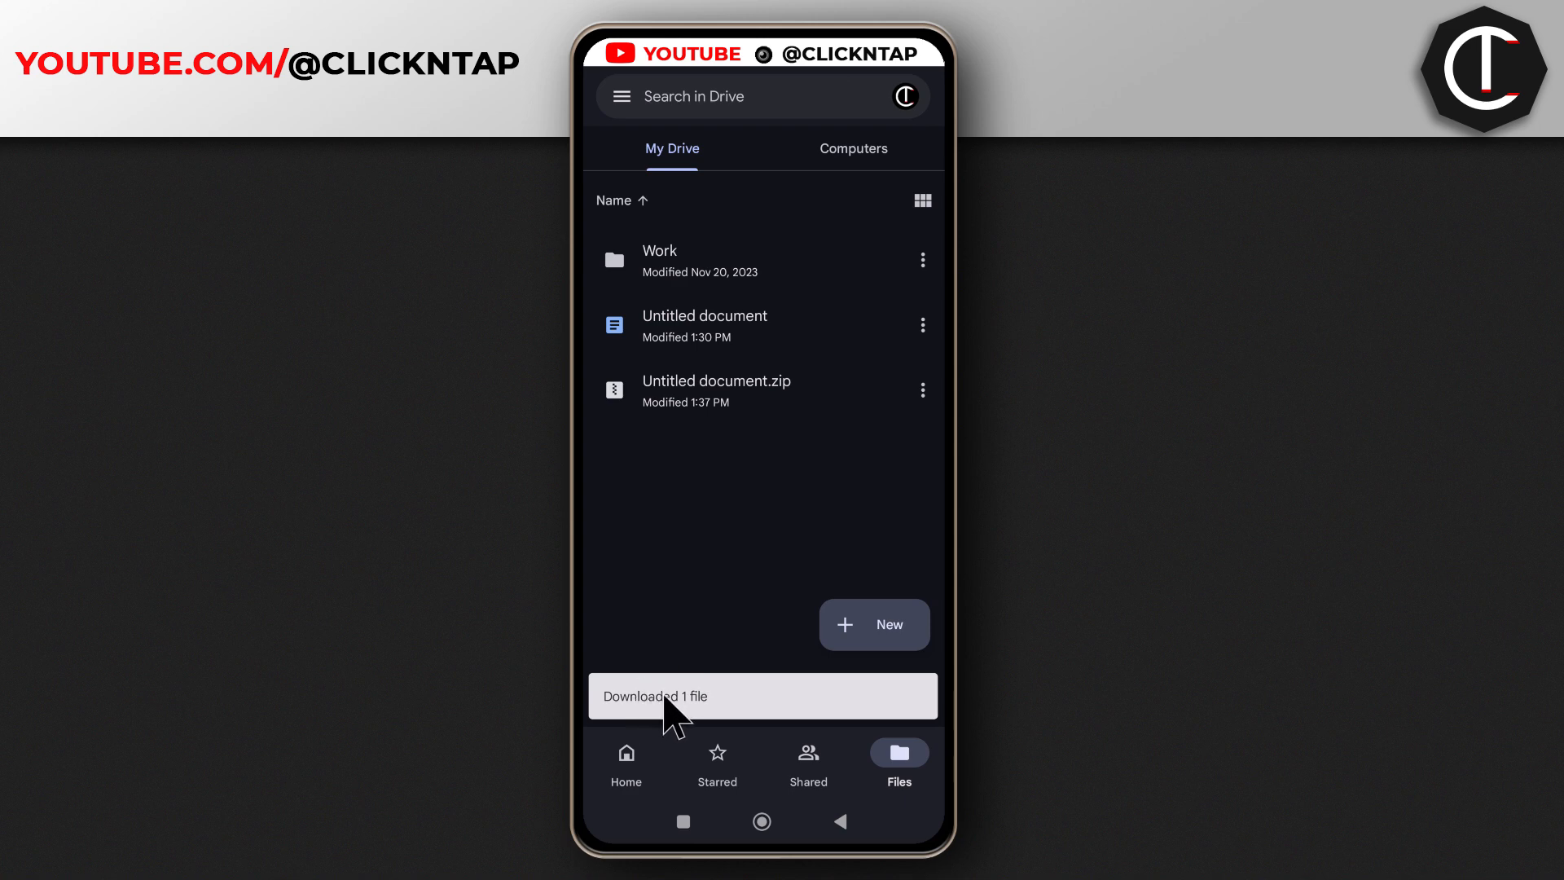
{"action": "left_click", "coordinate": [761, 821]}
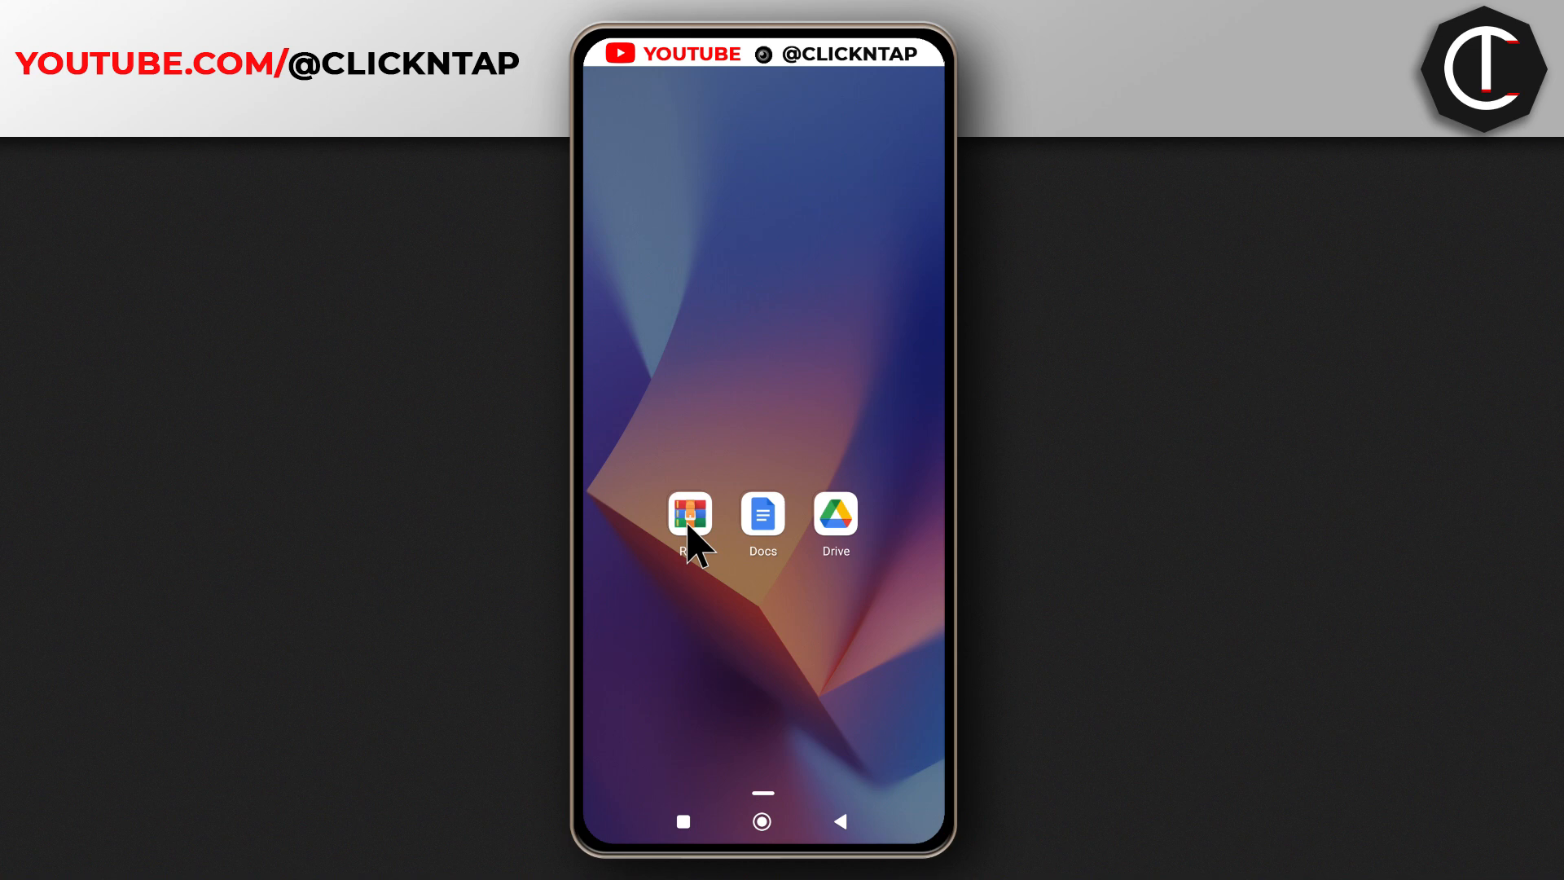
{"action": "mouse_move", "coordinate": [695, 556]}
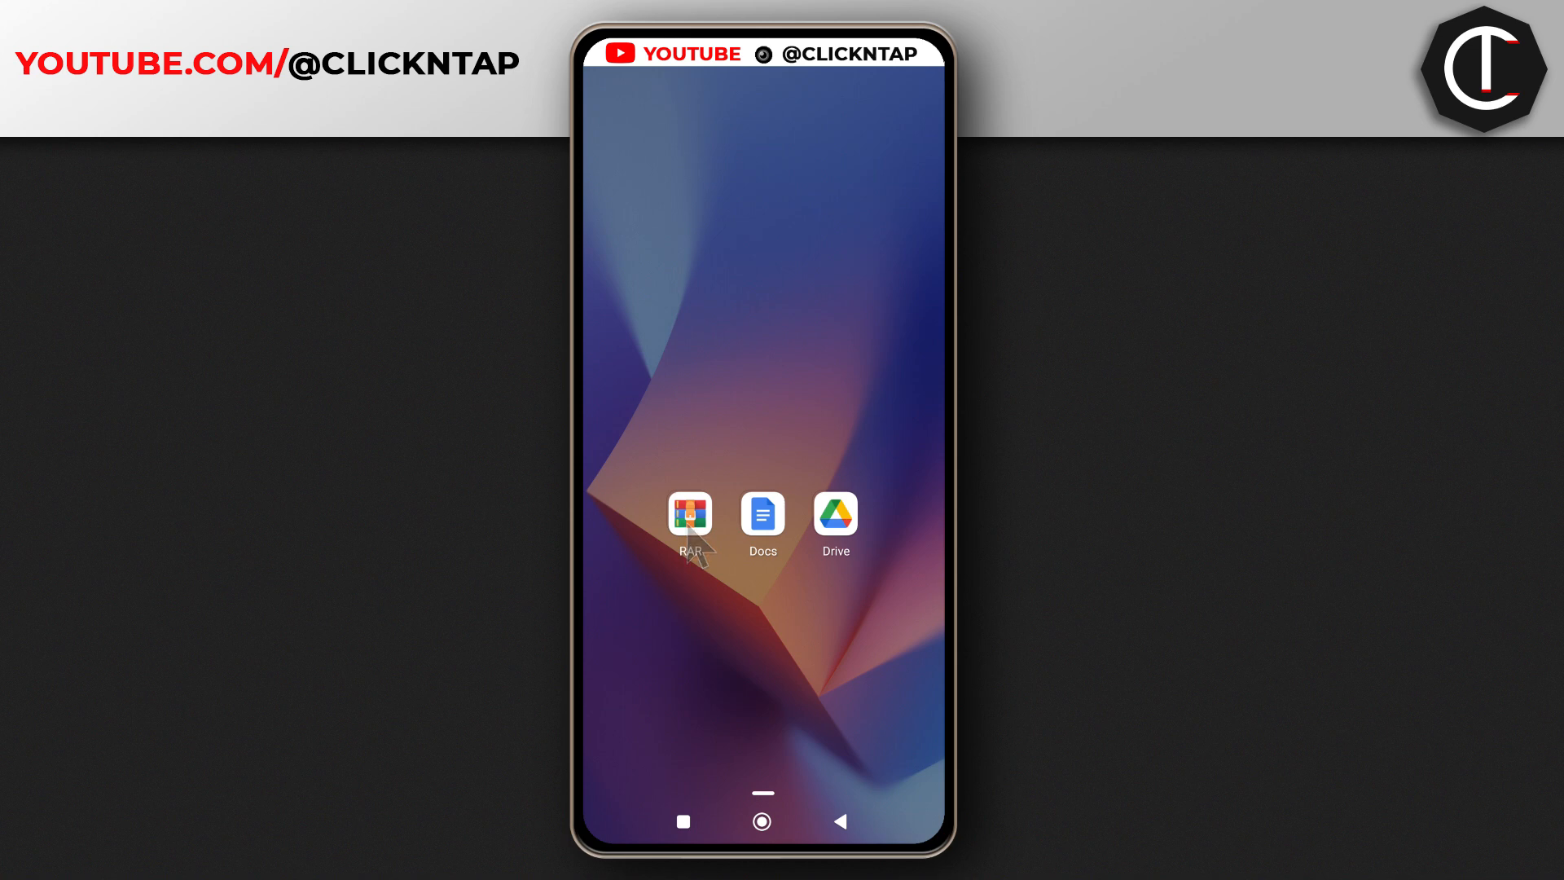
{"action": "mouse_move", "coordinate": [703, 559]}
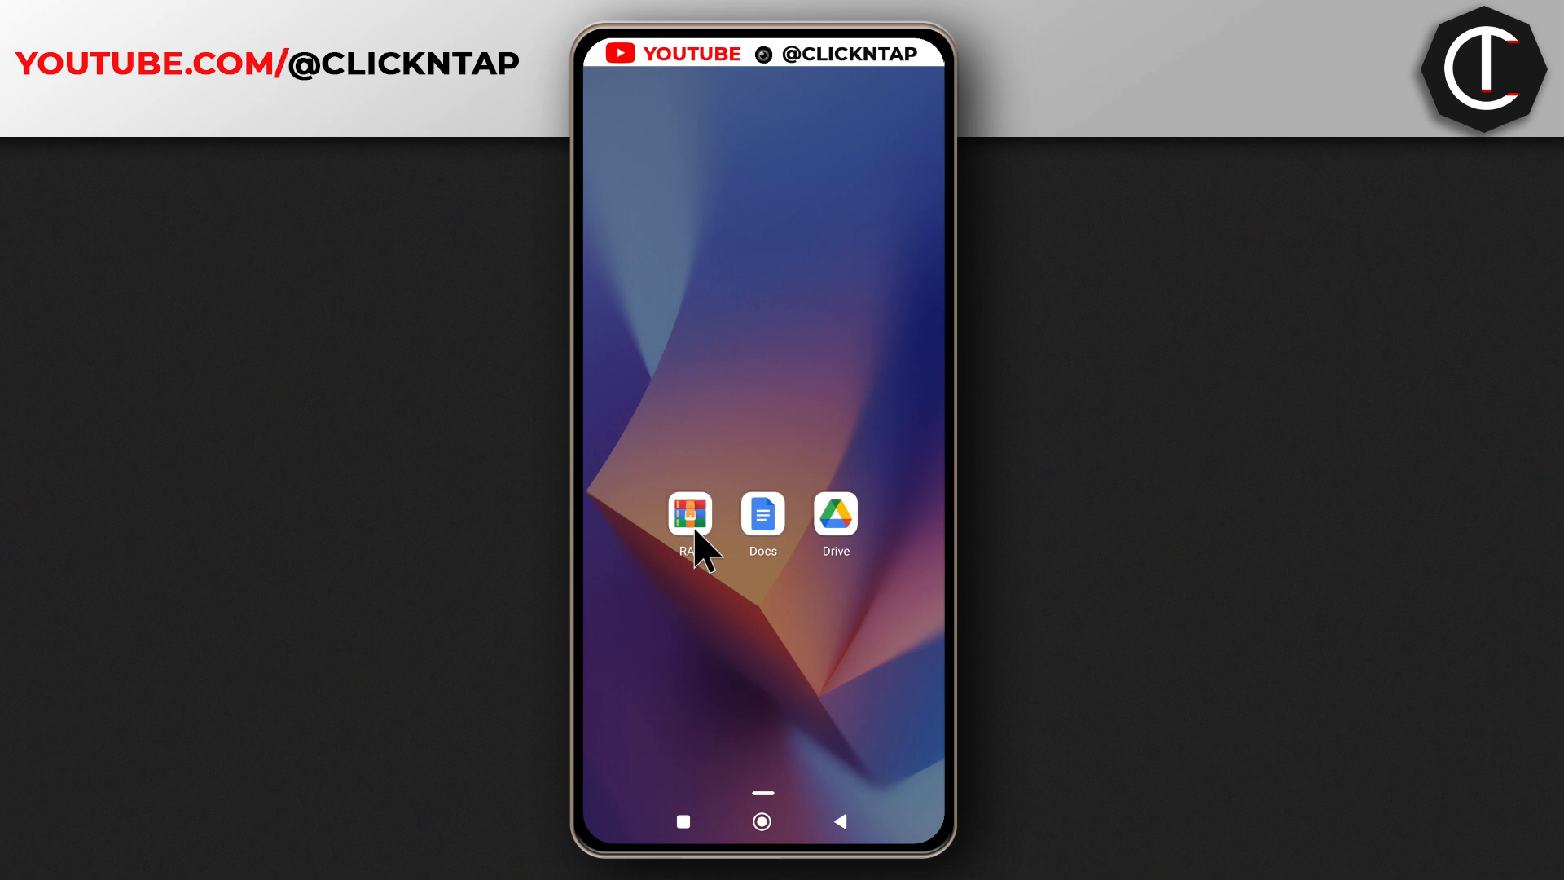
{"action": "mouse_move", "coordinate": [697, 529]}
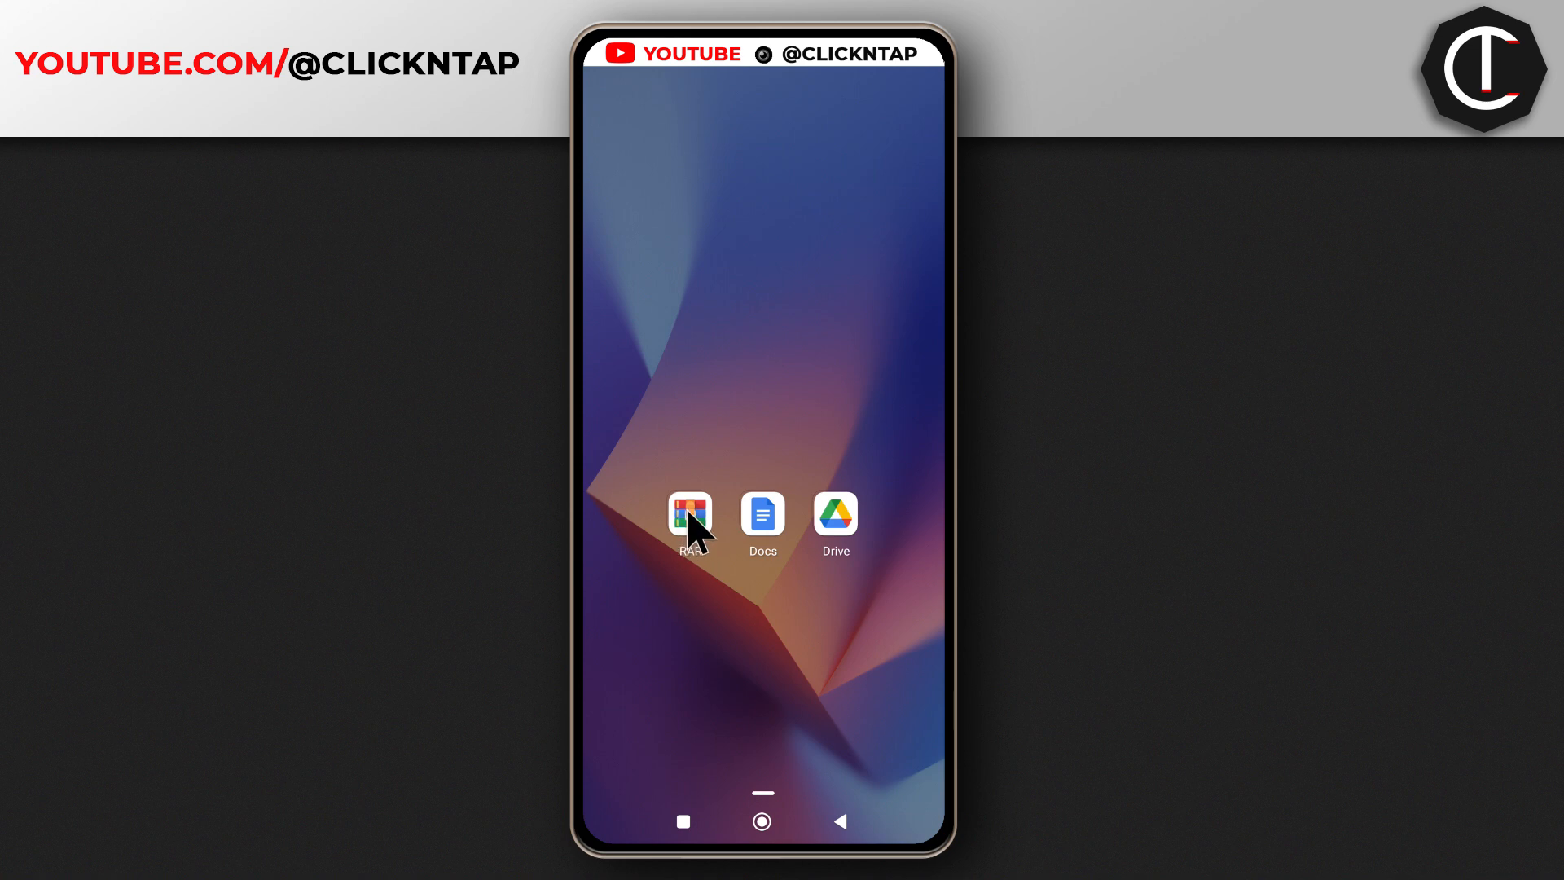
Launch the RAR app from the home screen.
{"action": "left_click", "coordinate": [691, 519]}
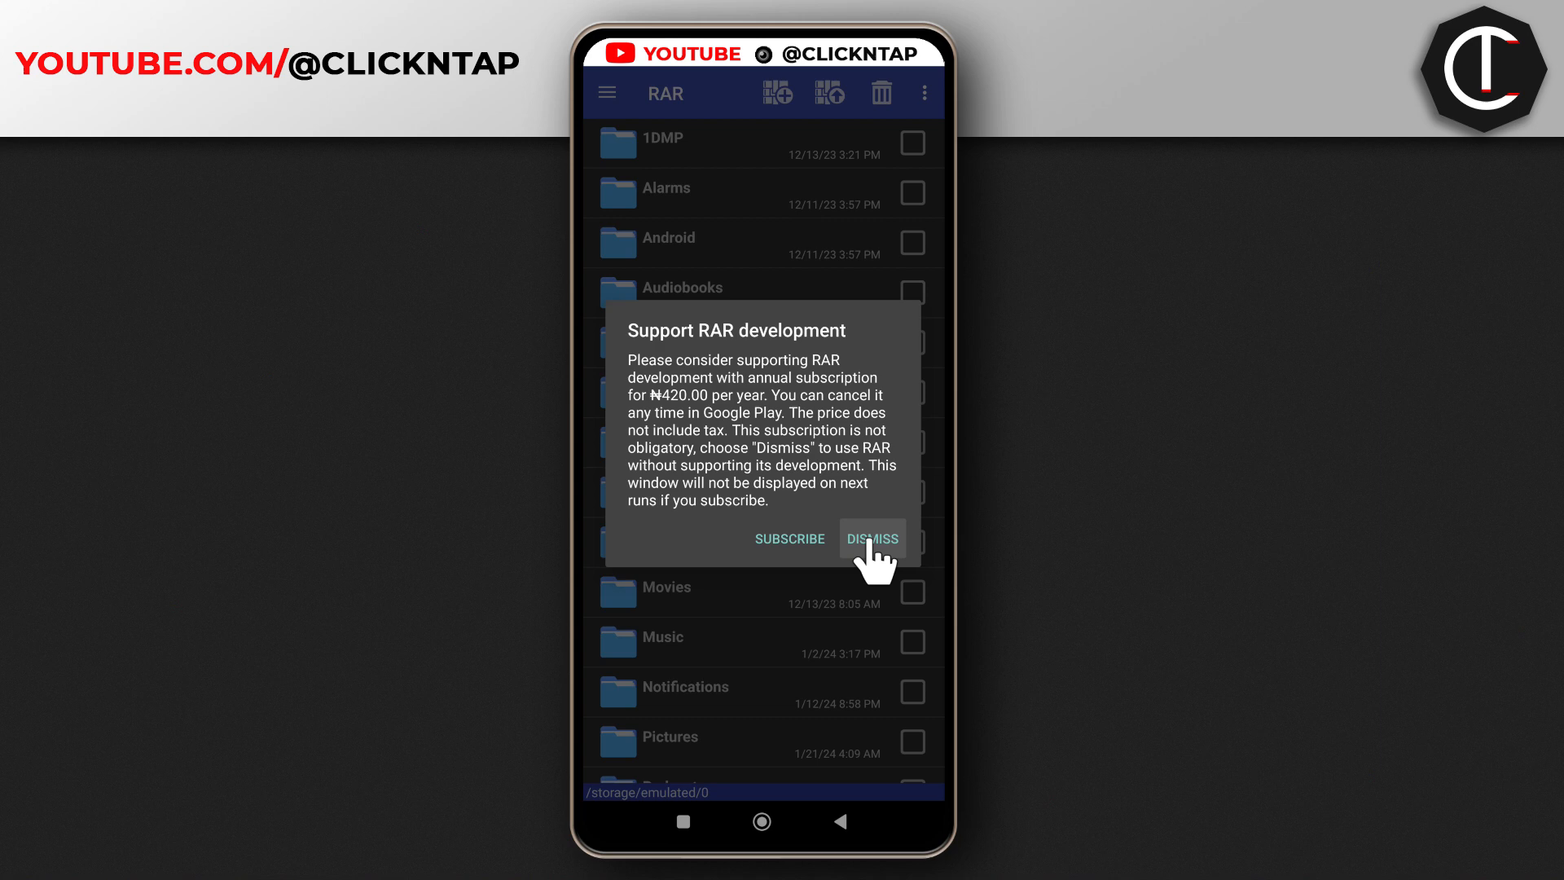
Dismiss RAR's subscription prompt and open the Download folder.
{"action": "left_click", "coordinate": [870, 539]}
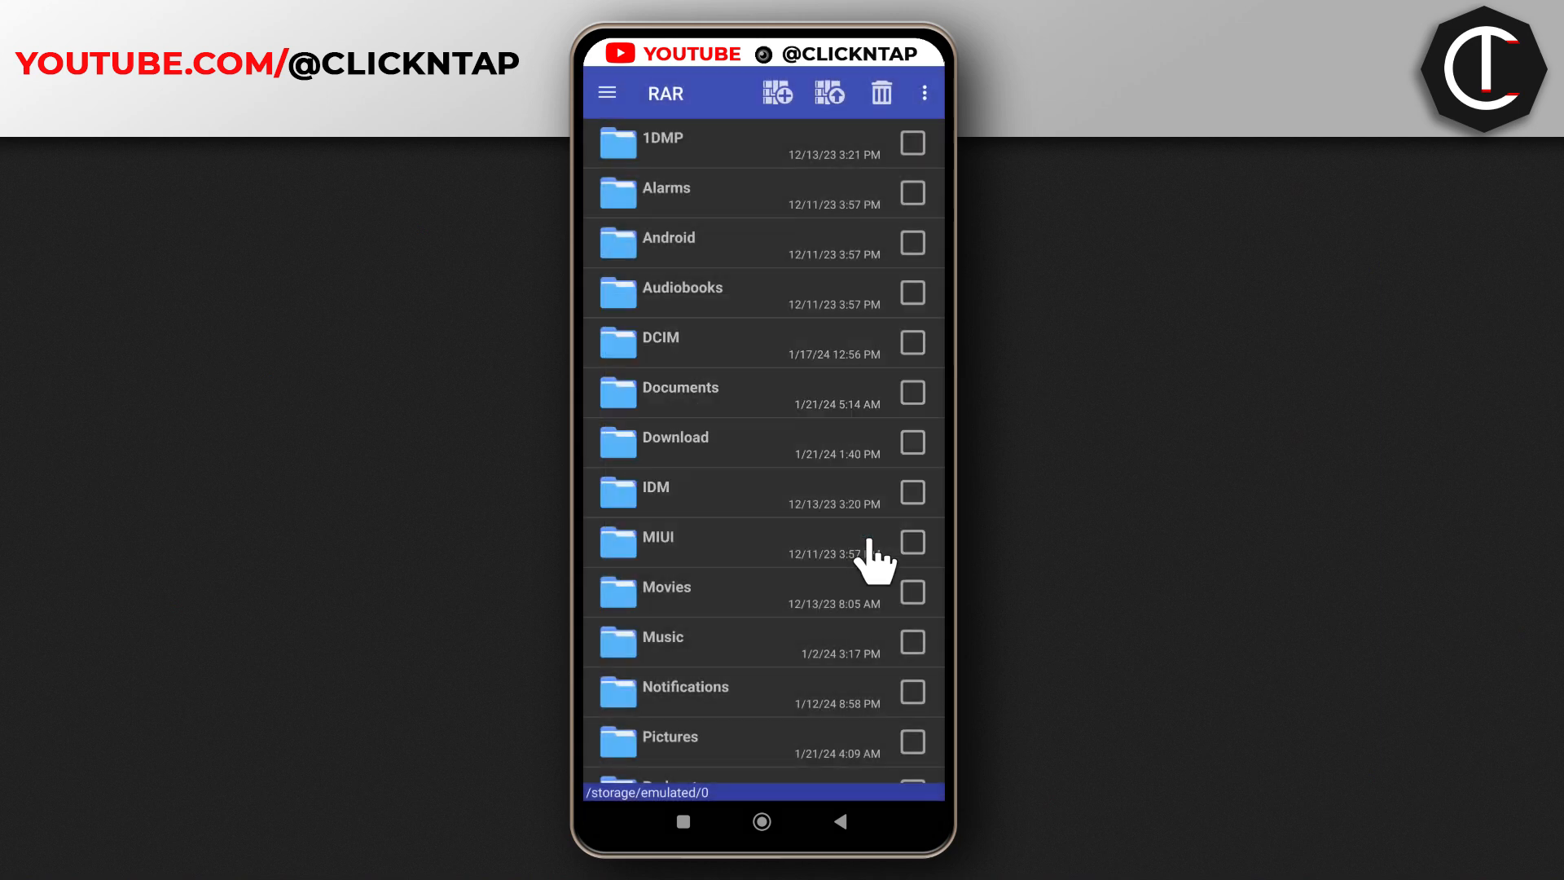
{"action": "mouse_move", "coordinate": [764, 544]}
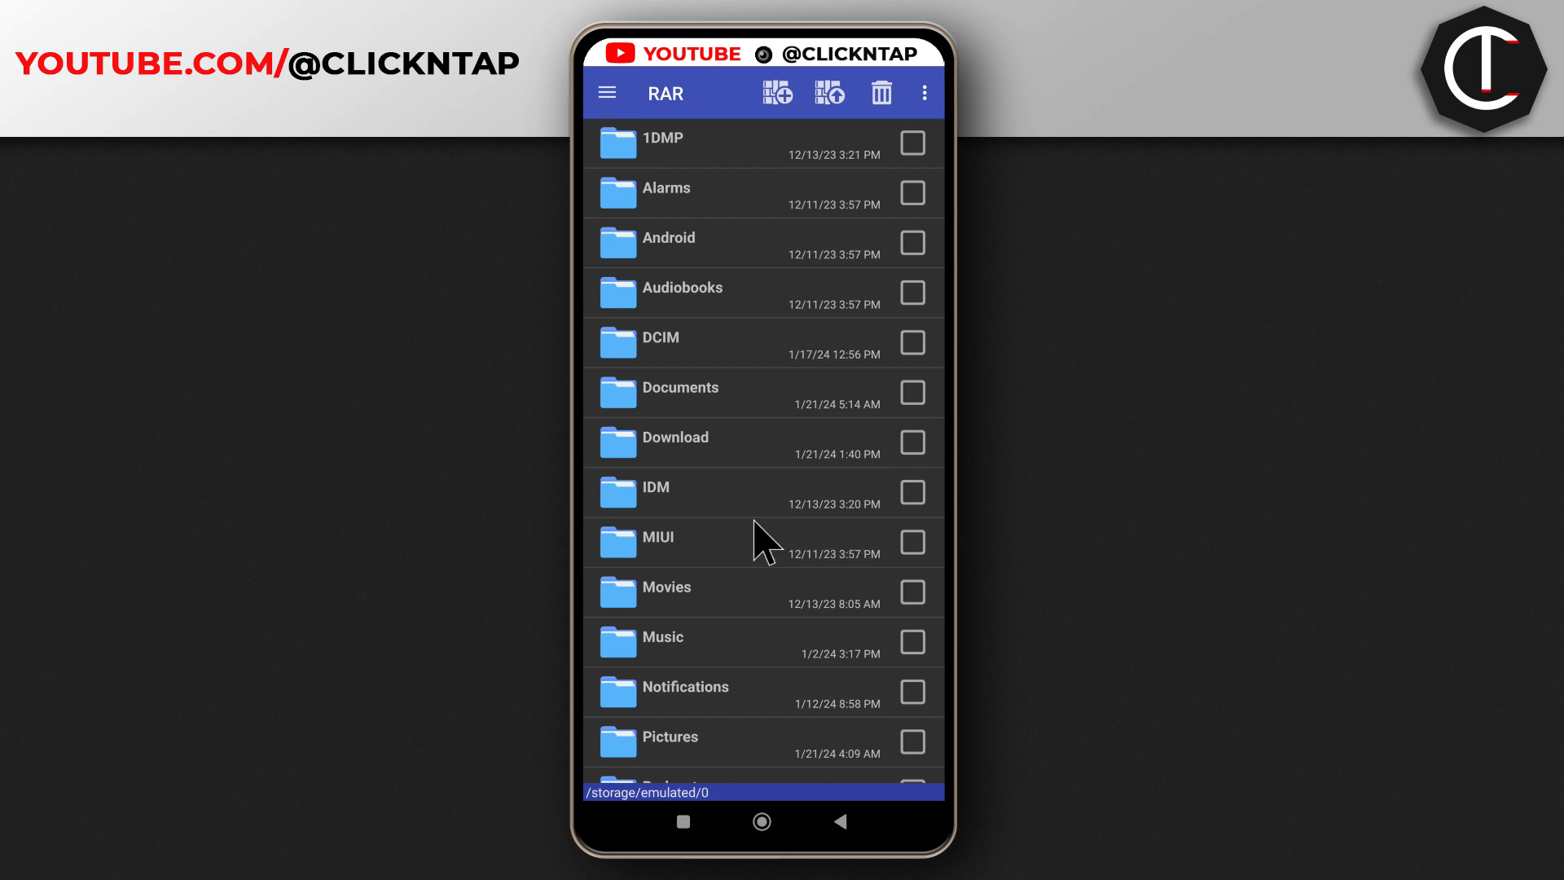
{"action": "mouse_move", "coordinate": [757, 469]}
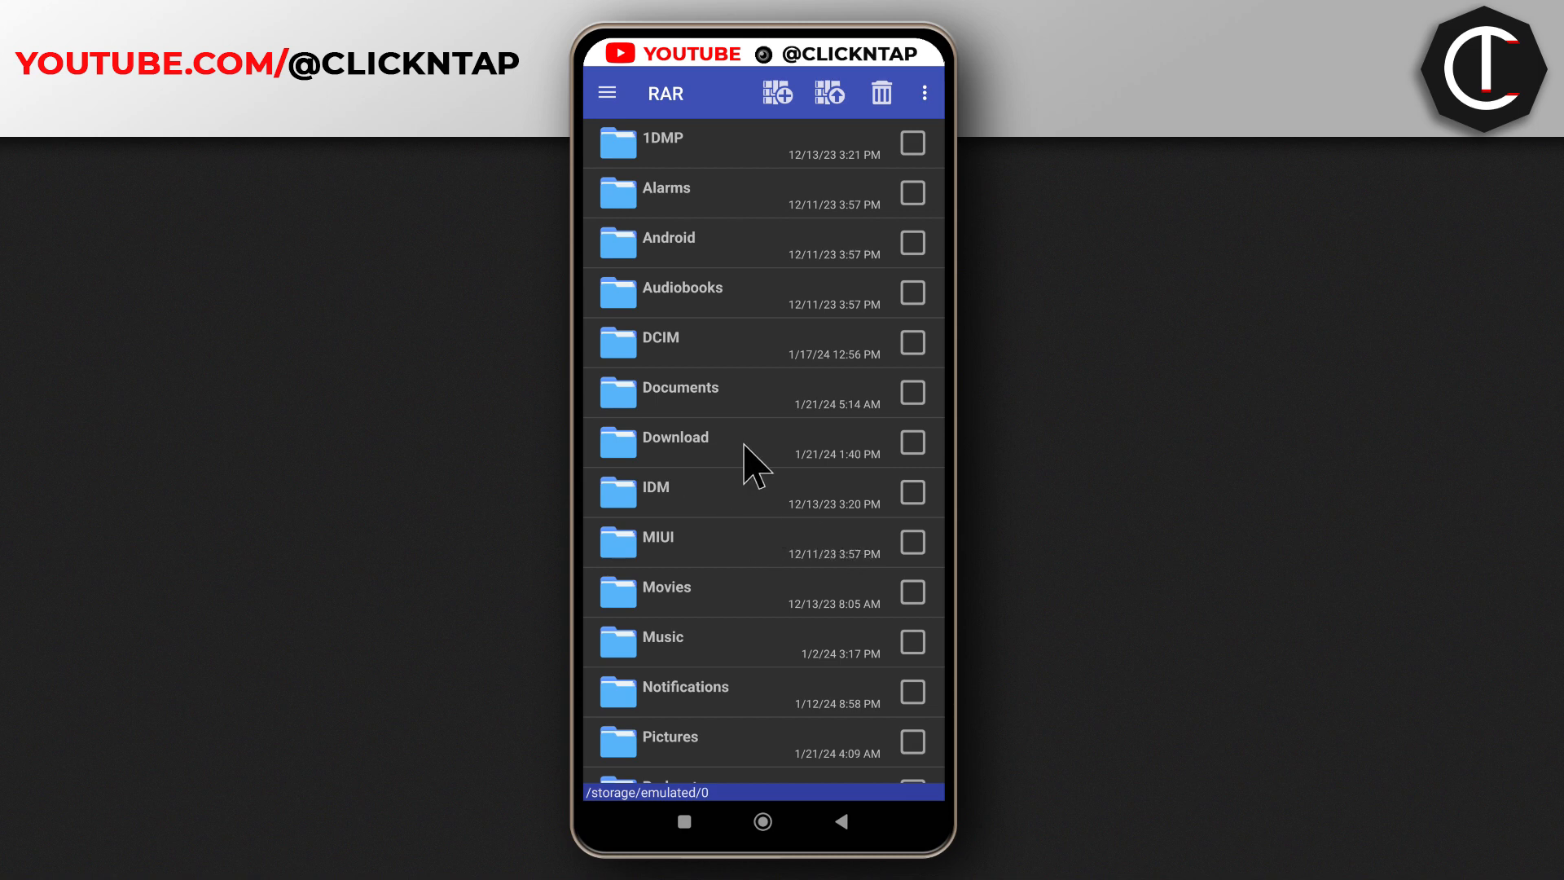
{"action": "left_click", "coordinate": [675, 437]}
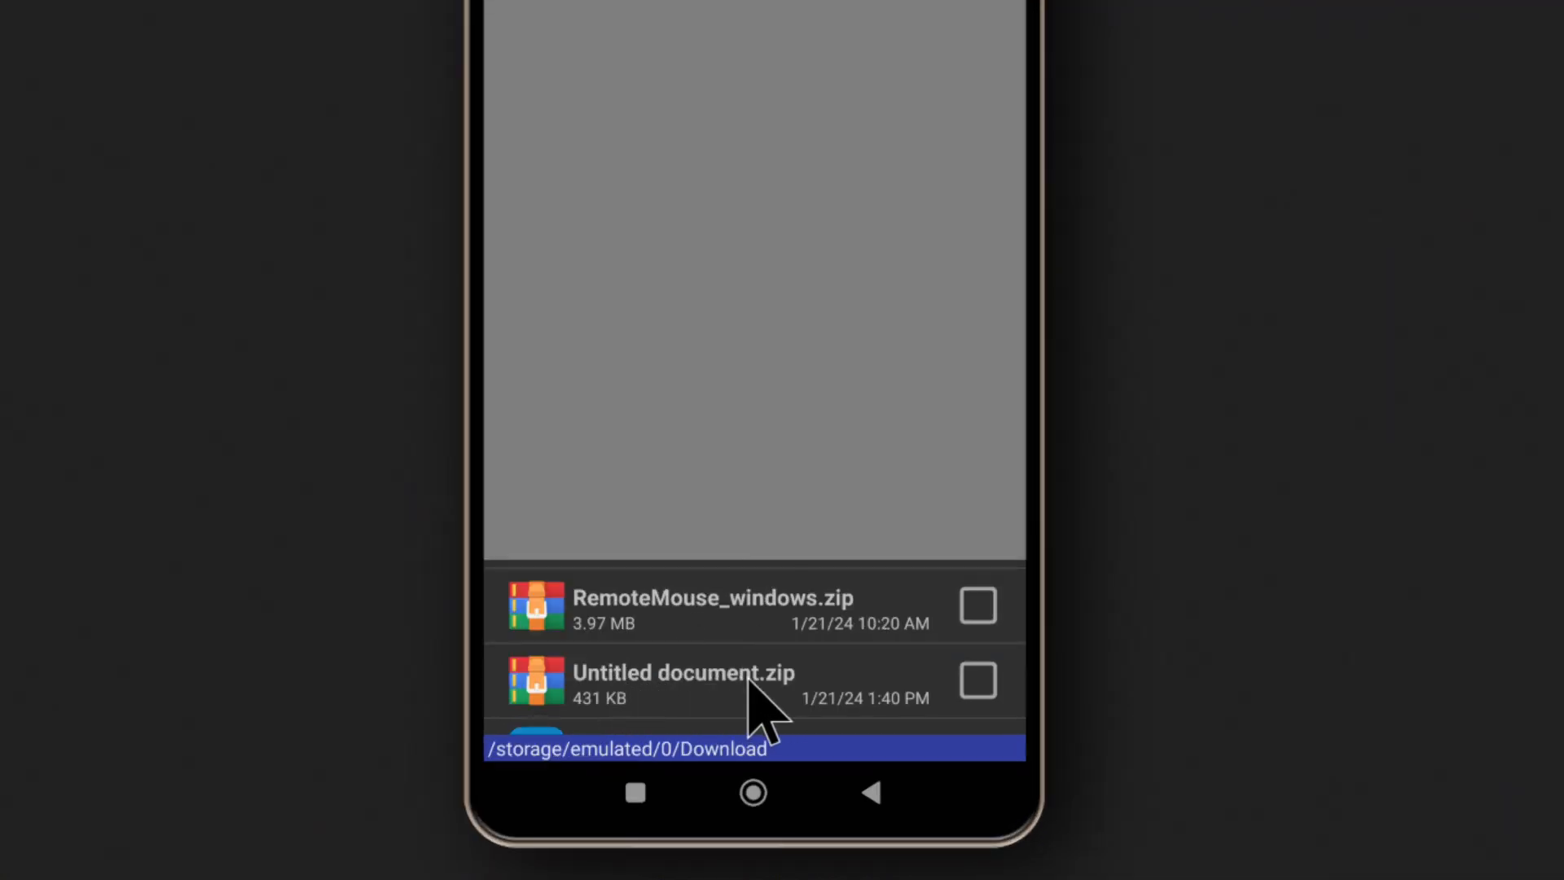
{"action": "mouse_move", "coordinate": [708, 698]}
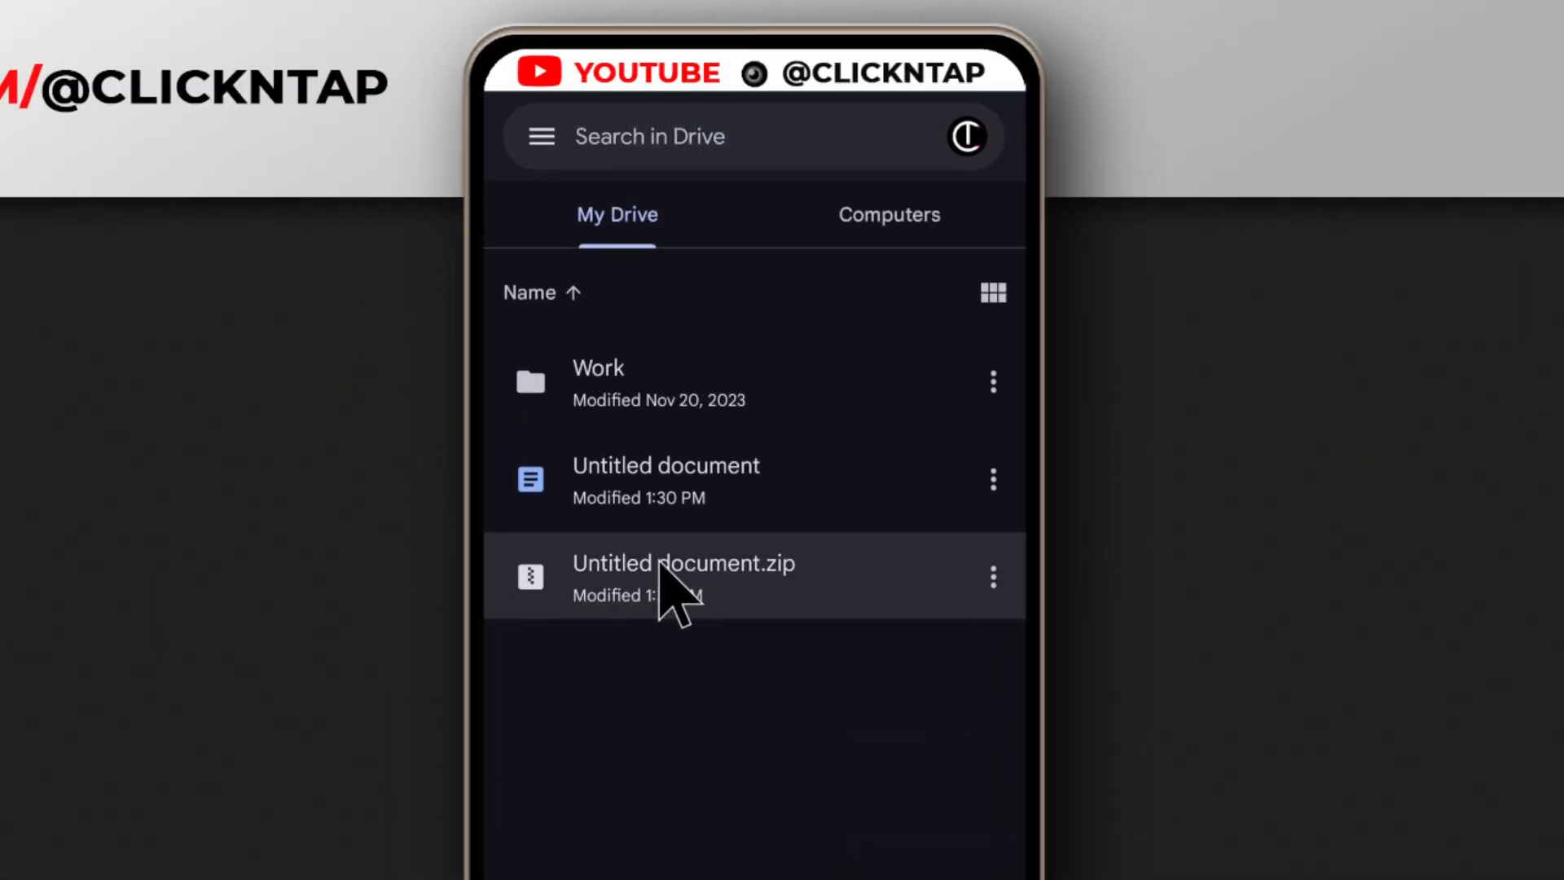
{"action": "mouse_move", "coordinate": [743, 594]}
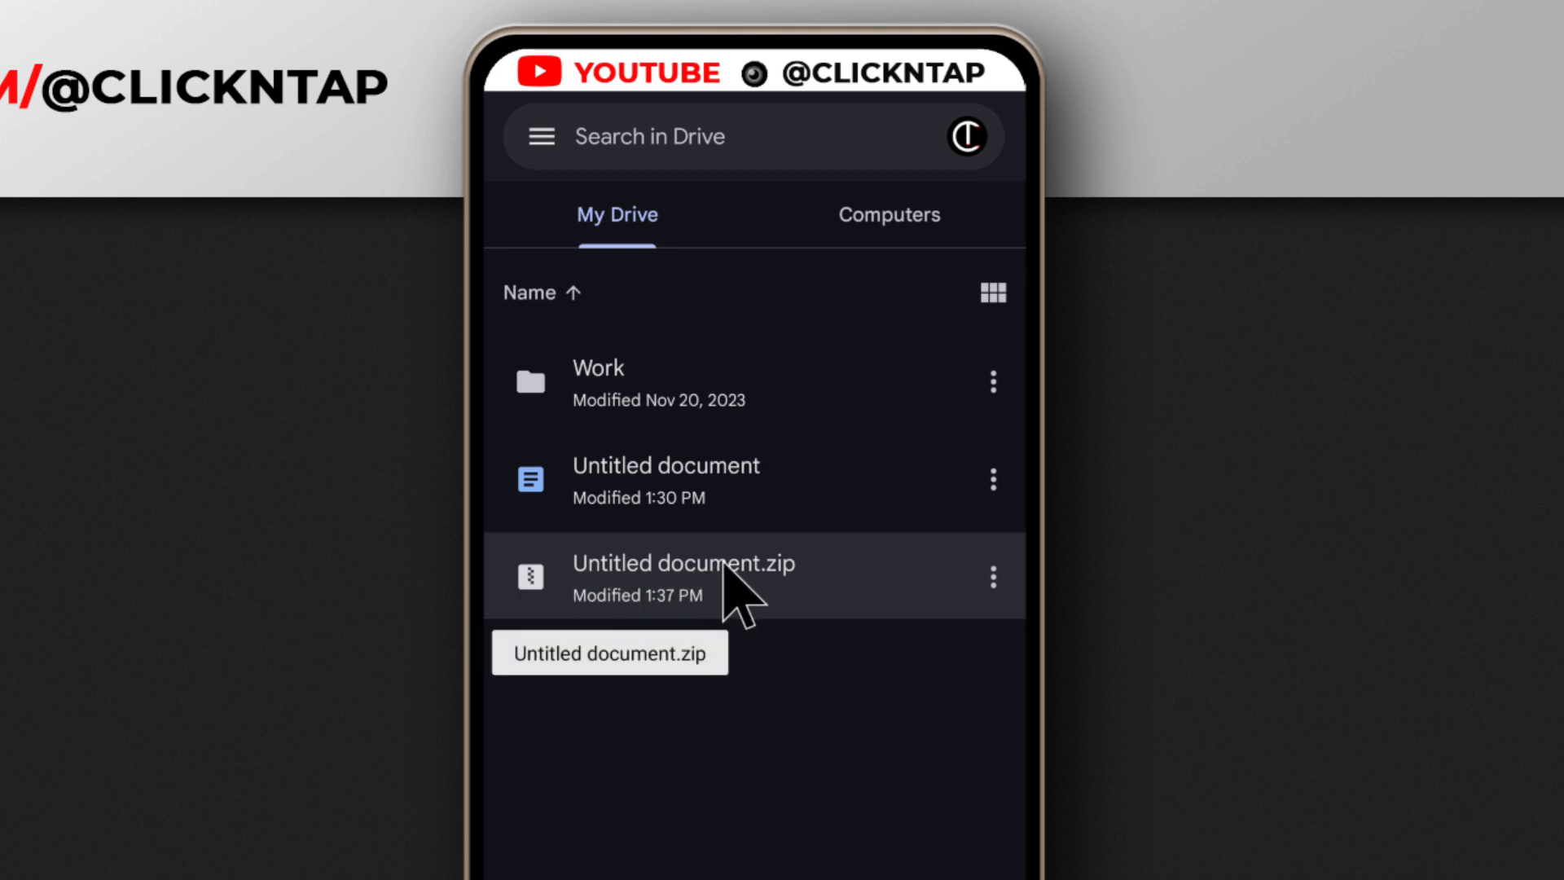
Extract Untitled document.zip to Download/Untitled document with the default destination.
{"action": "left_click", "coordinate": [684, 577]}
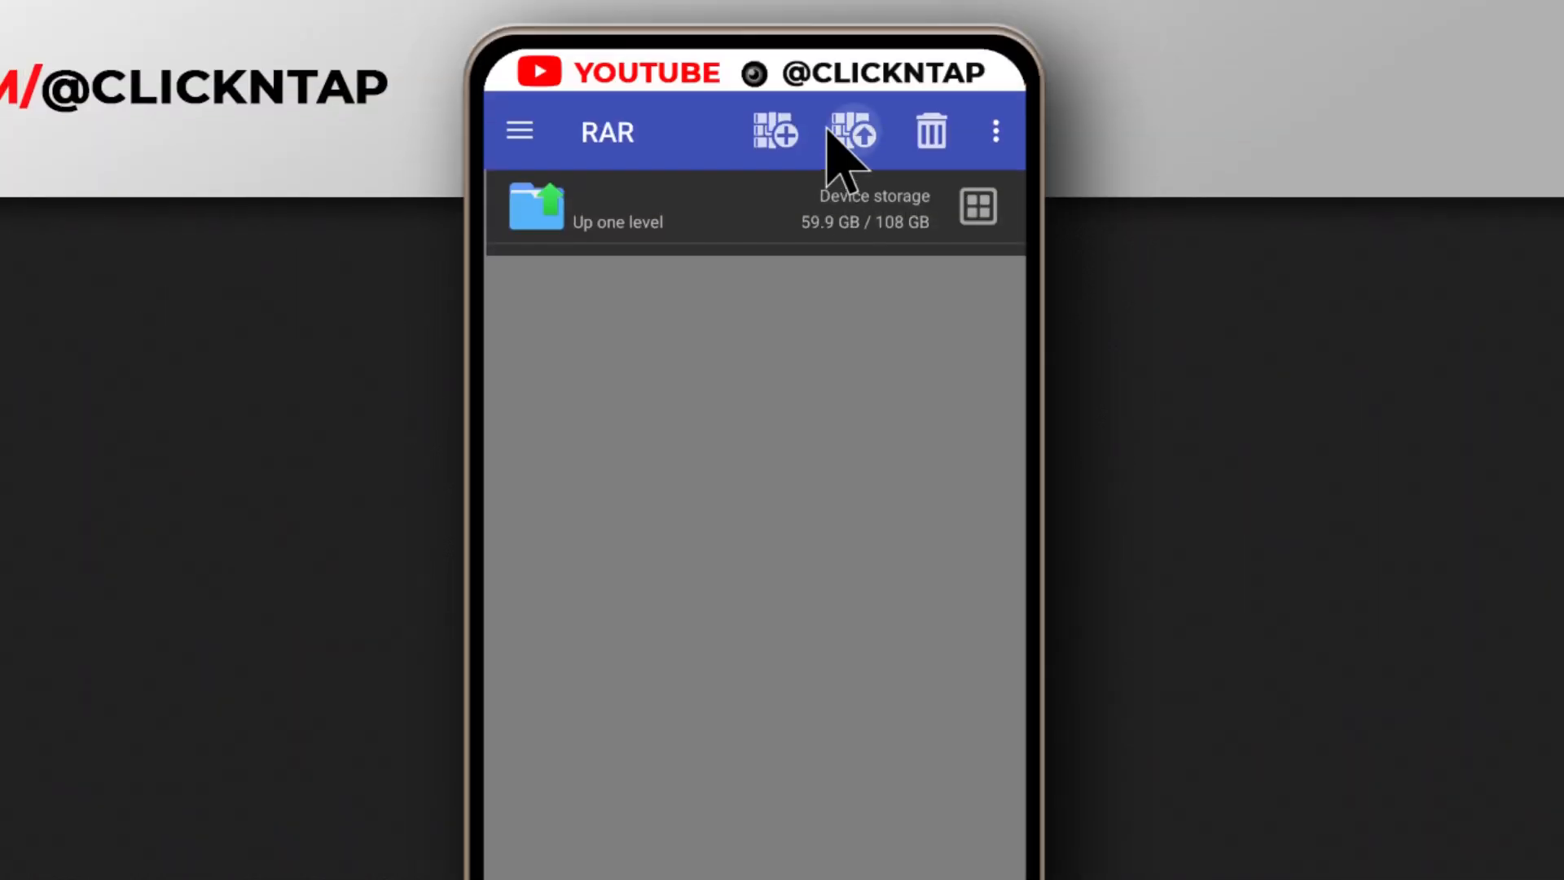
{"action": "left_click", "coordinate": [850, 130]}
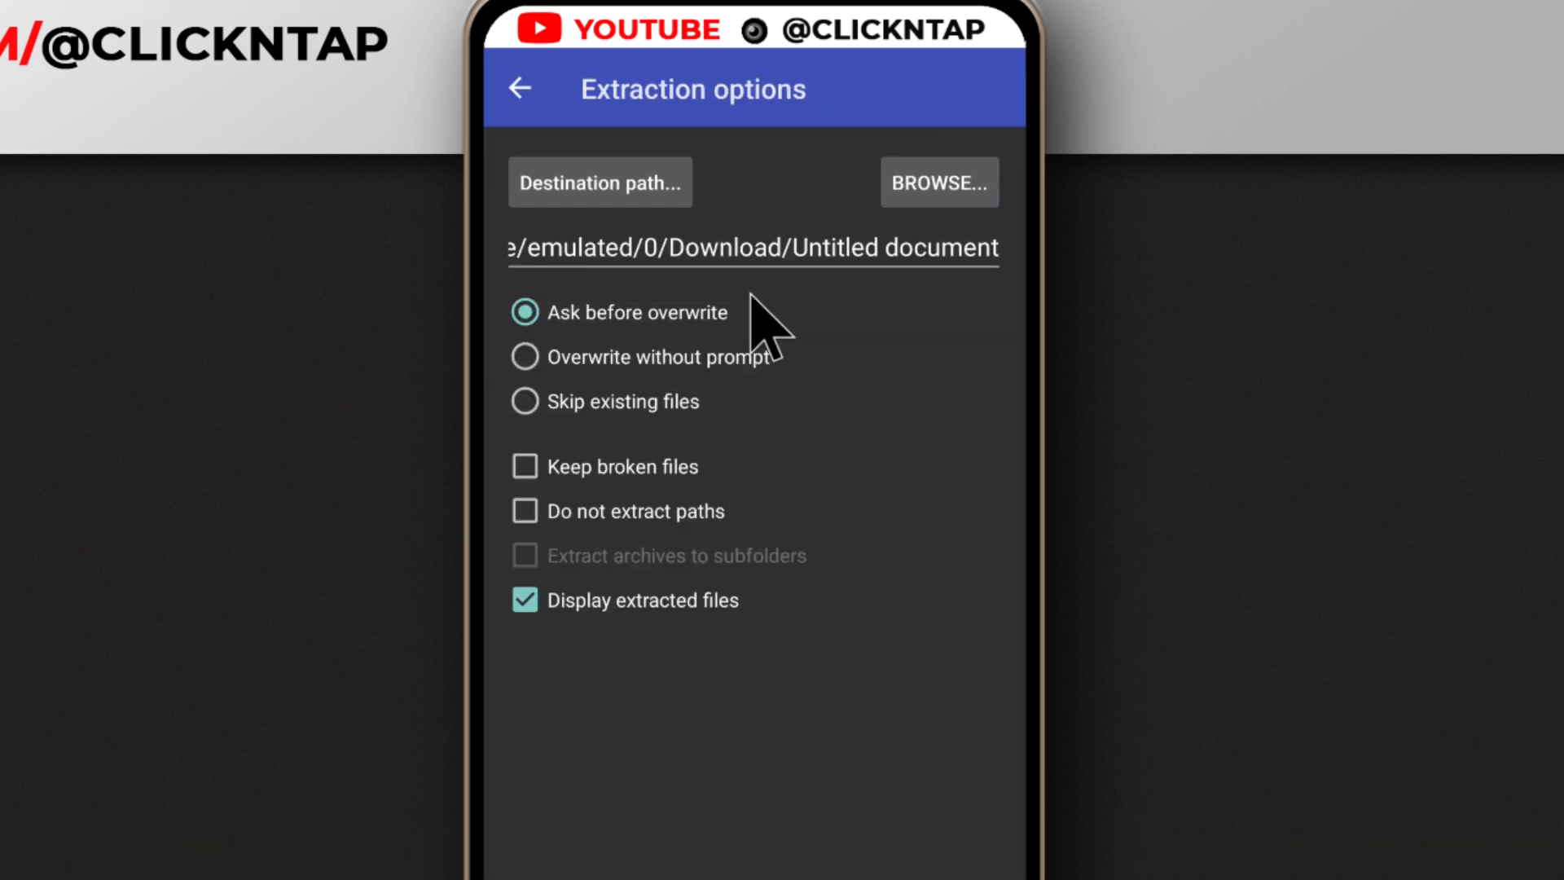
{"action": "scroll", "scroll_direction": "down", "scroll_amount": 3}
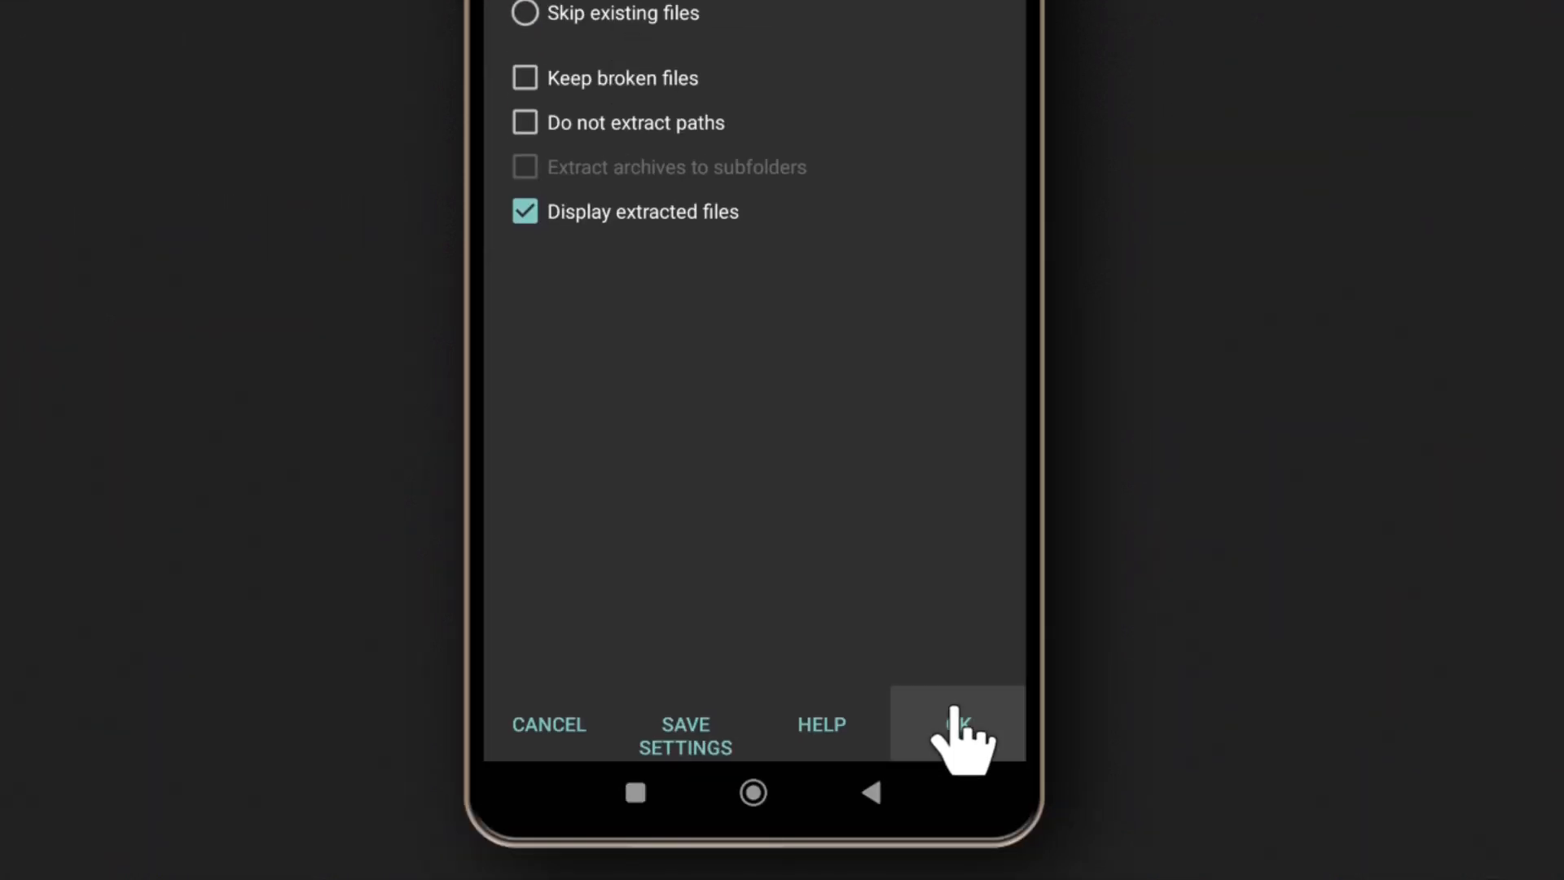
{"action": "left_click", "coordinate": [956, 723]}
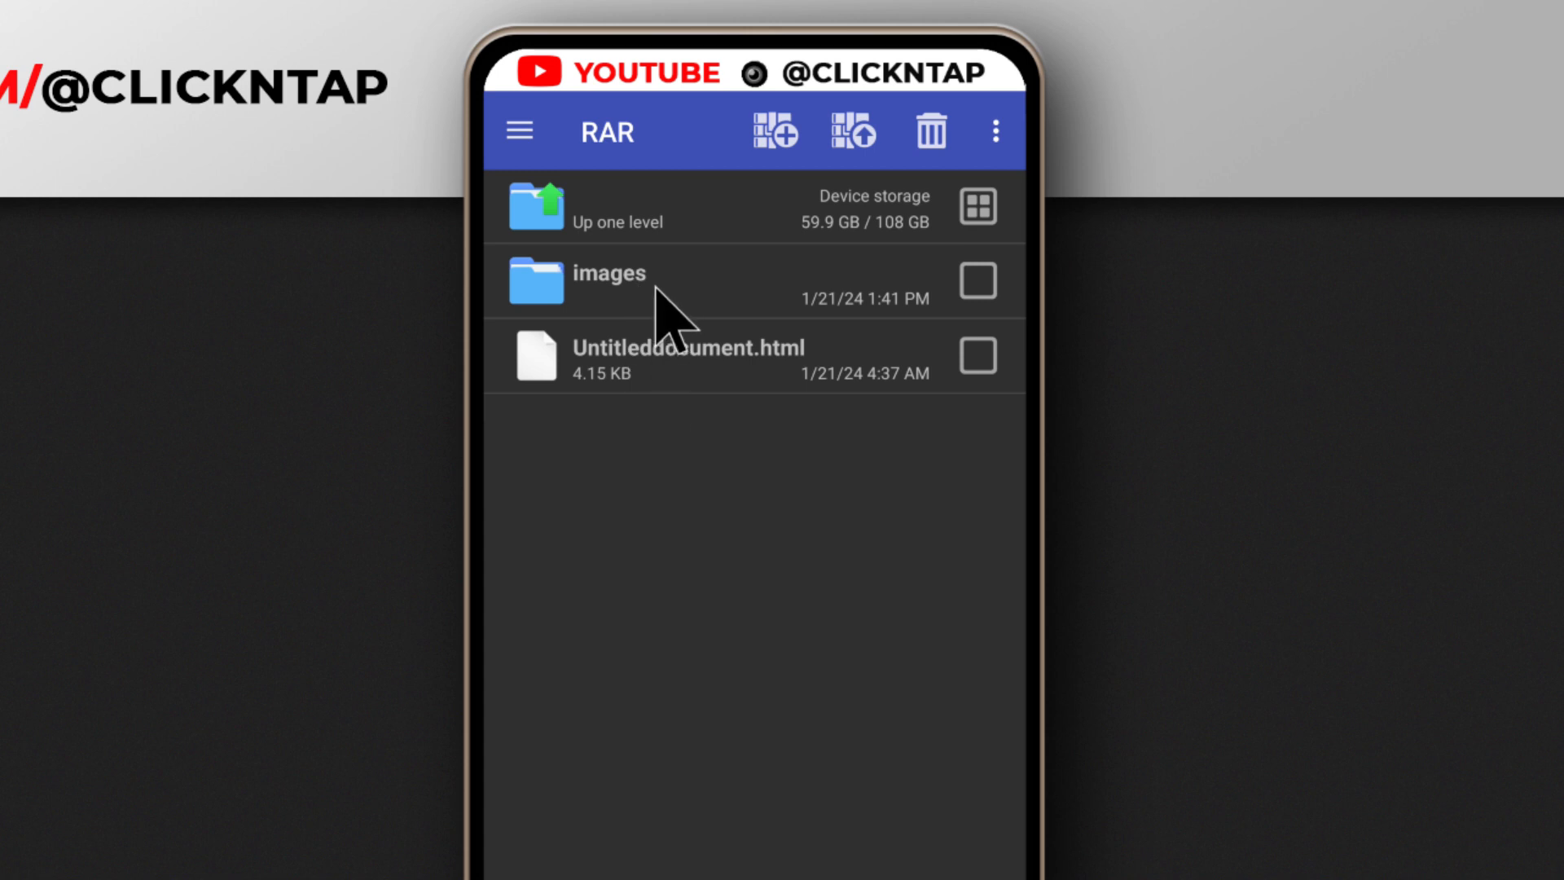
Open the images folder and select image1.jpg and image2.jpg.
{"action": "left_click", "coordinate": [606, 281]}
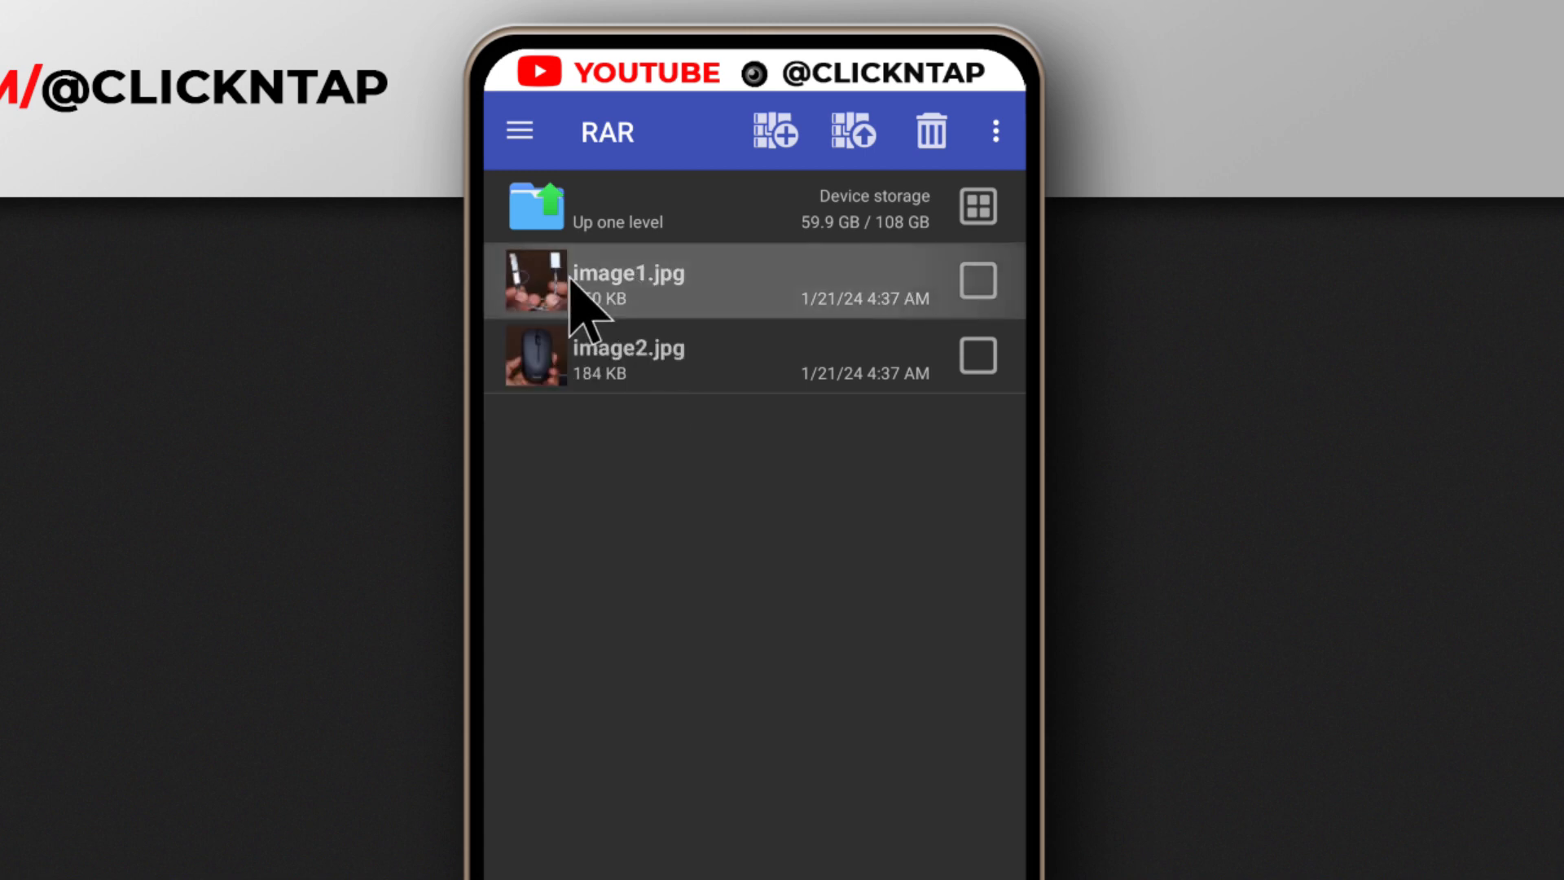
{"action": "mouse_move", "coordinate": [671, 360]}
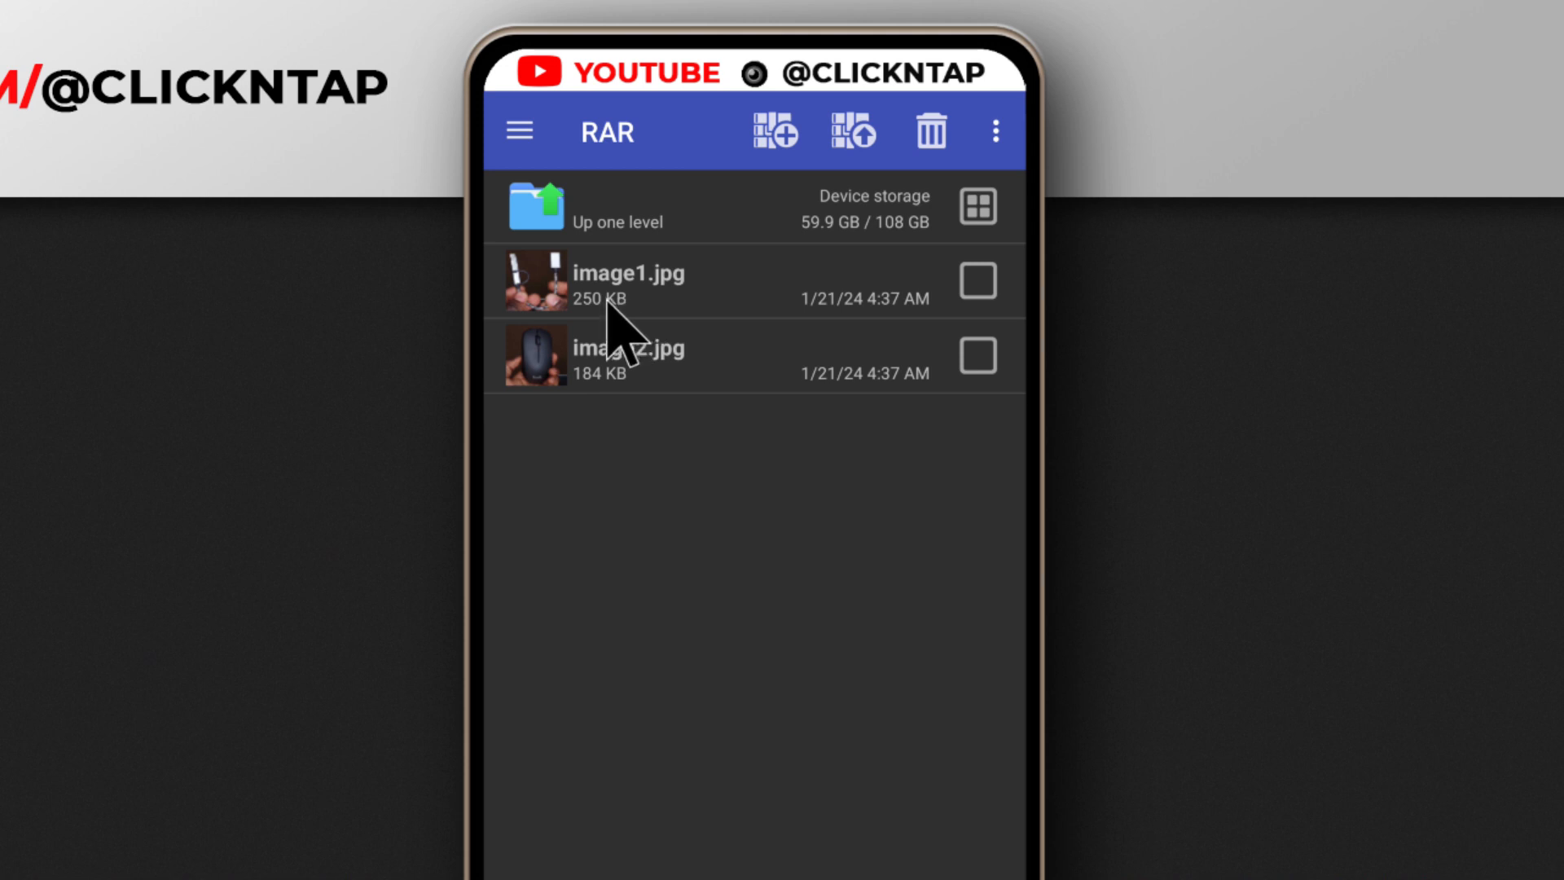
{"action": "mouse_move", "coordinate": [684, 320]}
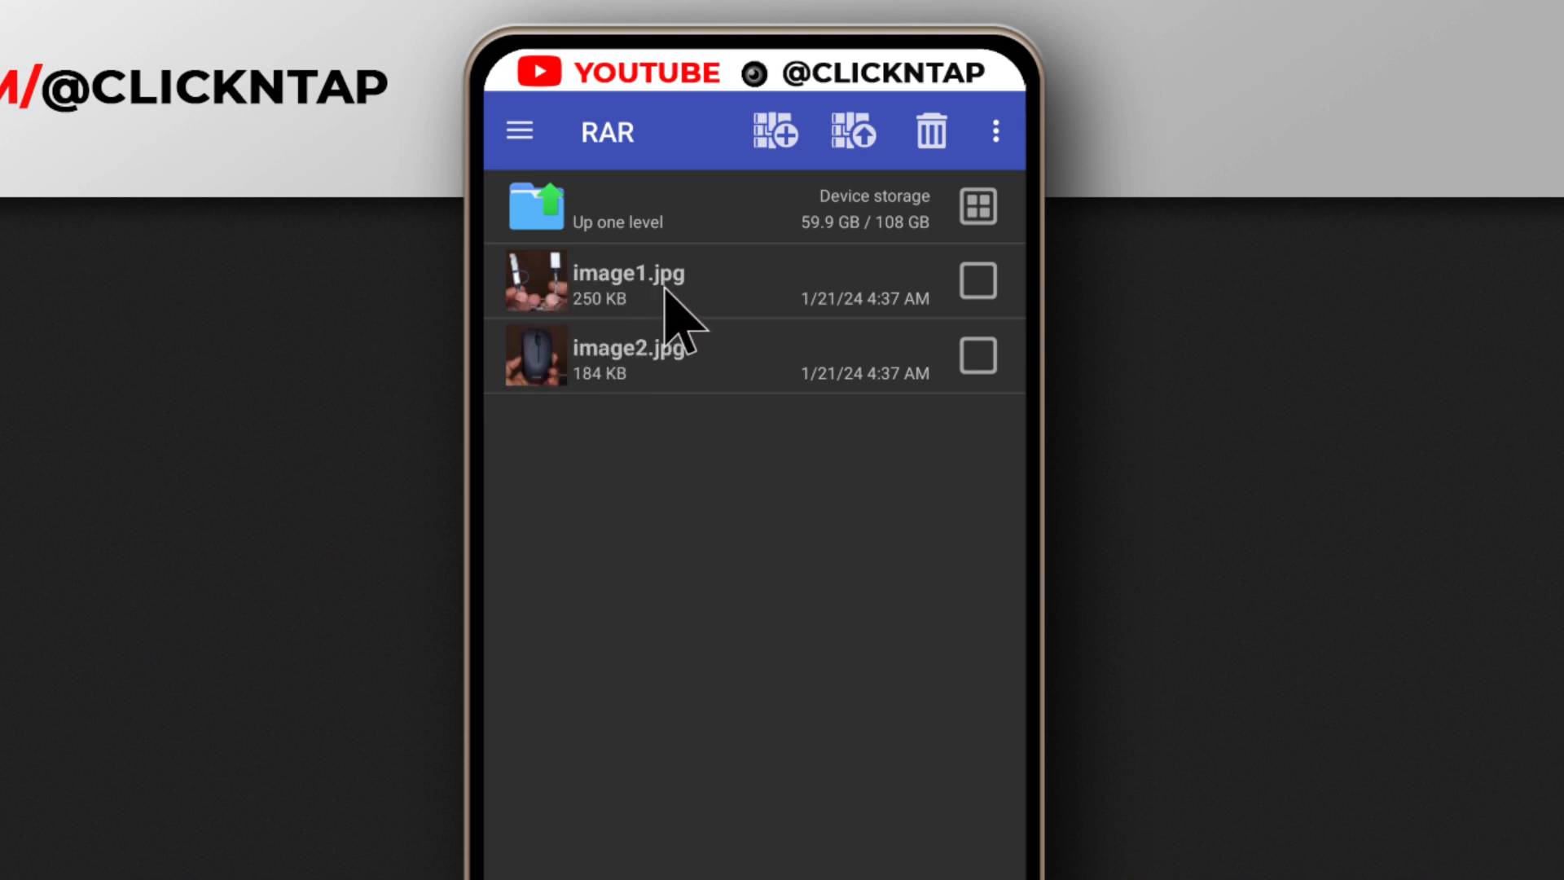
{"action": "left_click", "coordinate": [979, 281]}
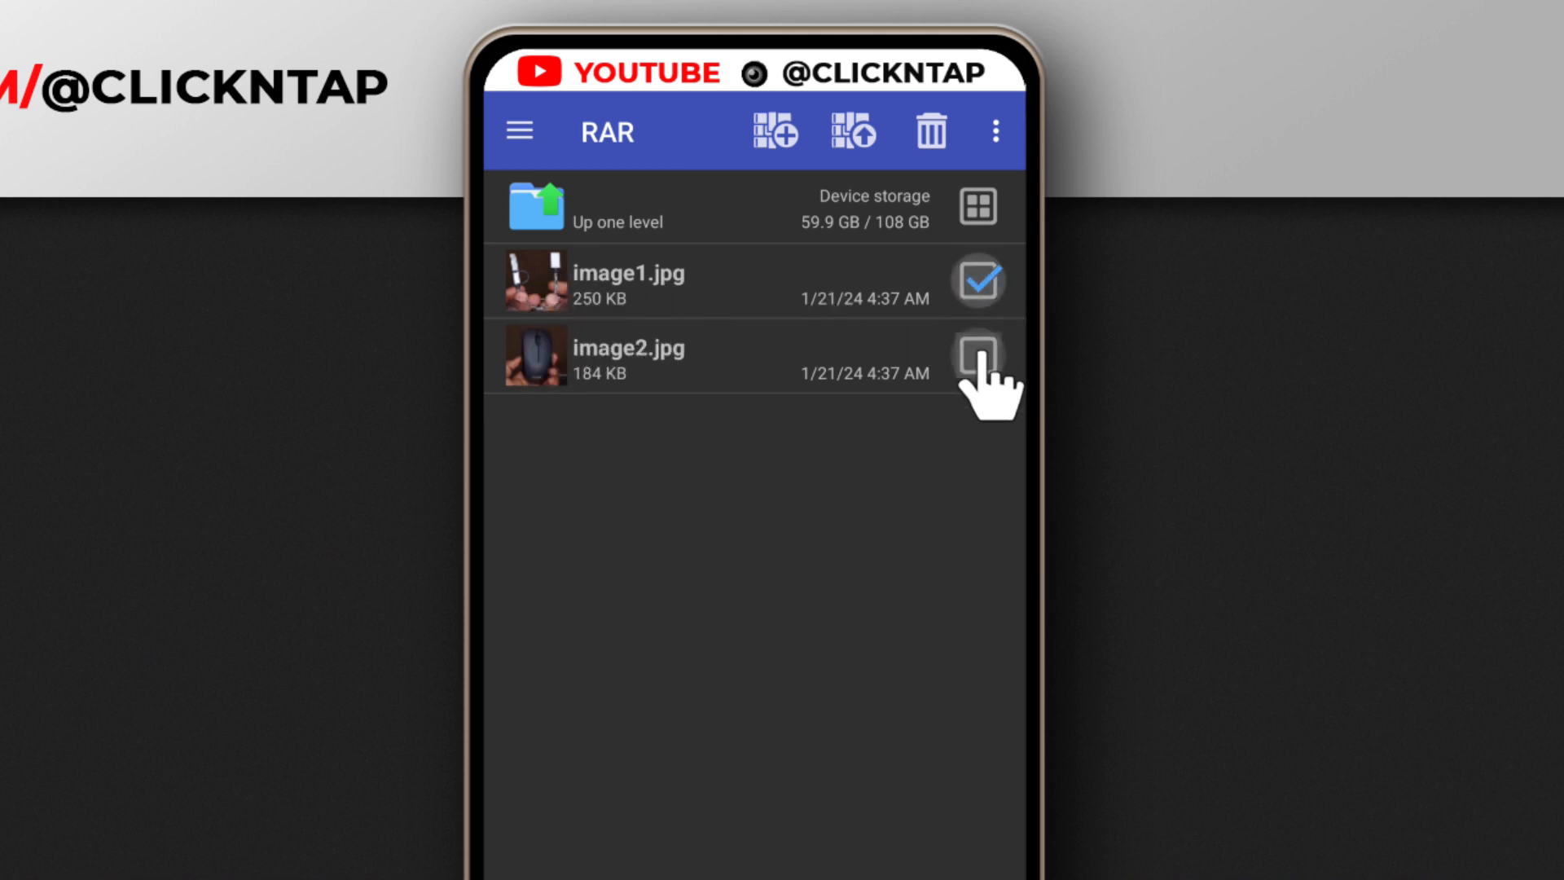
{"action": "left_click", "coordinate": [979, 355]}
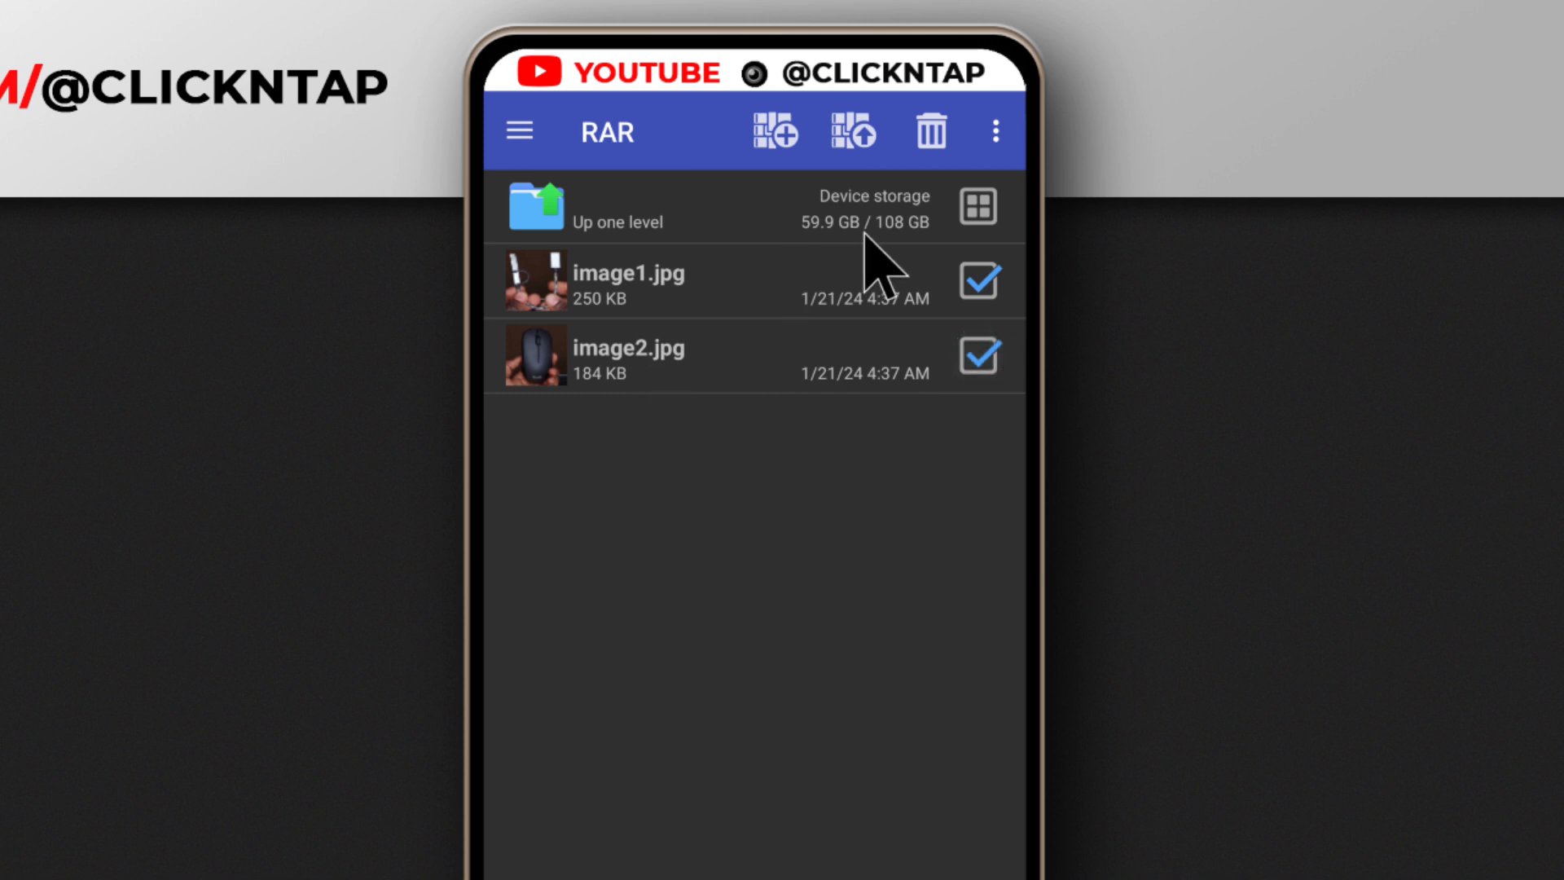
{"action": "mouse_move", "coordinate": [691, 409]}
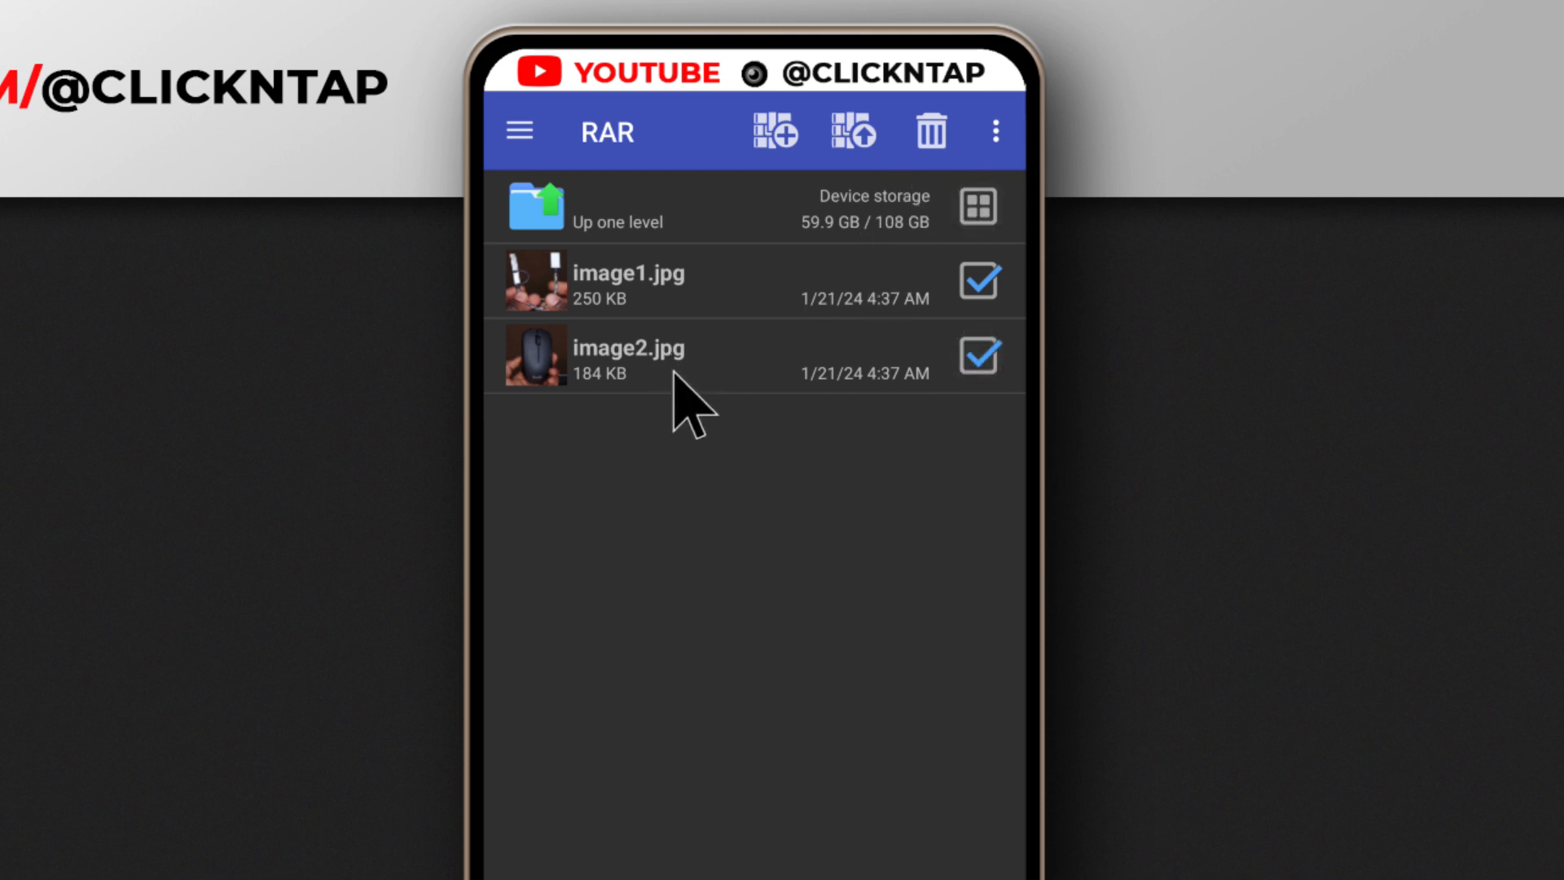
{"action": "mouse_move", "coordinate": [627, 498]}
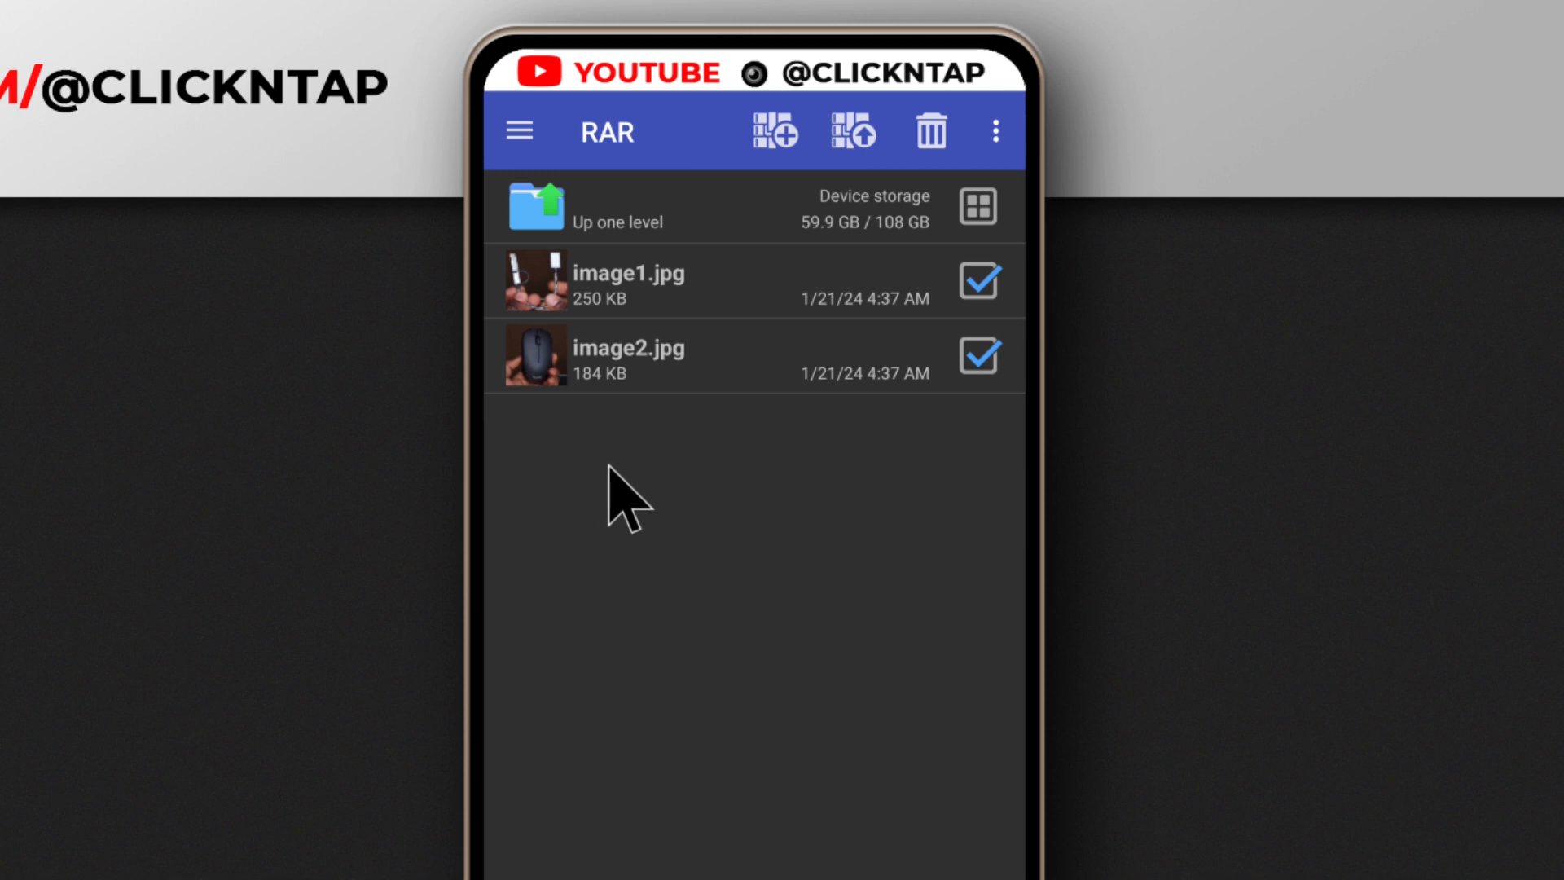
{"action": "mouse_move", "coordinate": [623, 440]}
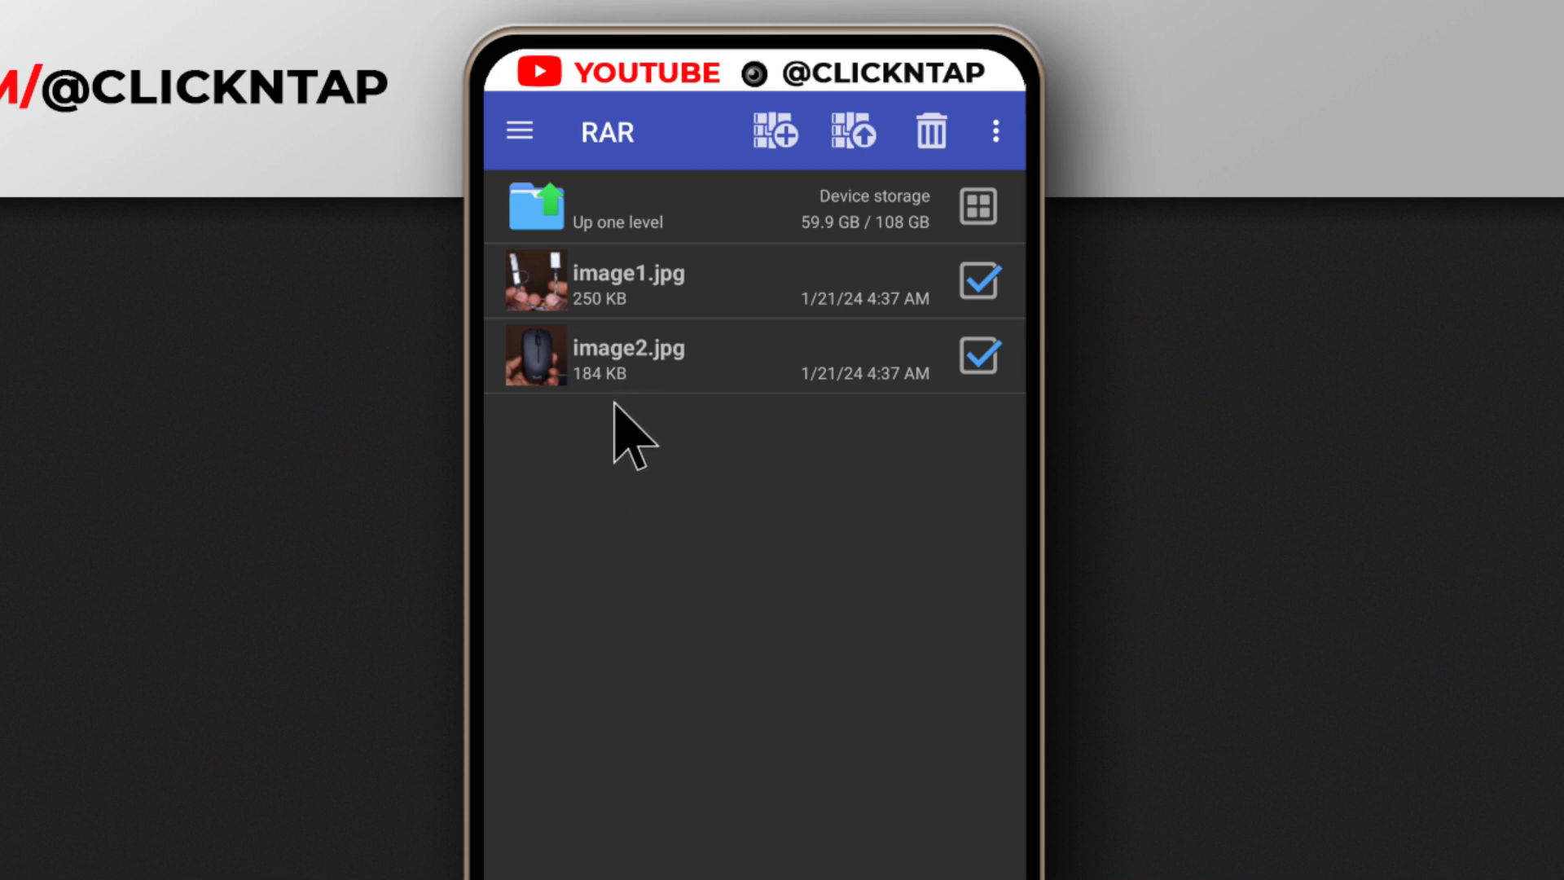
{"action": "mouse_move", "coordinate": [664, 470]}
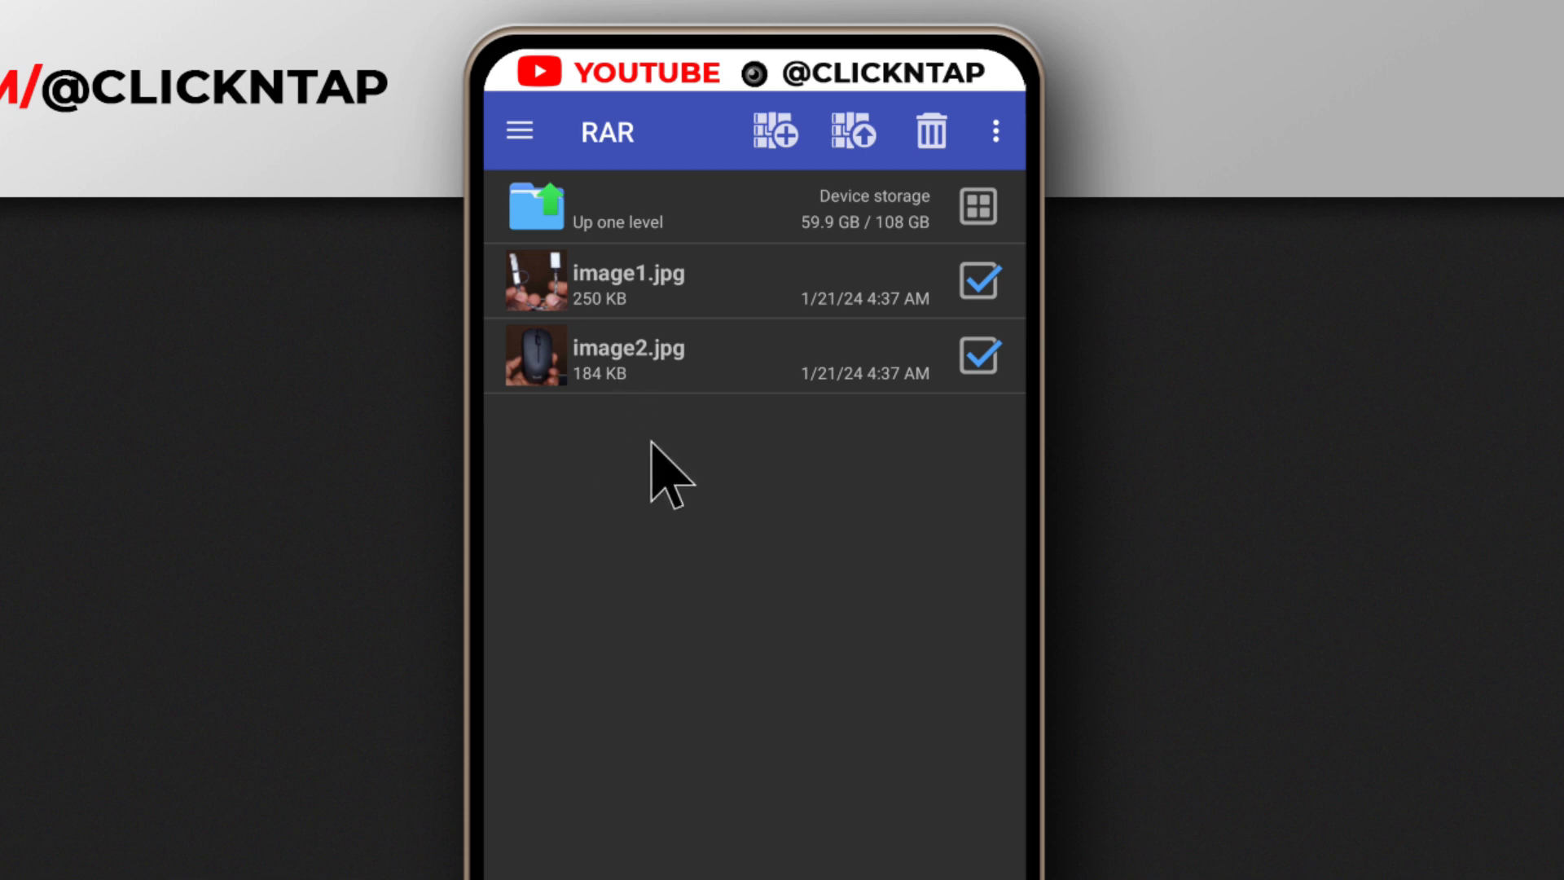
Return RAR to the device storage root listing DCIM, Documents and Download.
{"action": "left_click", "coordinate": [639, 209]}
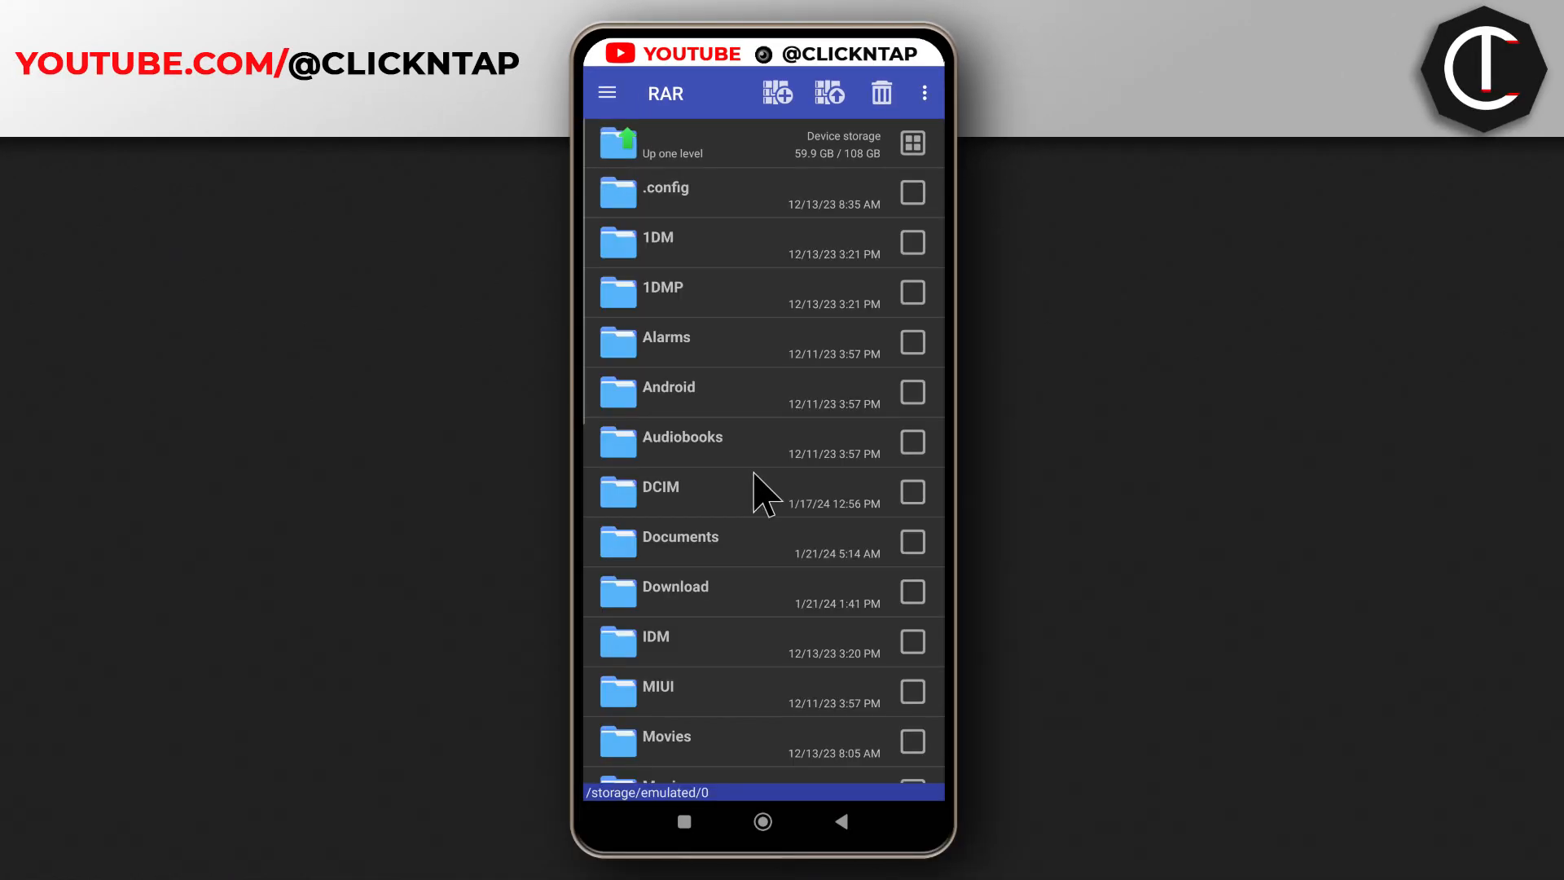
{"action": "mouse_move", "coordinate": [711, 389]}
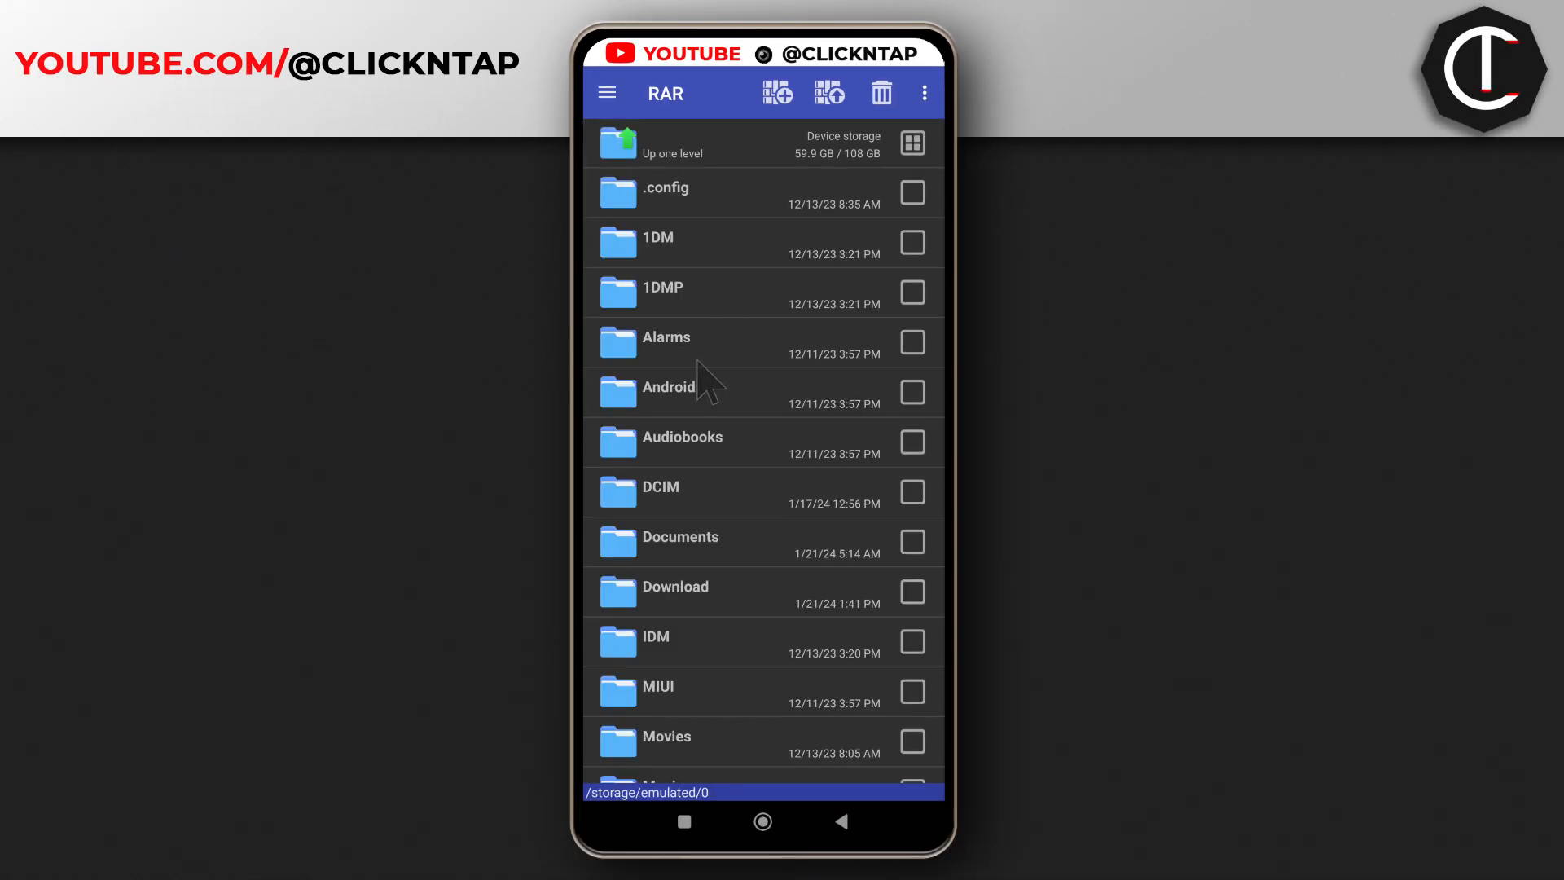
{"action": "mouse_move", "coordinate": [708, 604]}
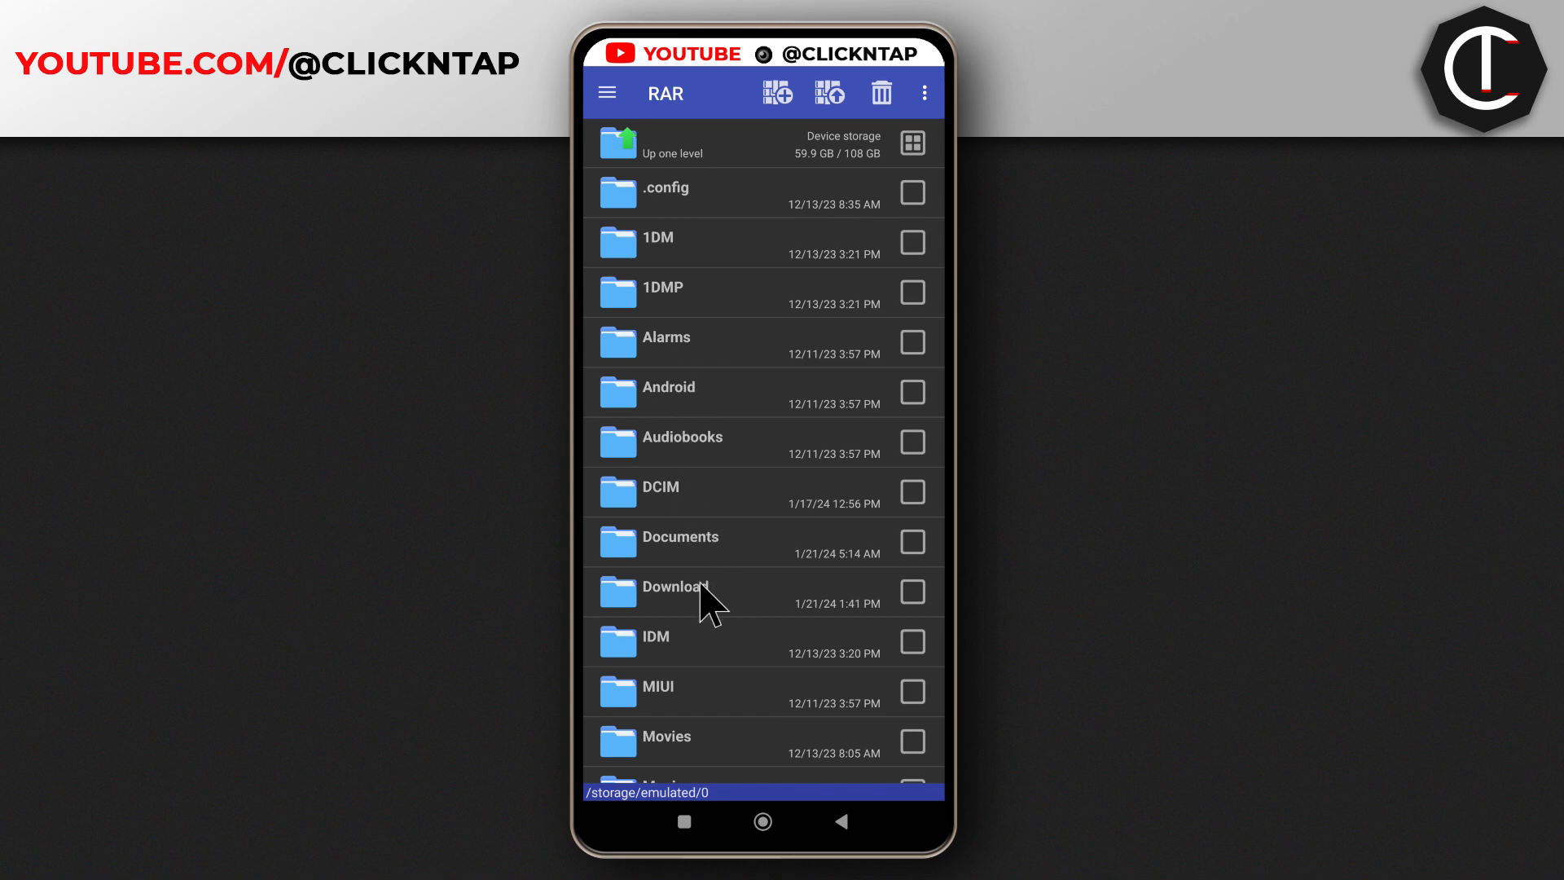
{"action": "mouse_move", "coordinate": [661, 606]}
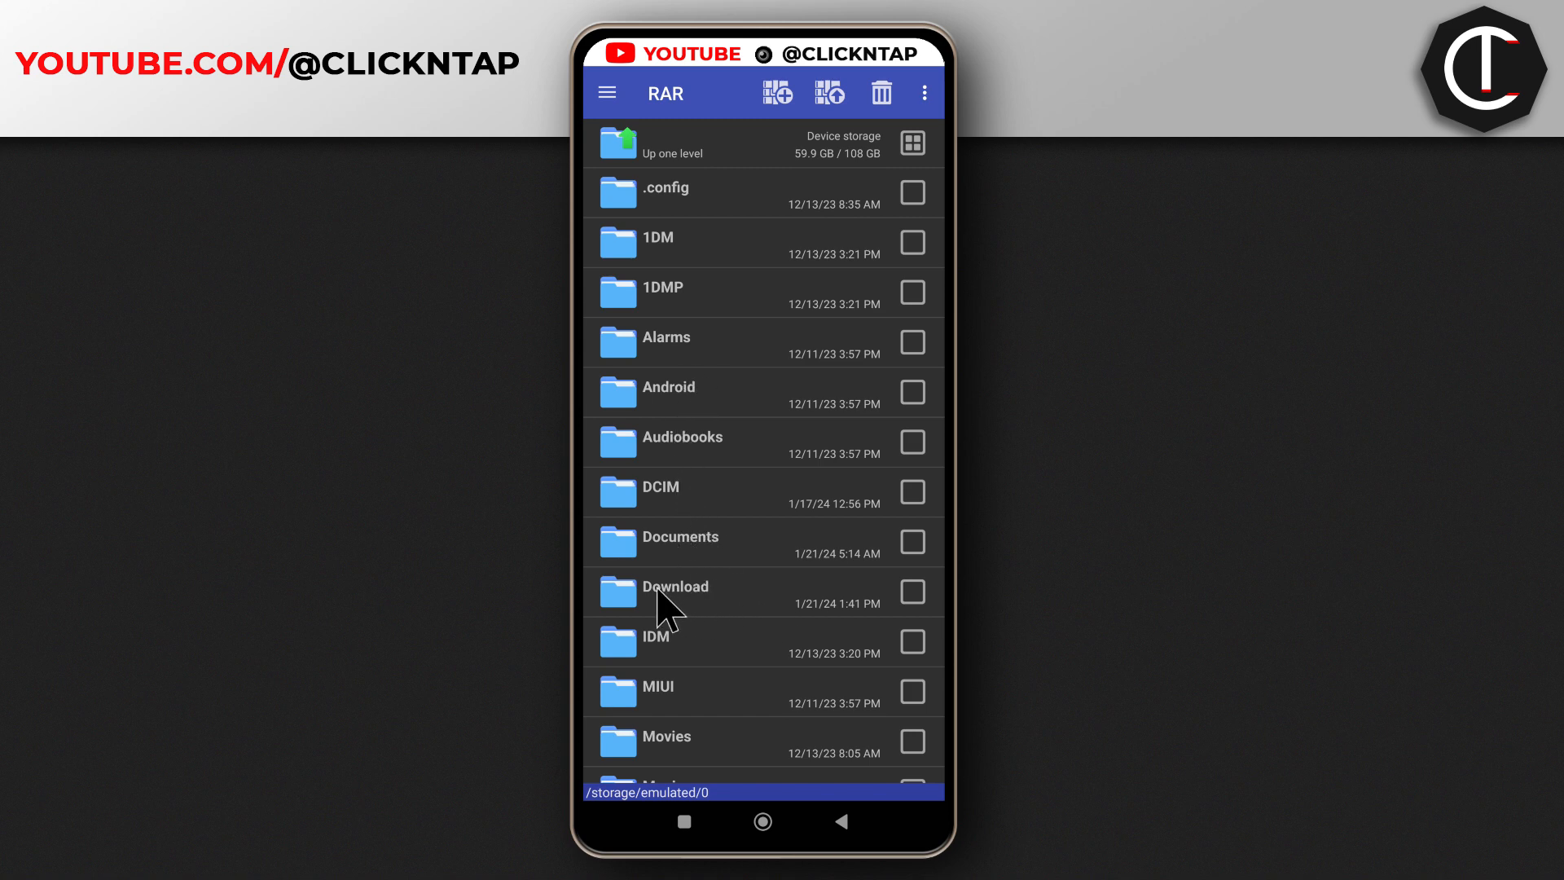
{"action": "mouse_move", "coordinate": [703, 609]}
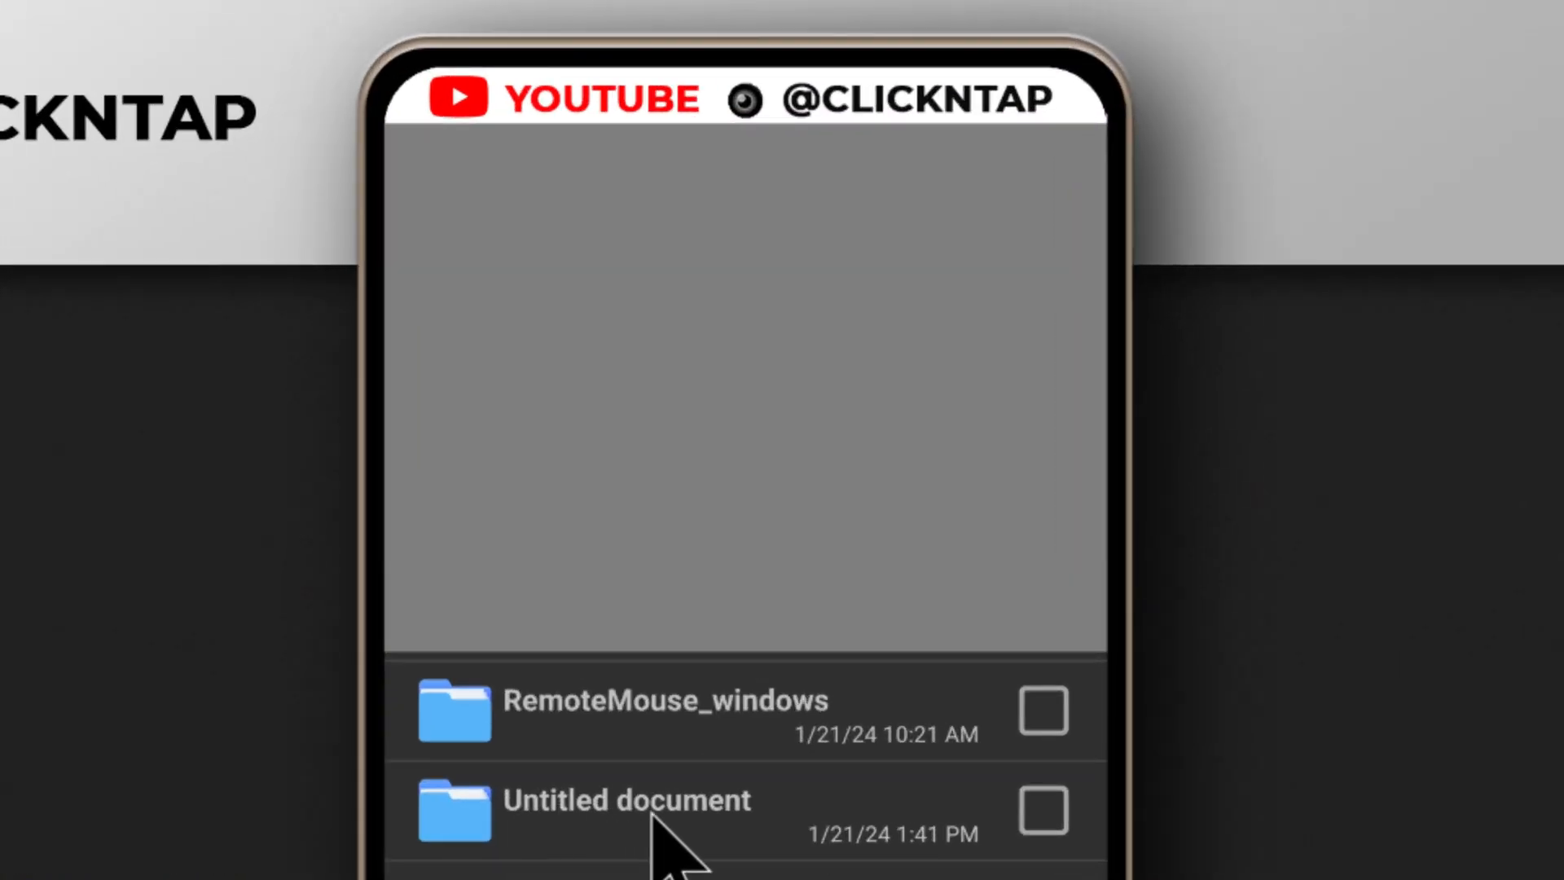
{"action": "mouse_move", "coordinate": [658, 843]}
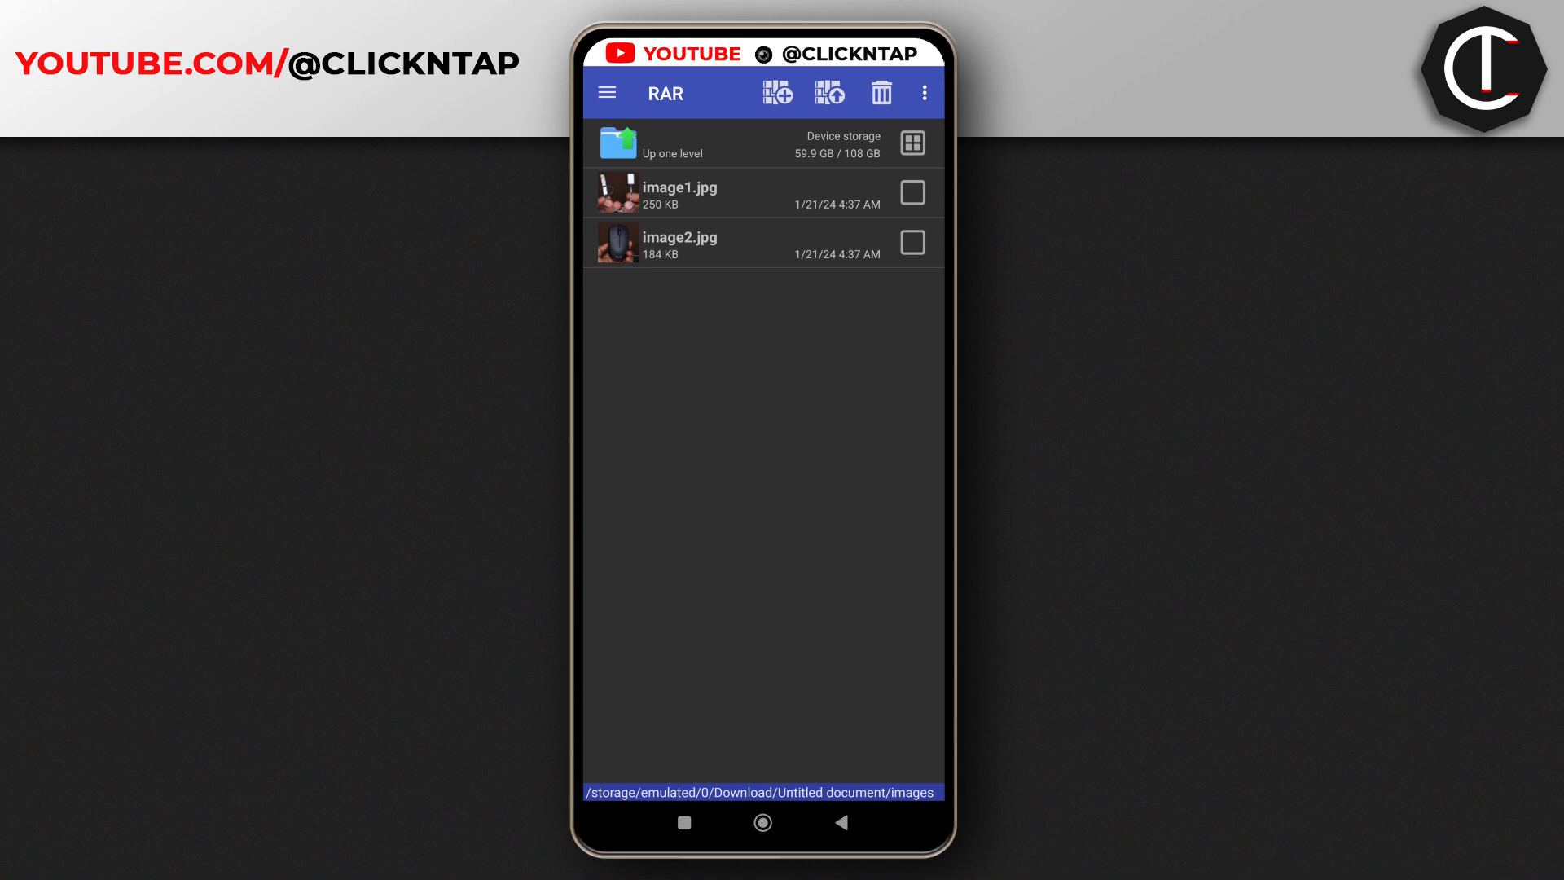
{"action": "mouse_move", "coordinate": [627, 437]}
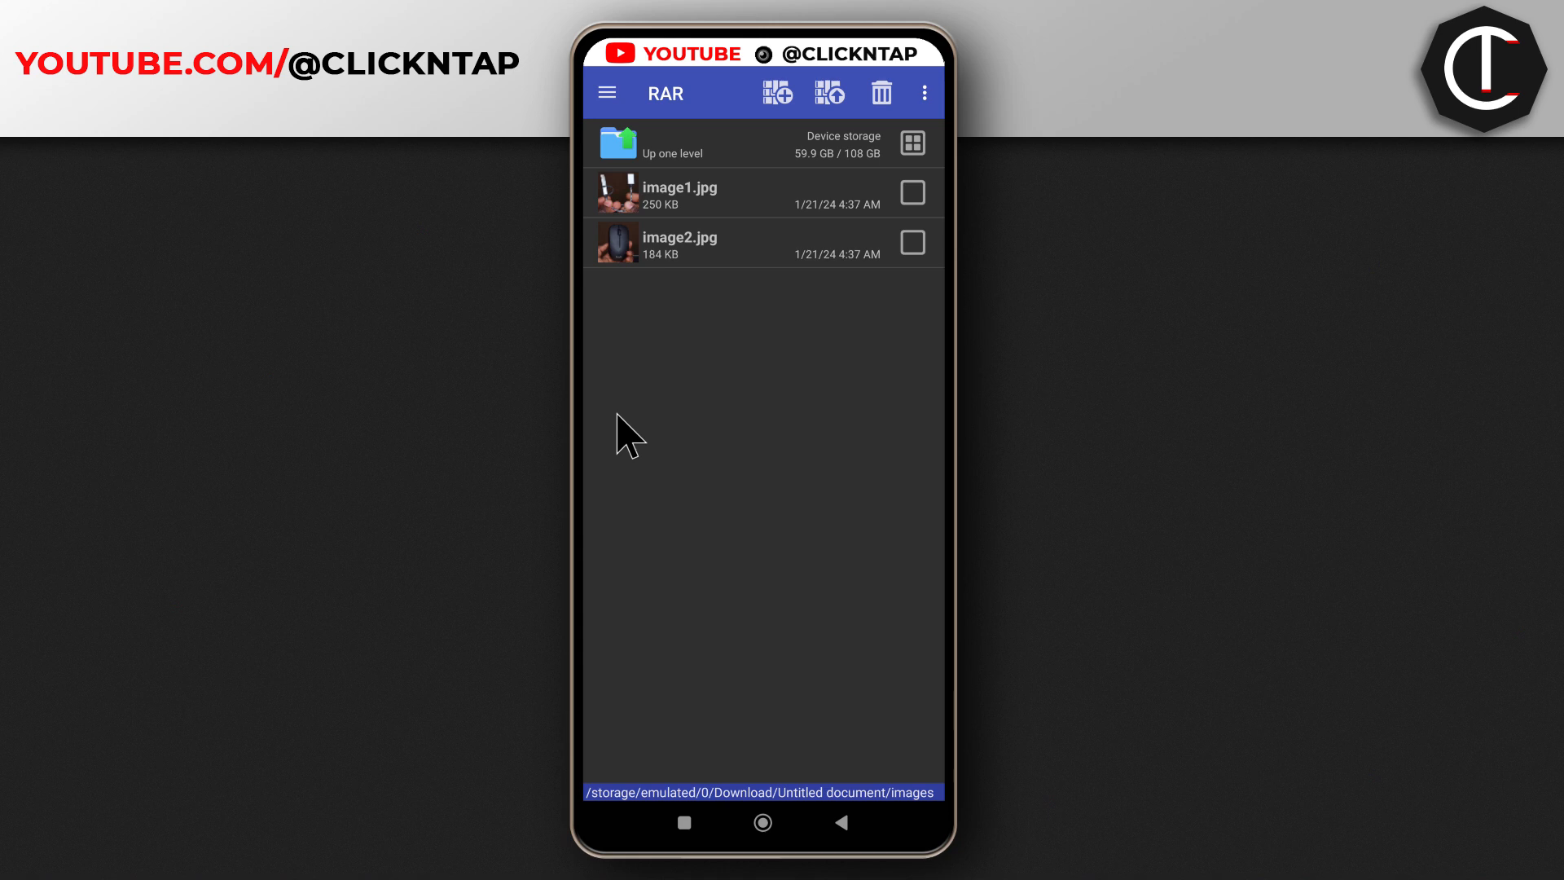
{"action": "mouse_move", "coordinate": [708, 354]}
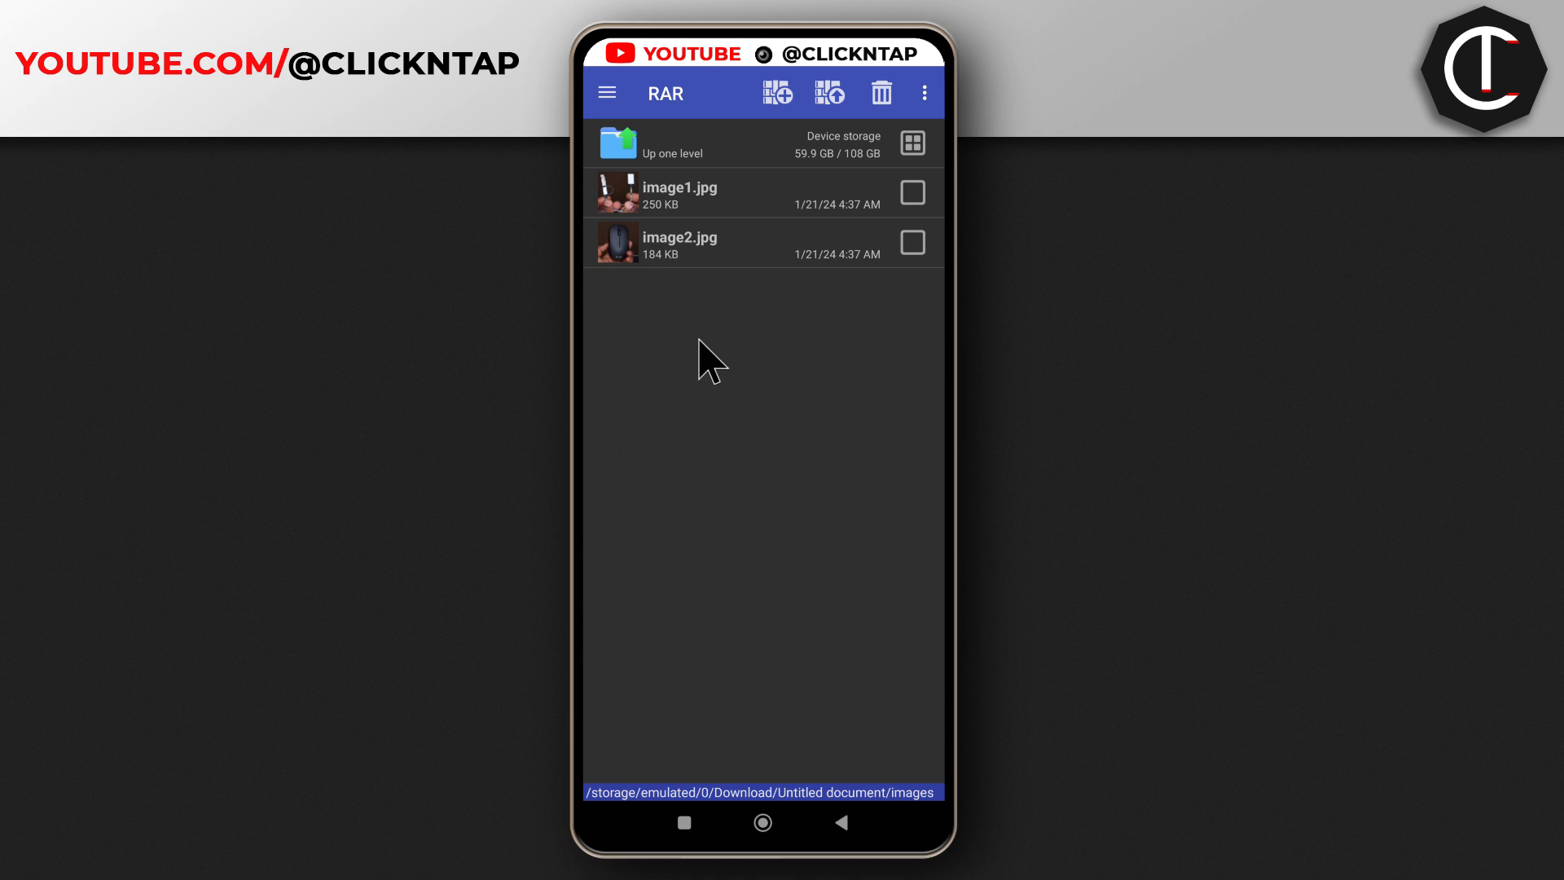